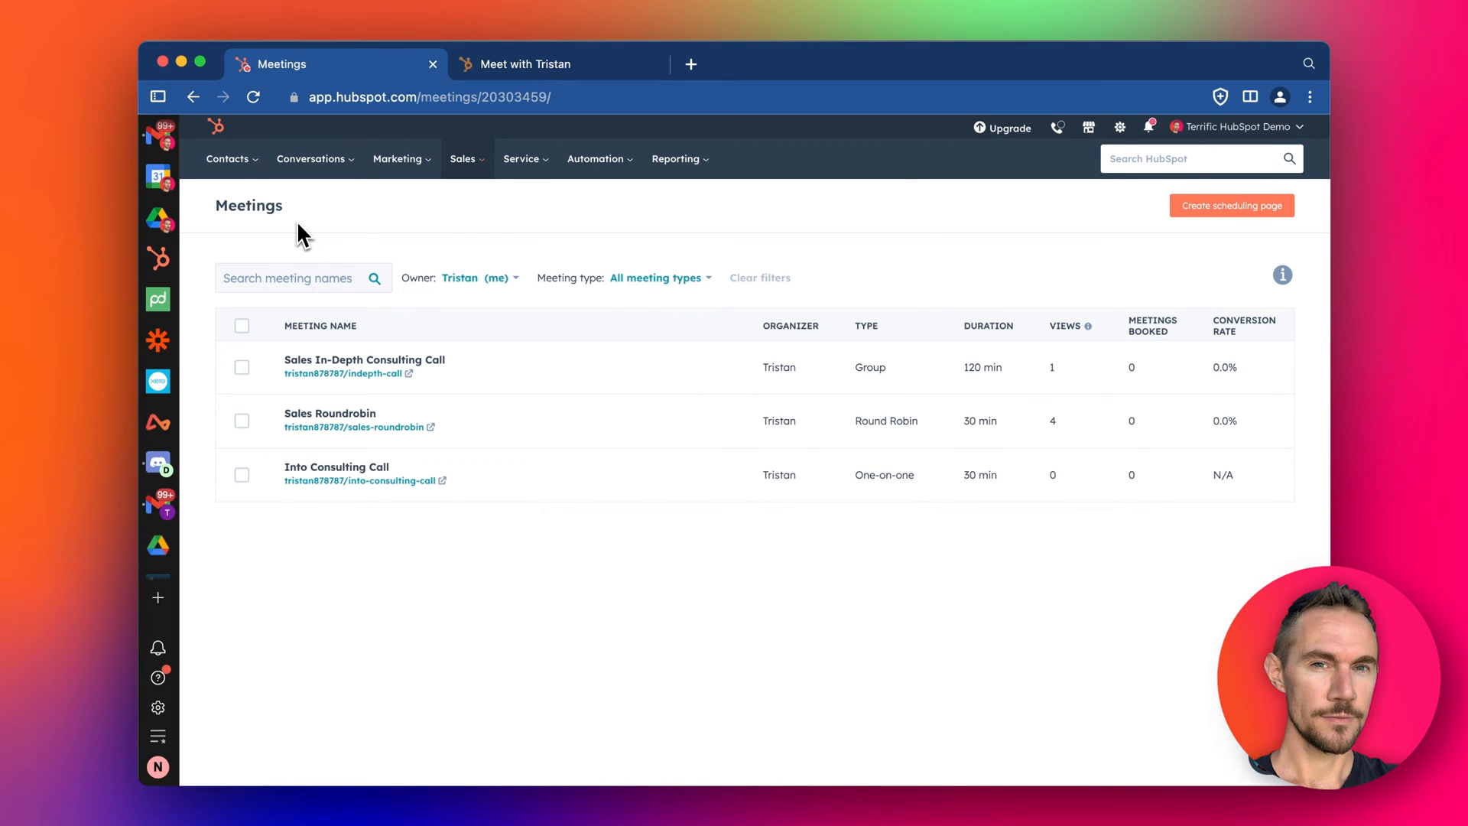
{"action": "mouse_move", "coordinate": [406, 230]}
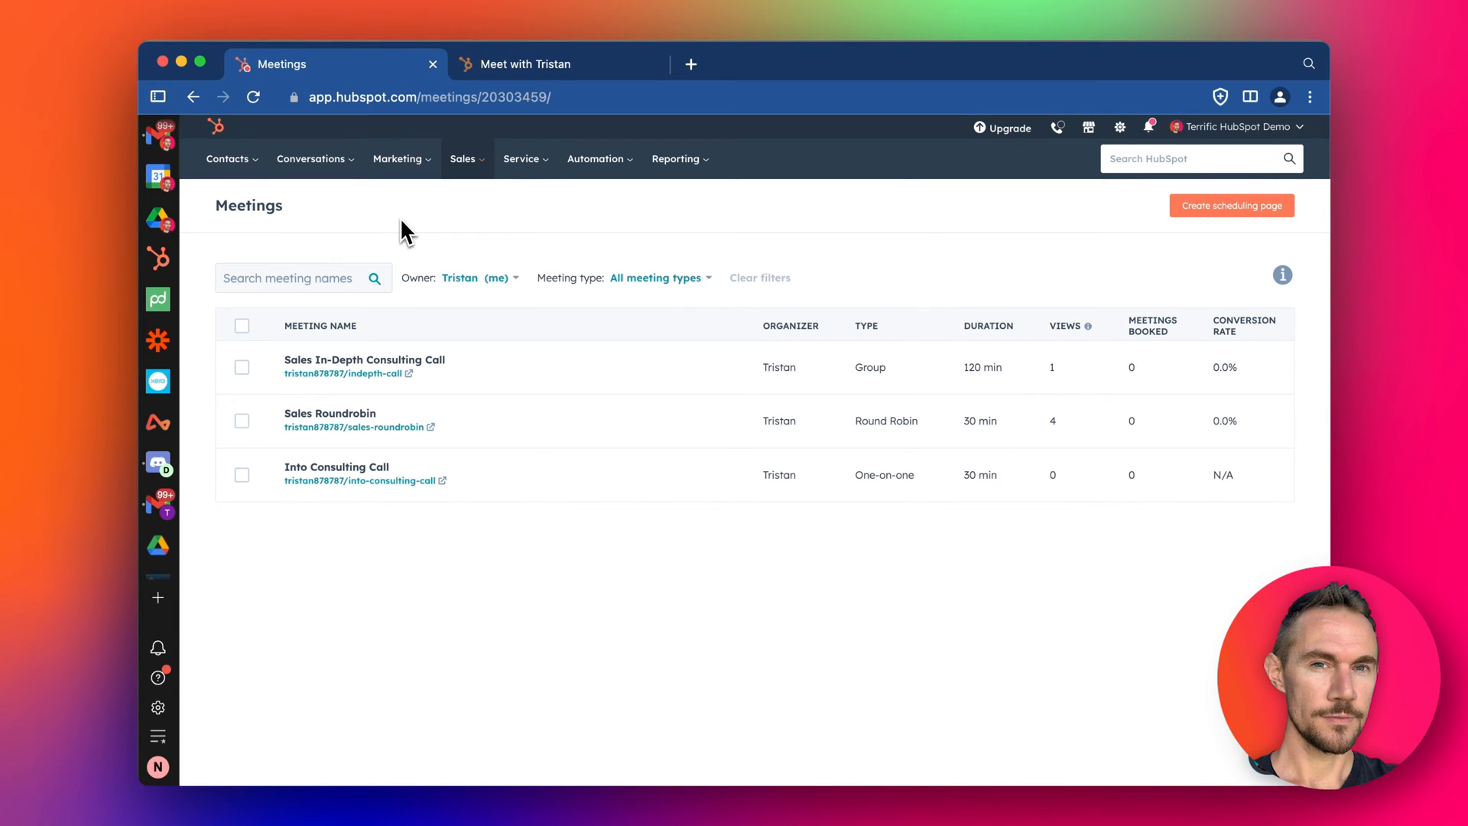
{"action": "mouse_move", "coordinate": [451, 234]}
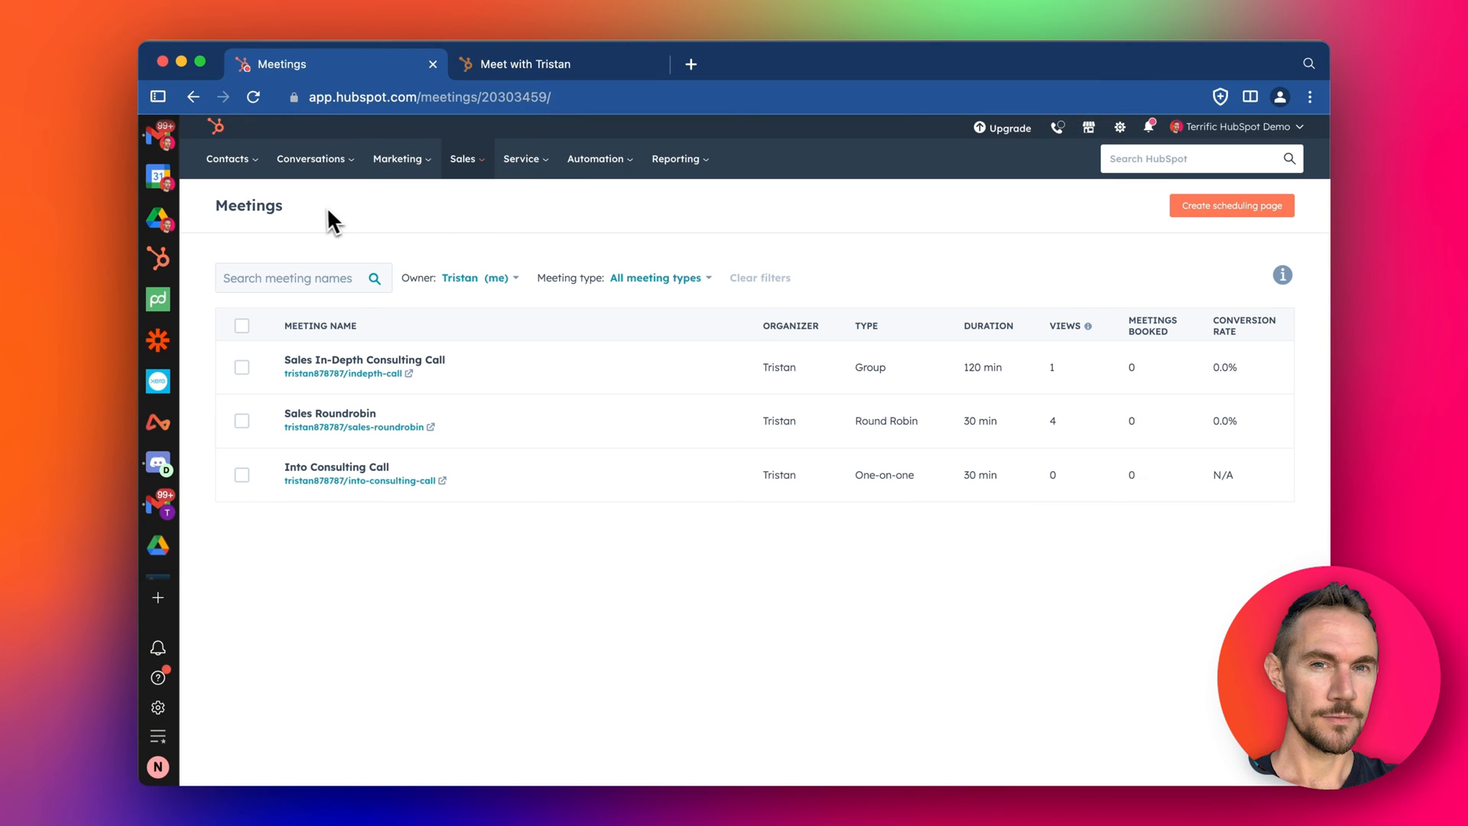
{"action": "mouse_move", "coordinate": [412, 364]}
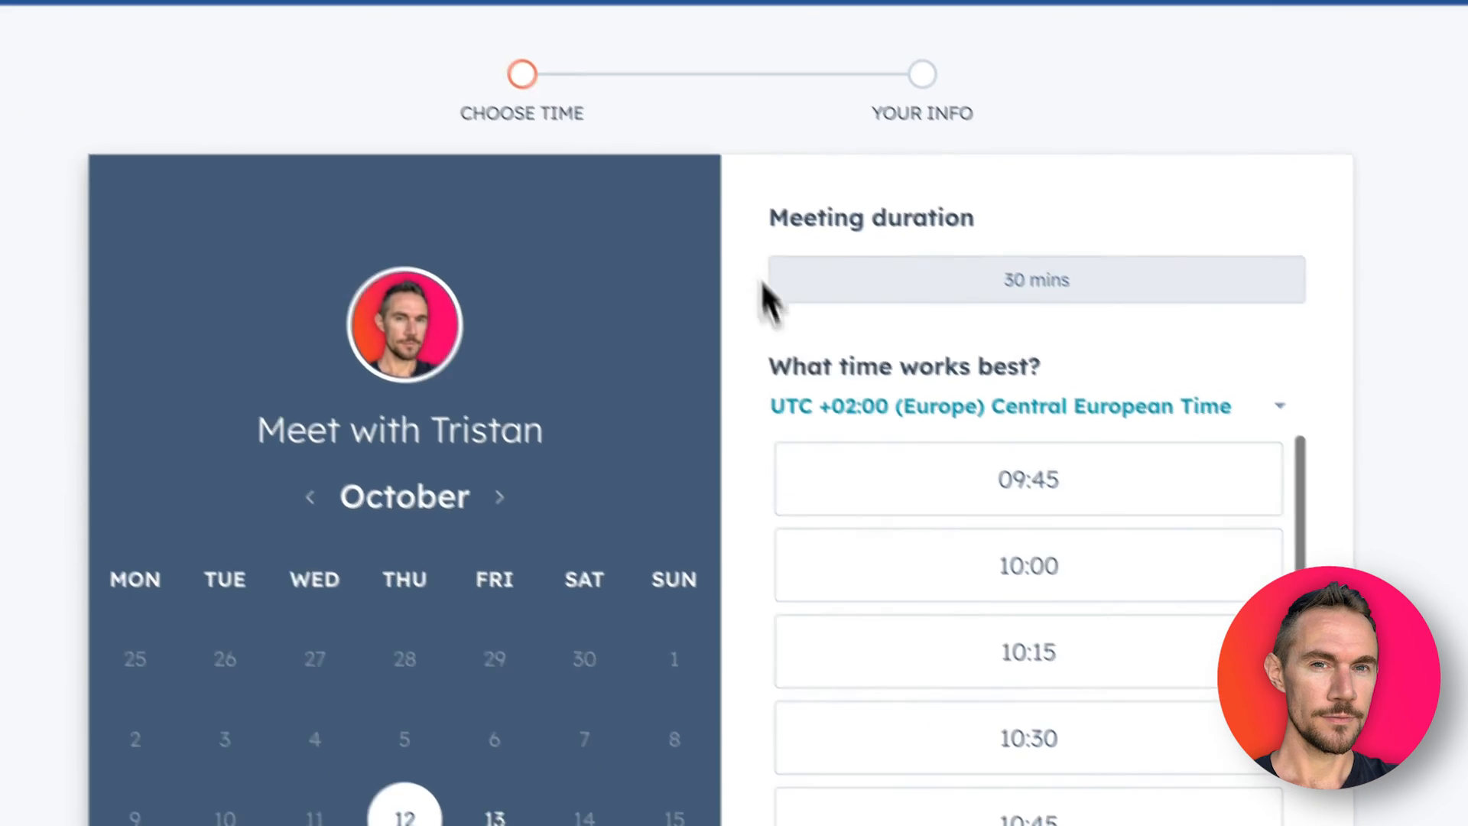
Open the into-consulting-call booking page in a new browser tab.
{"action": "left_click", "coordinate": [168, 79]}
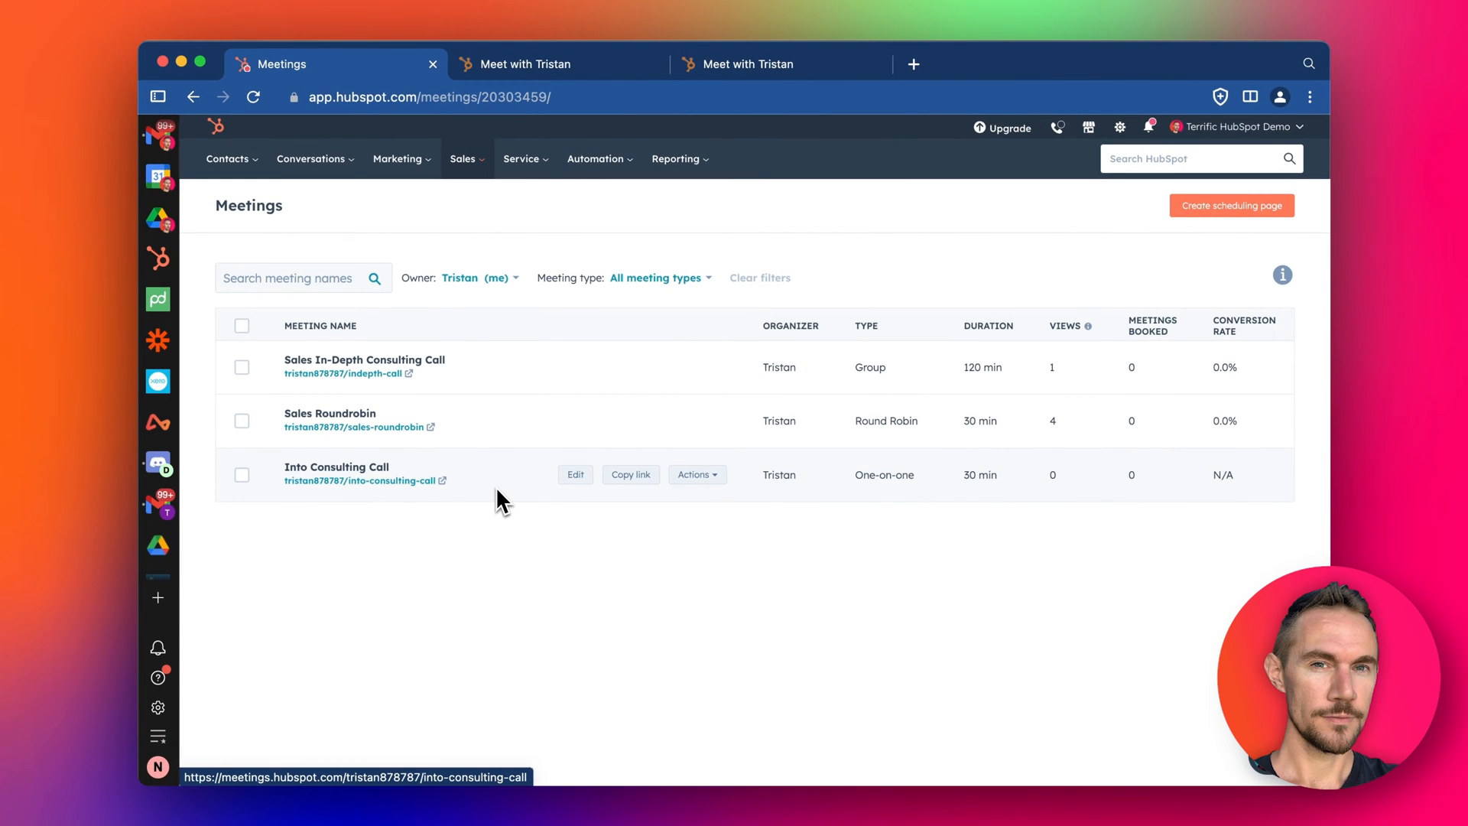
{"action": "mouse_move", "coordinate": [522, 486]}
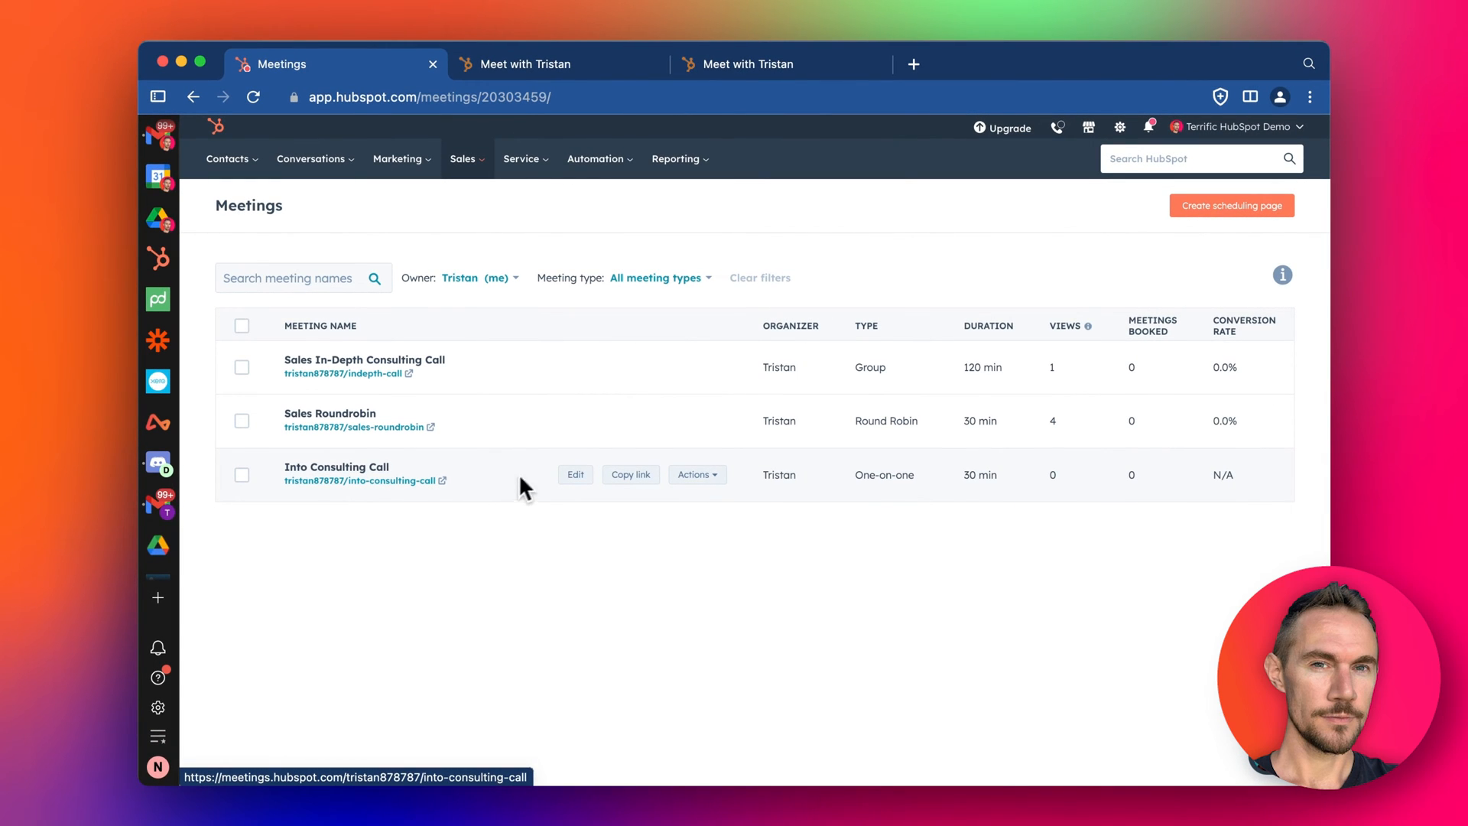
{"action": "mouse_move", "coordinate": [560, 577]}
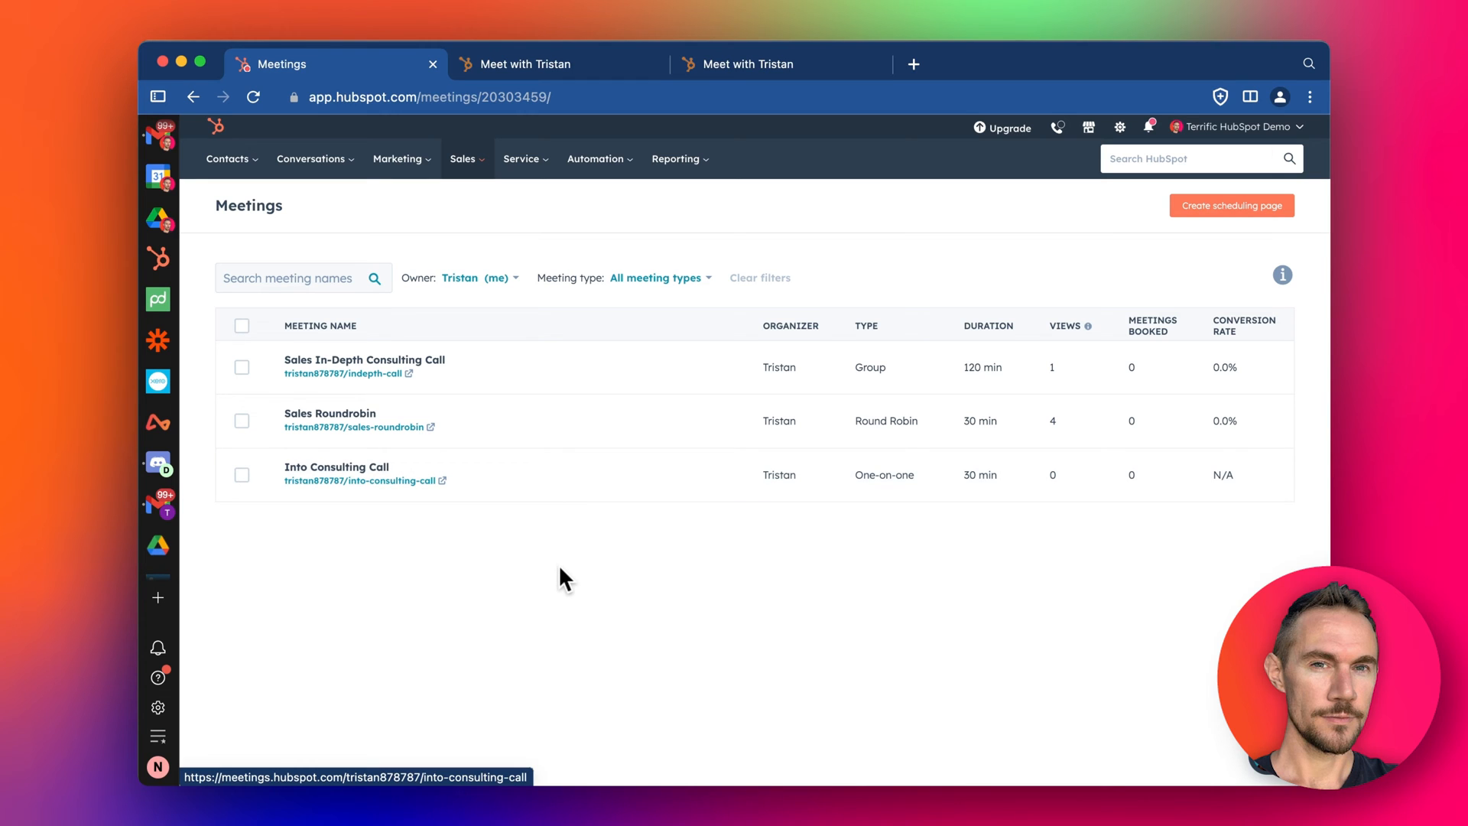
{"action": "mouse_move", "coordinate": [566, 573]}
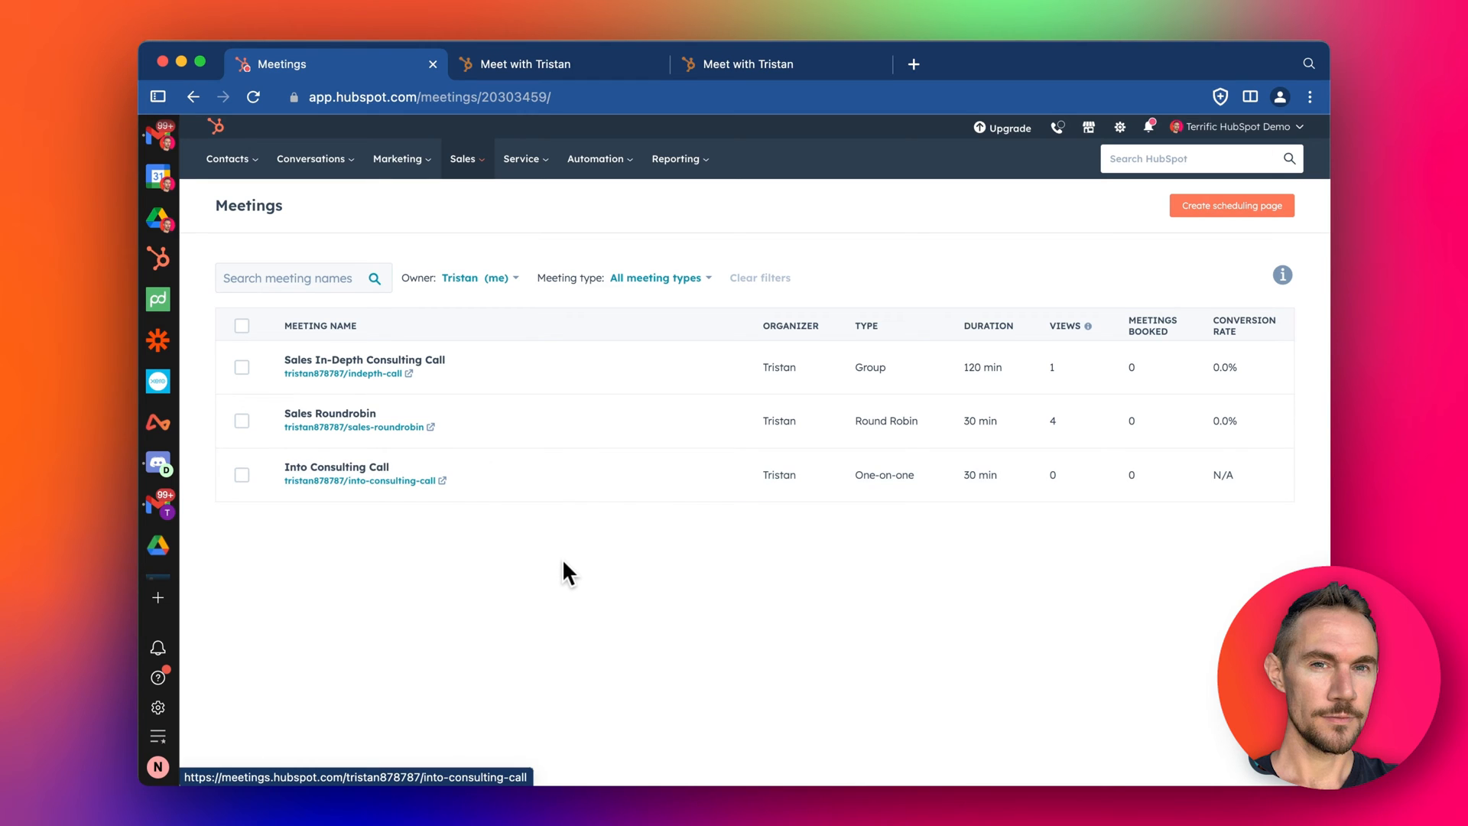
{"action": "mouse_move", "coordinate": [572, 588]}
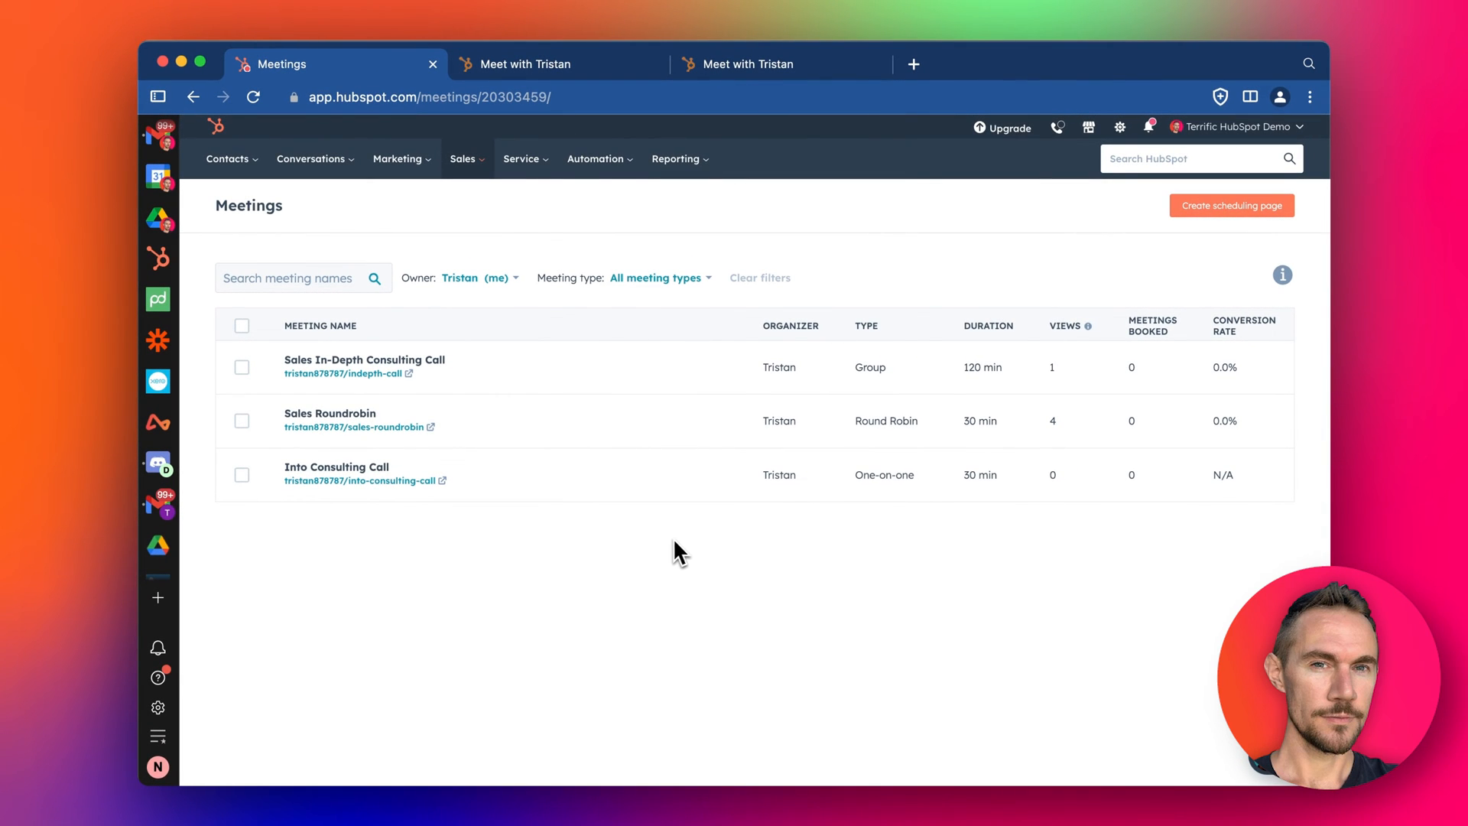
{"action": "mouse_move", "coordinate": [664, 552]}
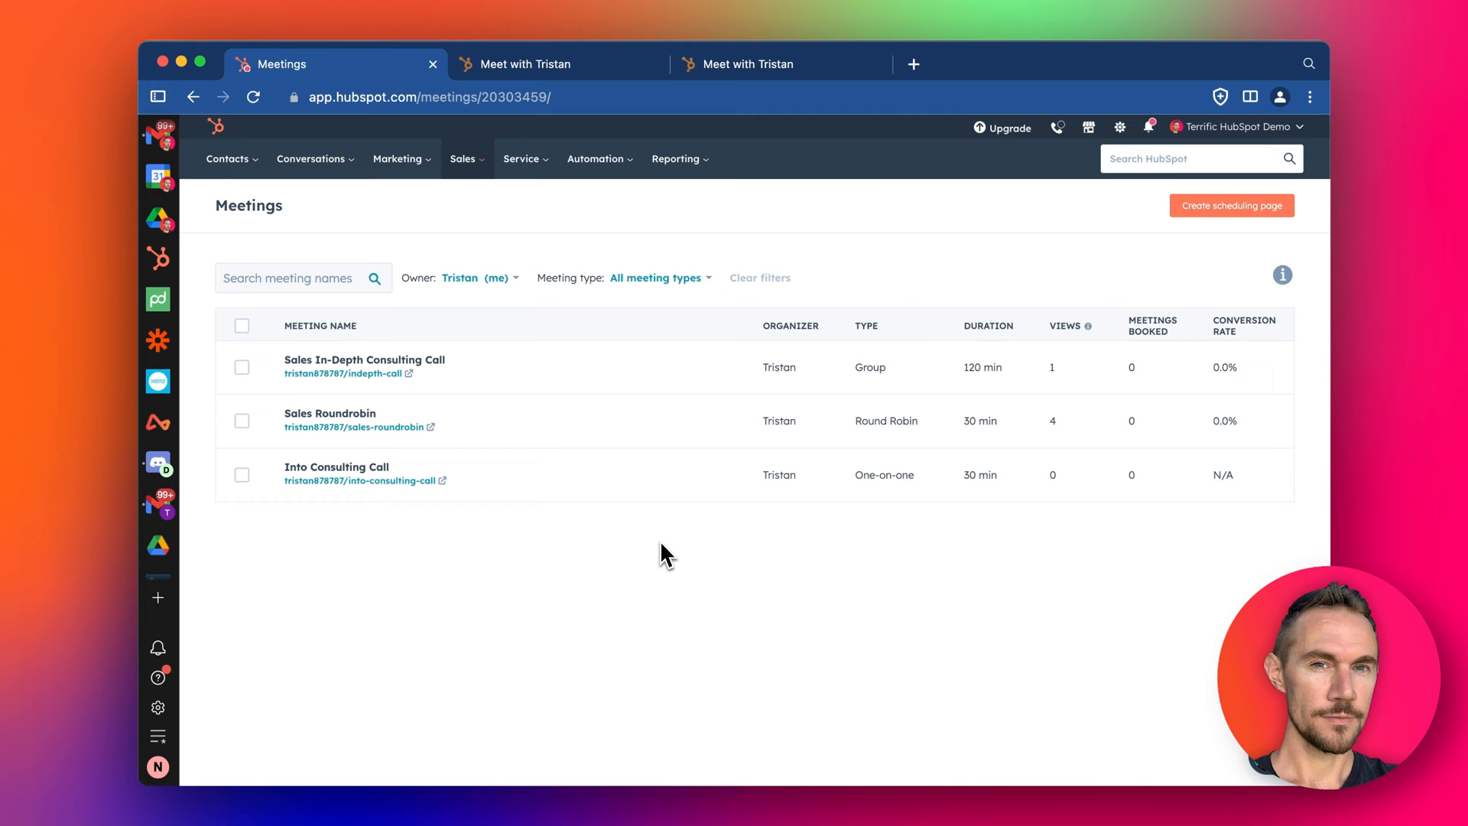
{"action": "mouse_move", "coordinate": [863, 250]}
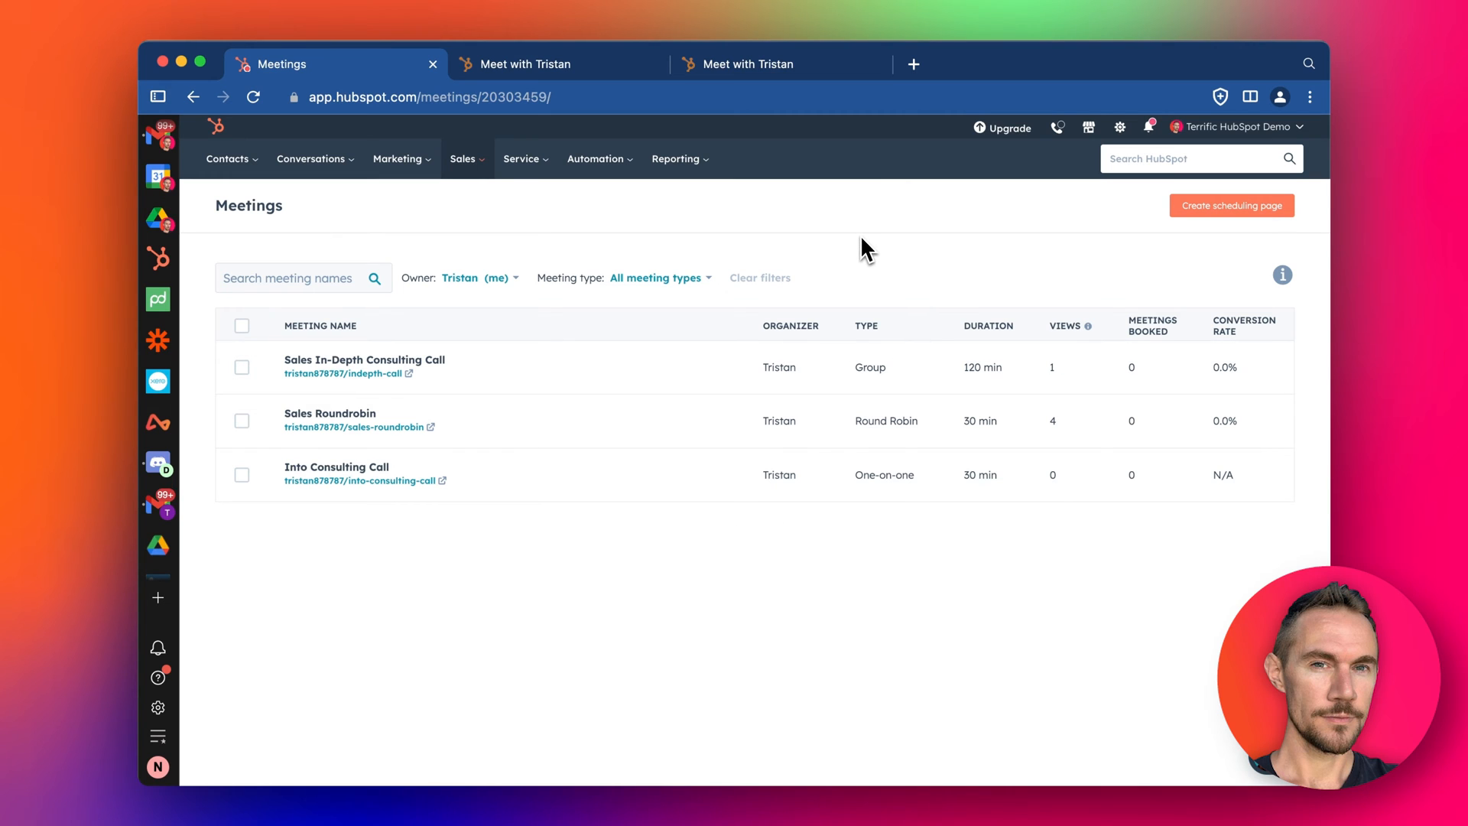
{"action": "mouse_move", "coordinate": [816, 246]}
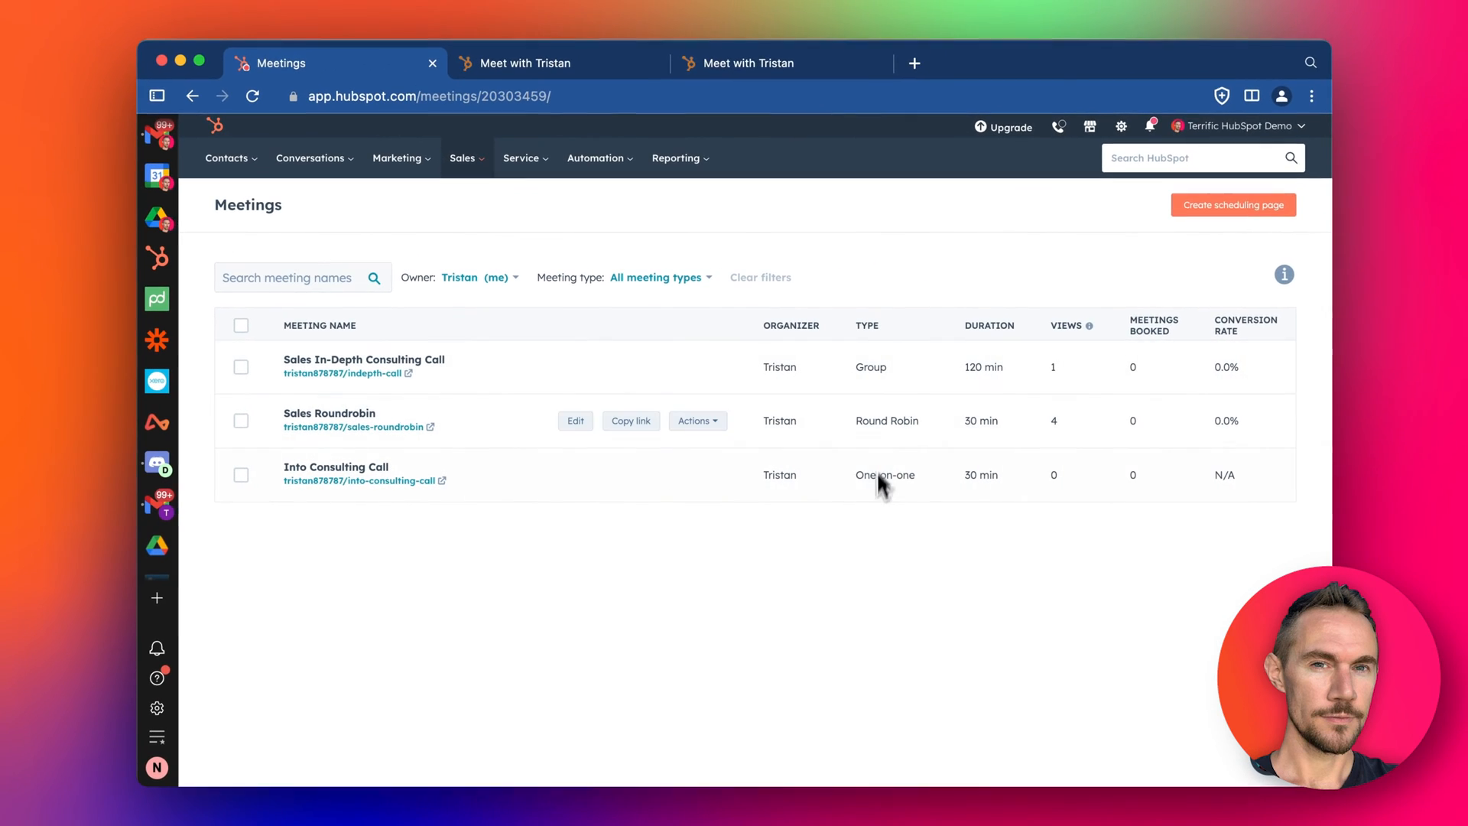
{"action": "mouse_move", "coordinate": [915, 441]}
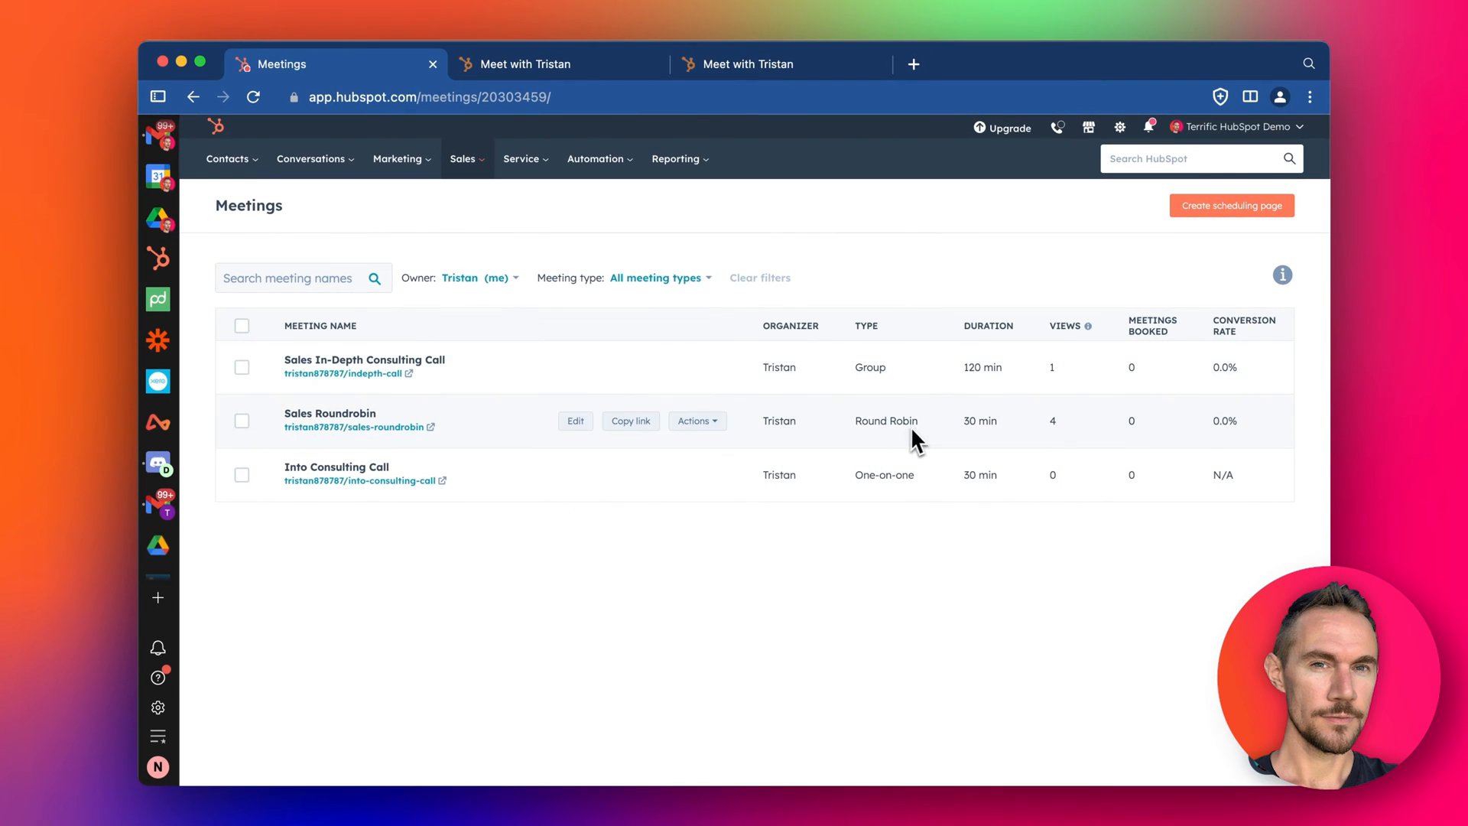
{"action": "left_click", "coordinate": [1231, 205]}
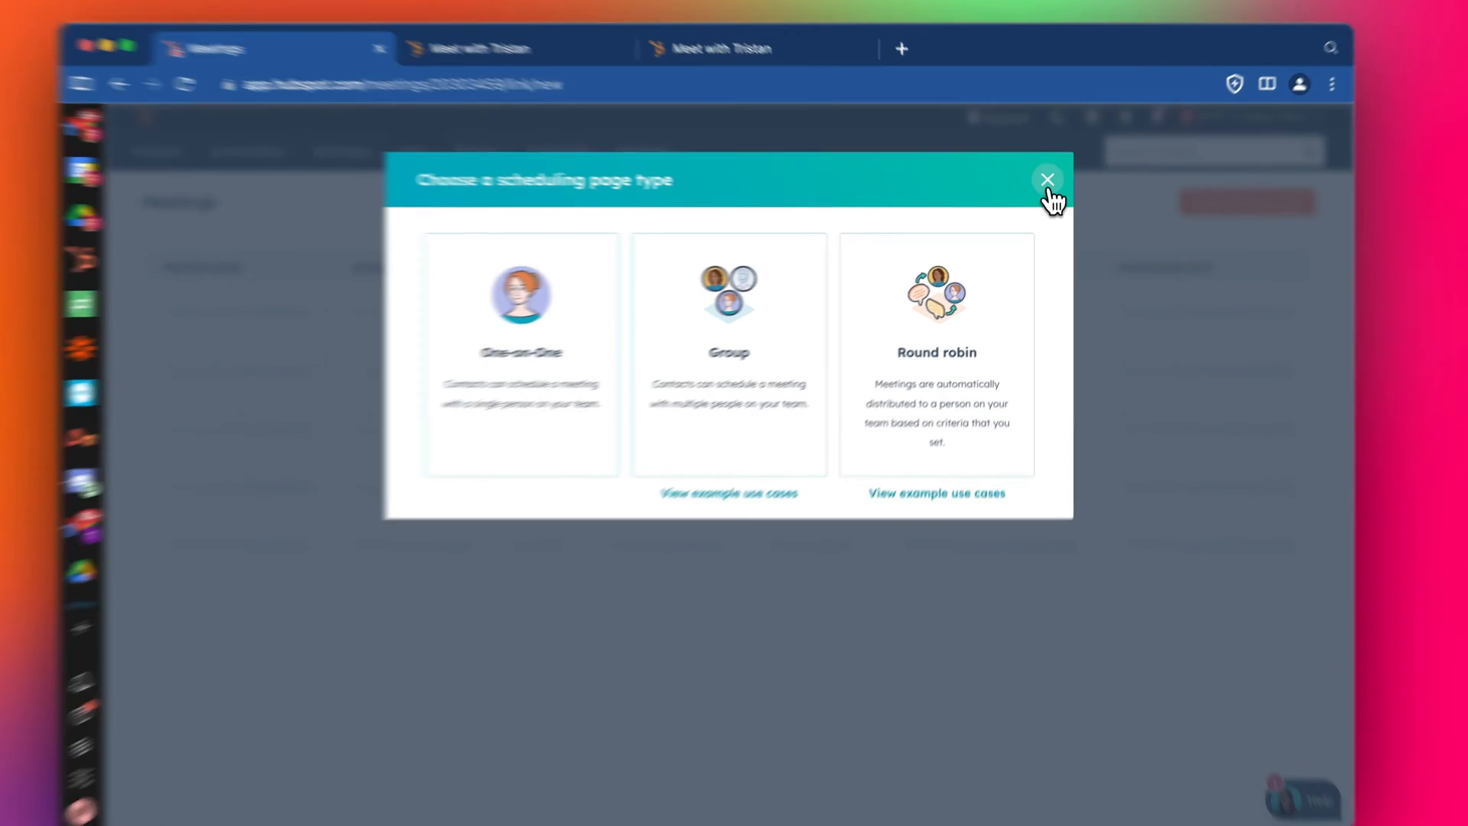
{"action": "left_click", "coordinate": [1047, 179]}
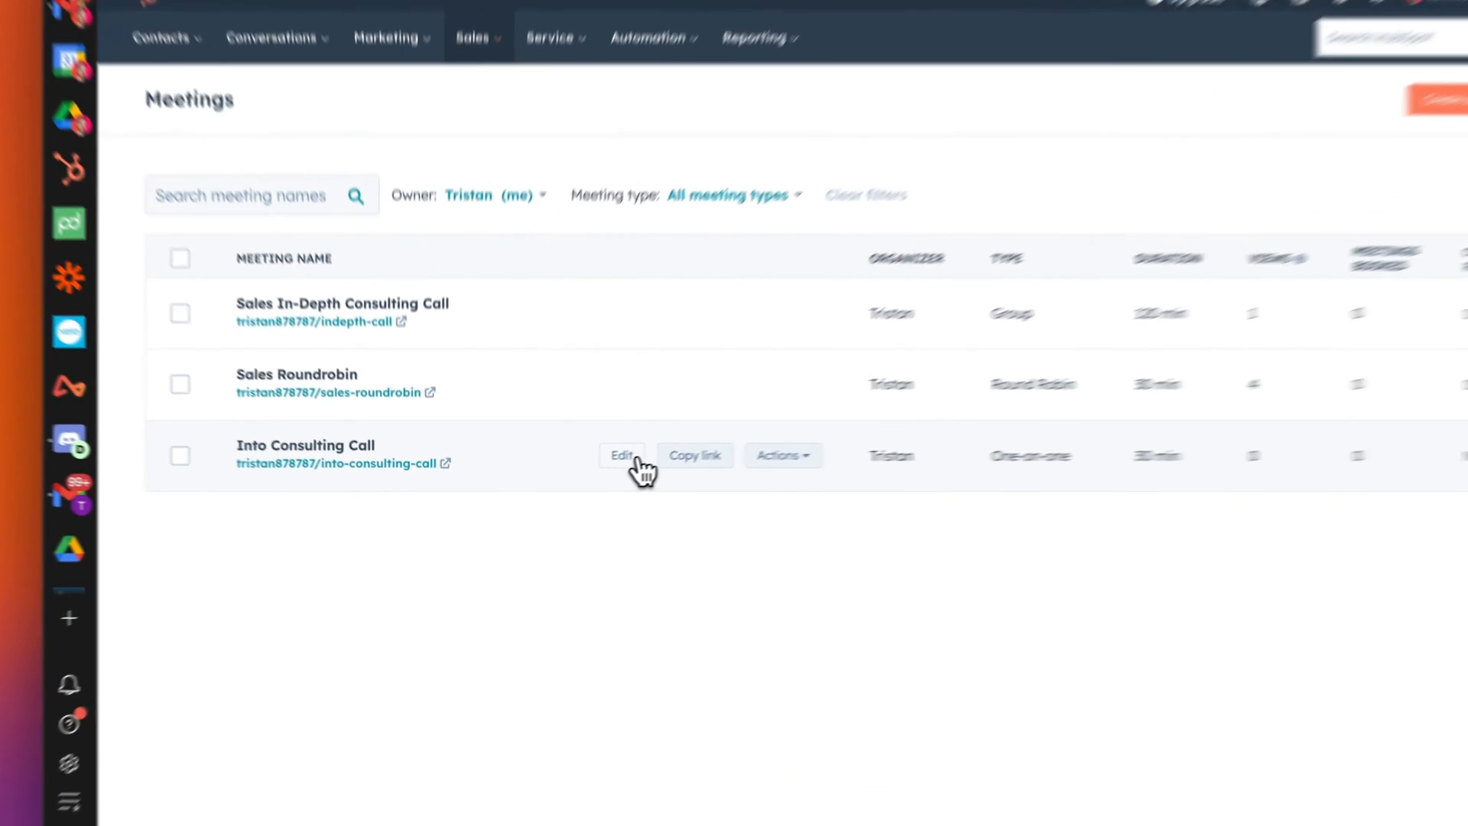
Edit Into Consulting Call, remove its Zoom location, and browse videoconference link options.
{"action": "left_click", "coordinate": [620, 455]}
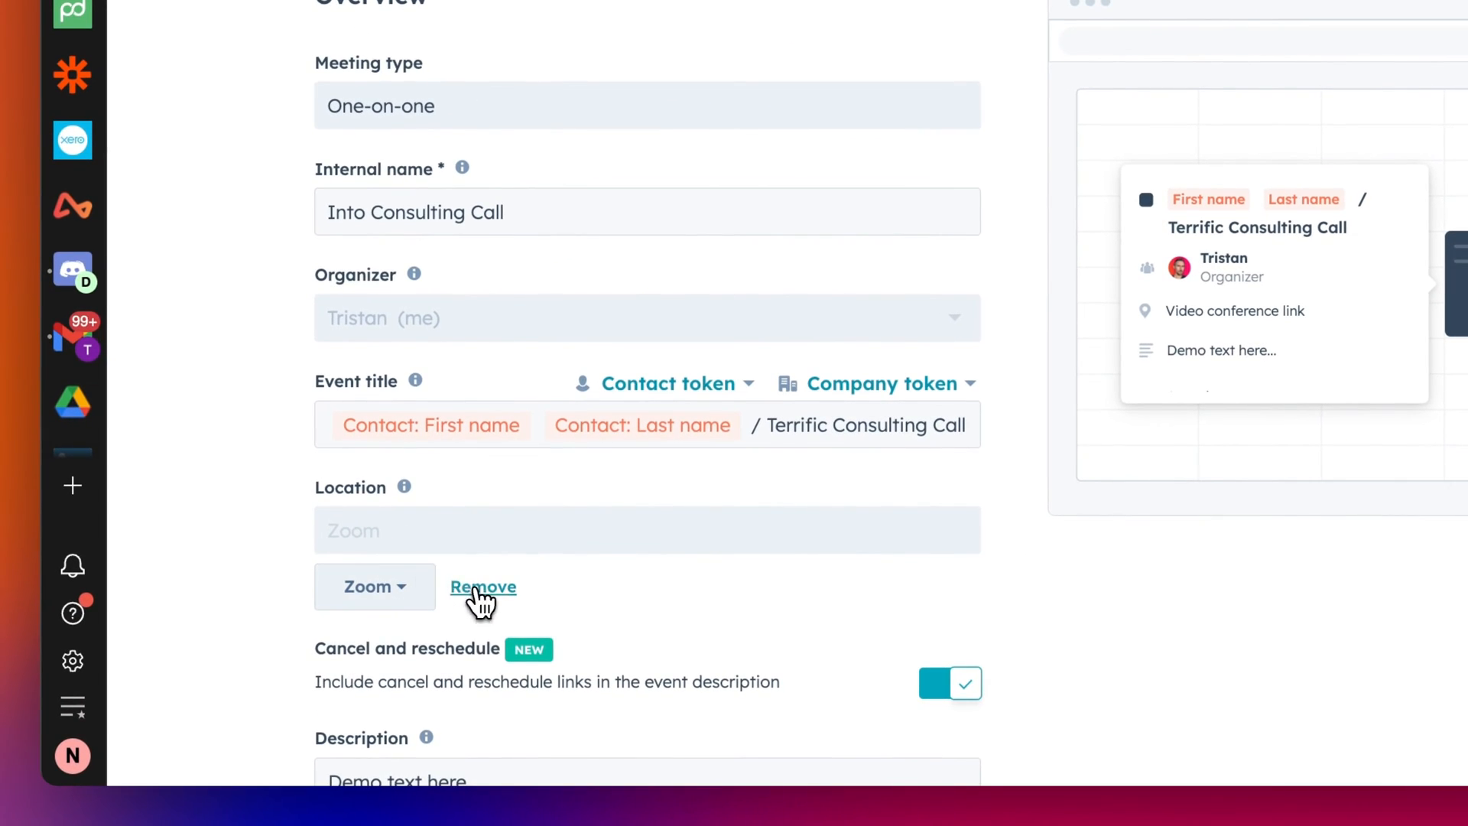
{"action": "left_click", "coordinate": [482, 586]}
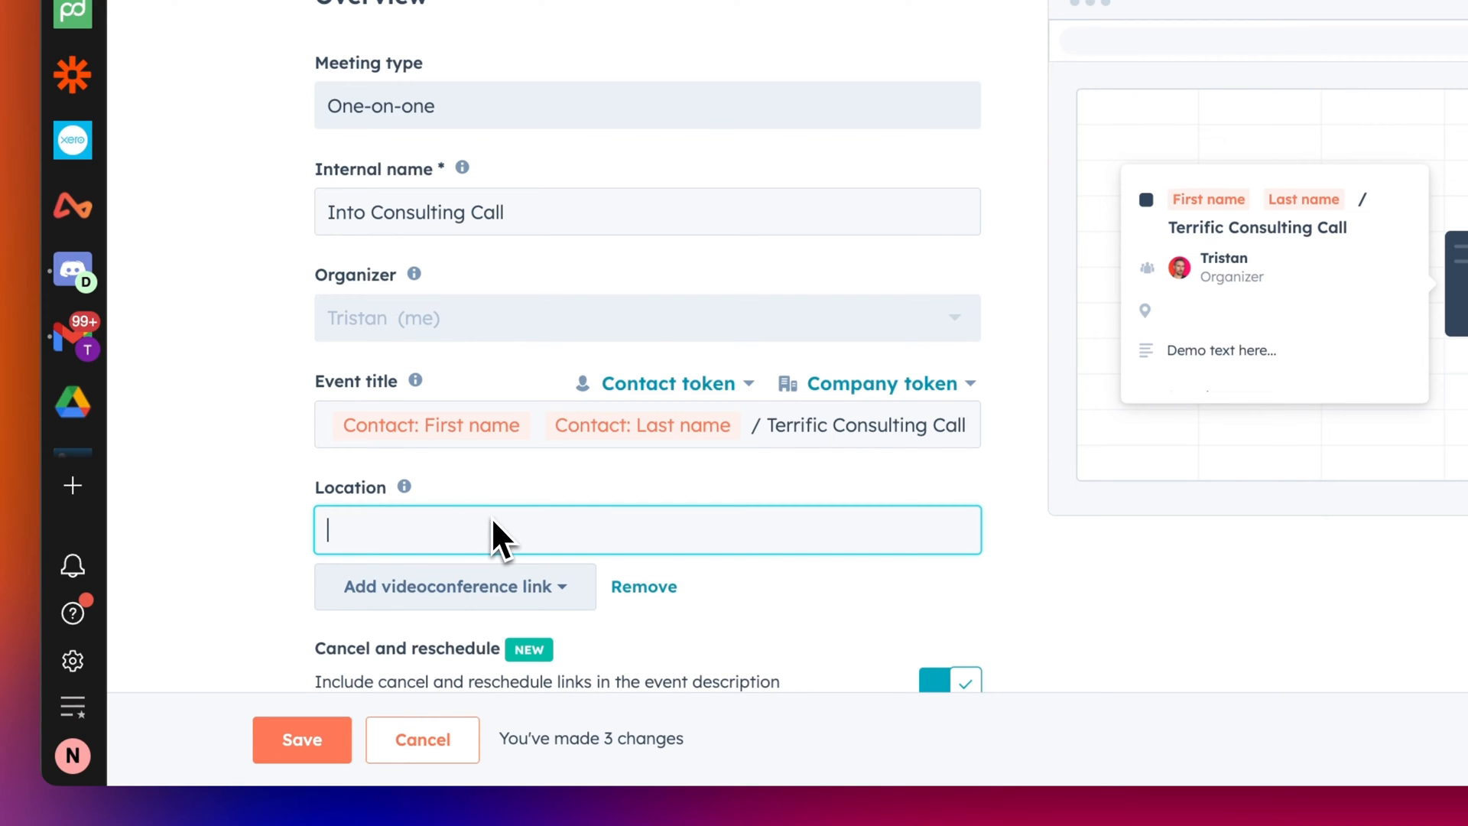
{"action": "type", "text": "Meeting"}
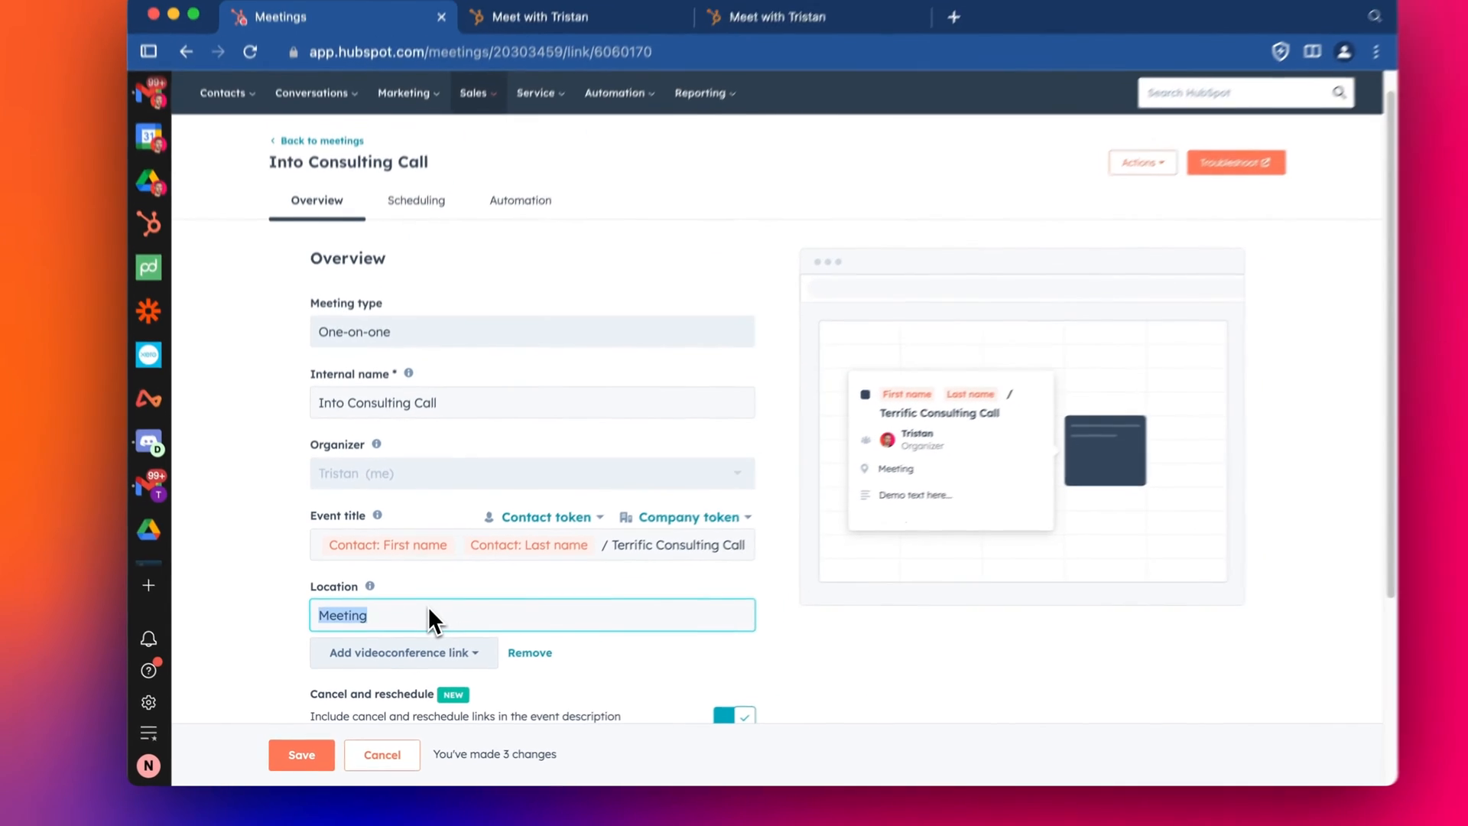
{"action": "type", "text": "c"}
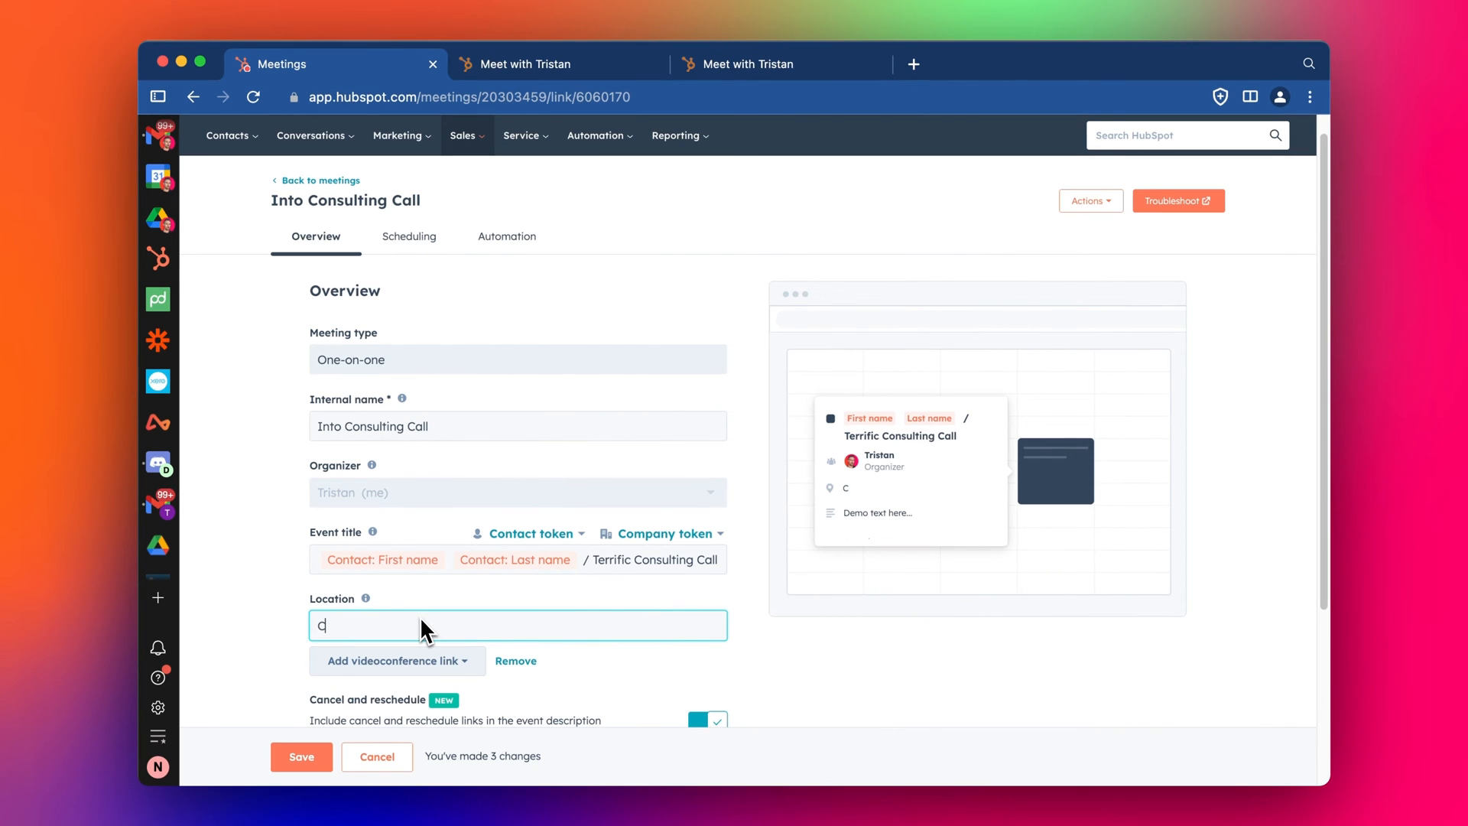
{"action": "type", "text": "onf Call"}
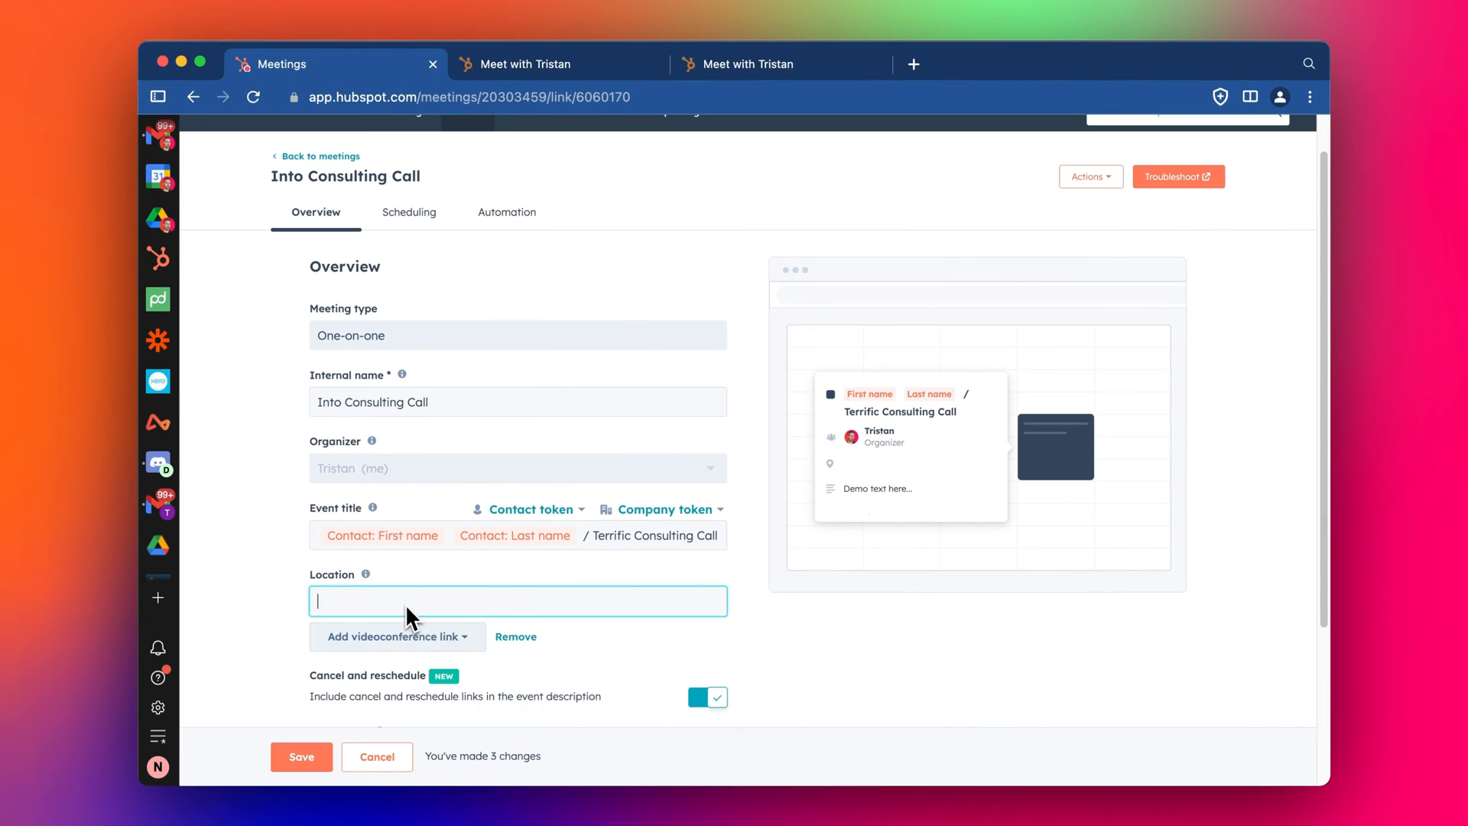
{"action": "left_click", "coordinate": [396, 636]}
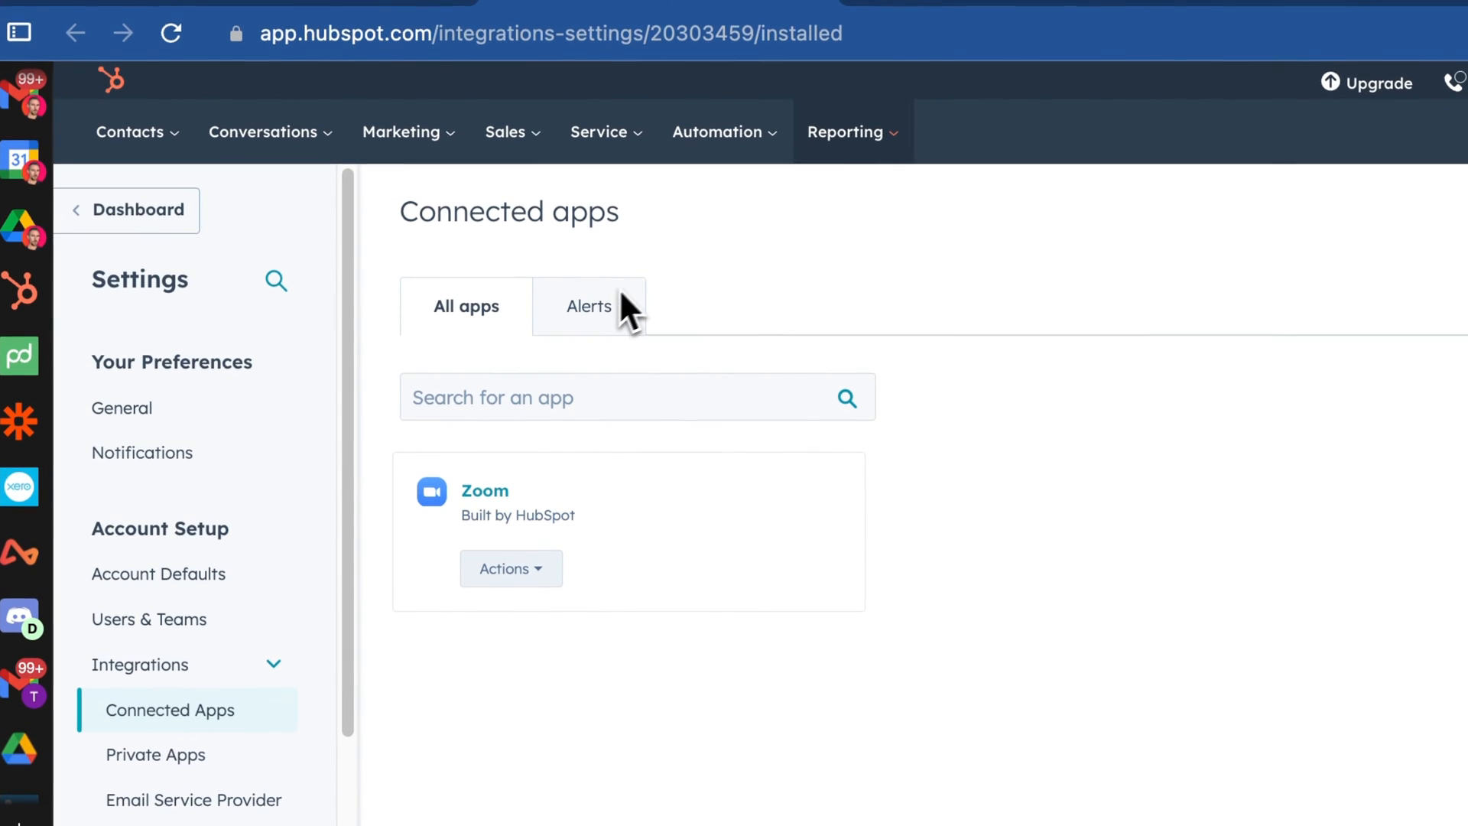
{"action": "left_click", "coordinate": [281, 69]}
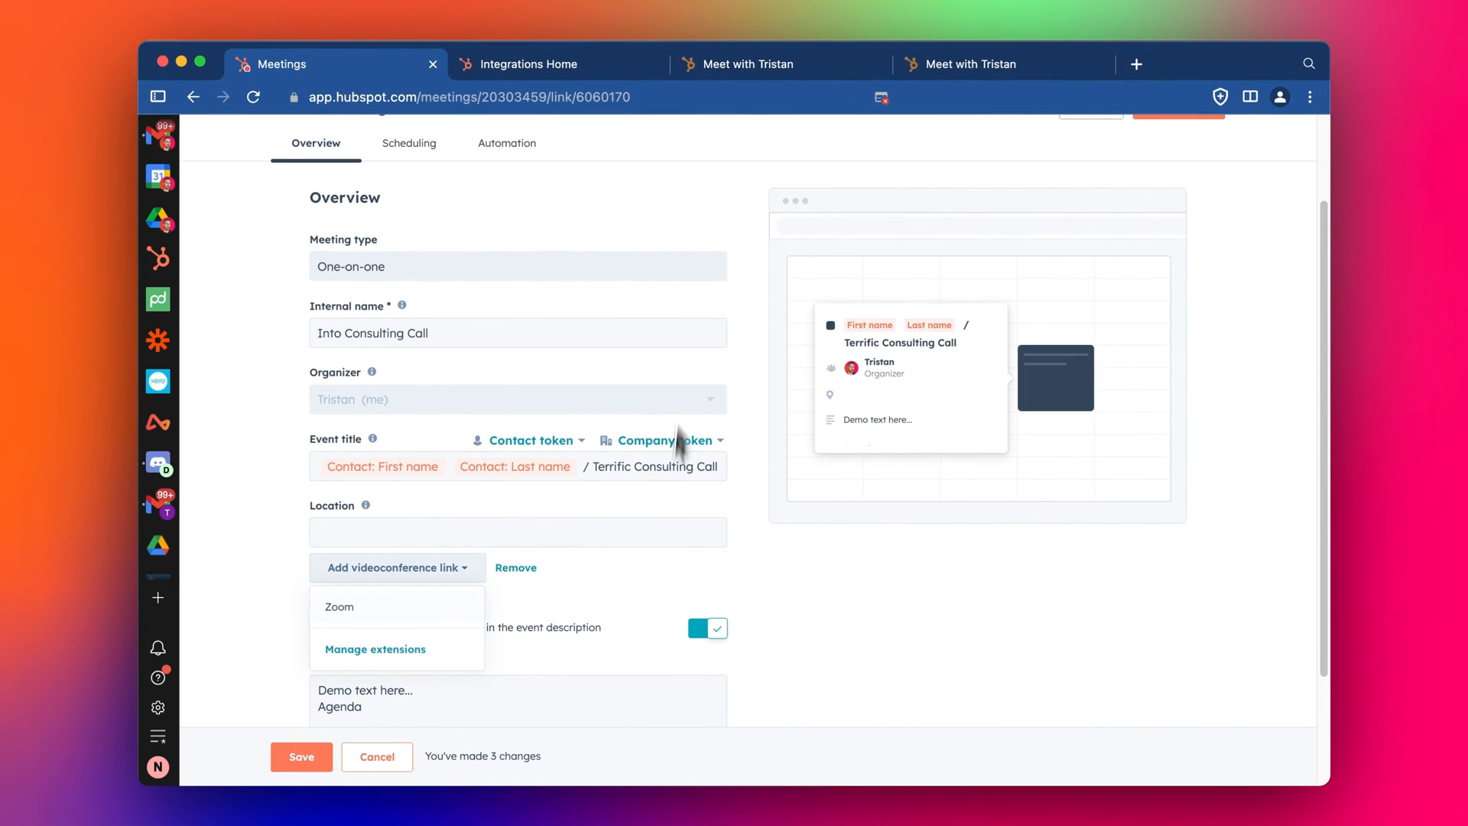
{"action": "mouse_move", "coordinate": [394, 567]}
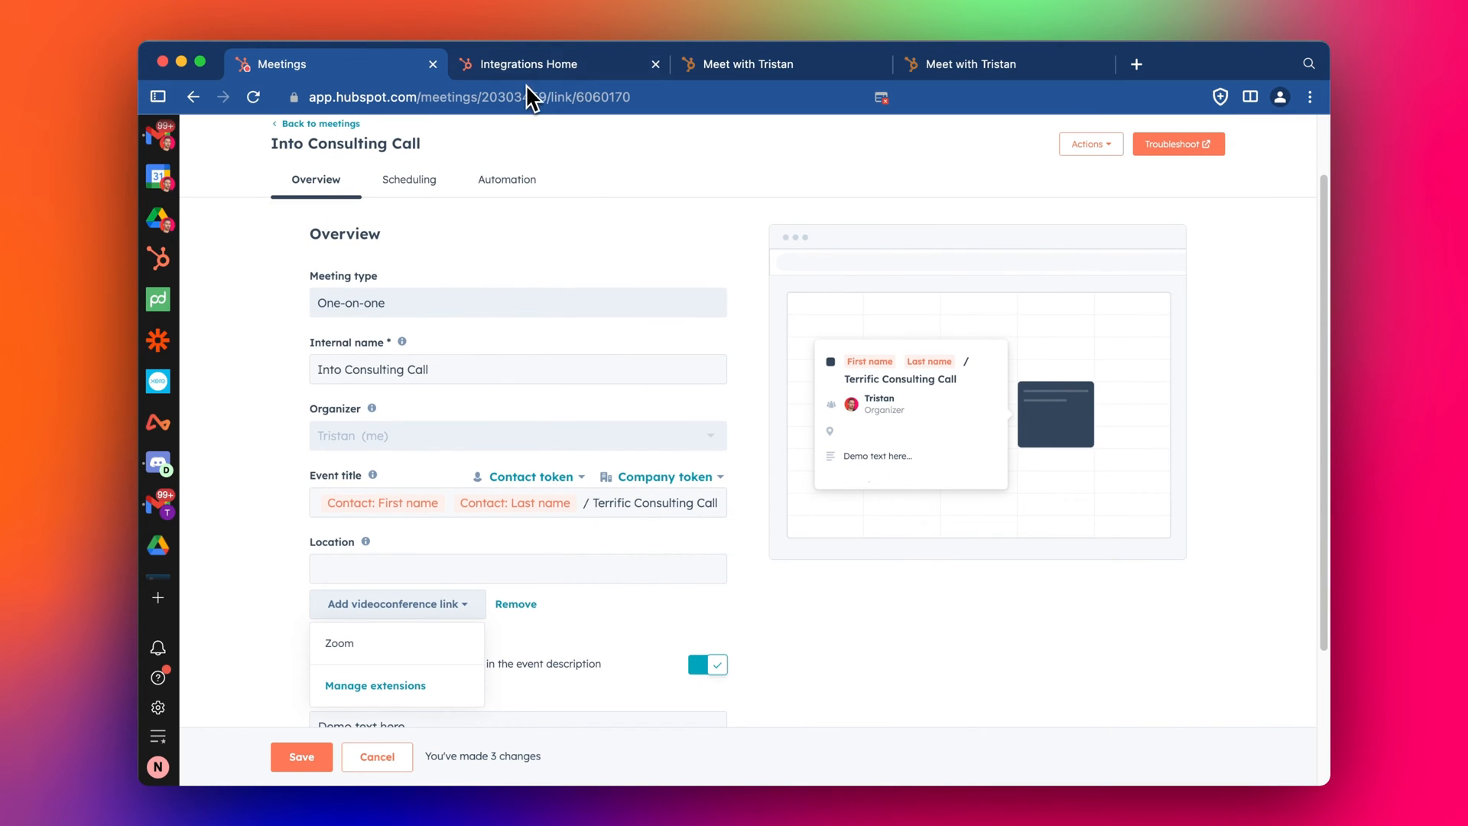
{"action": "mouse_move", "coordinate": [531, 63]}
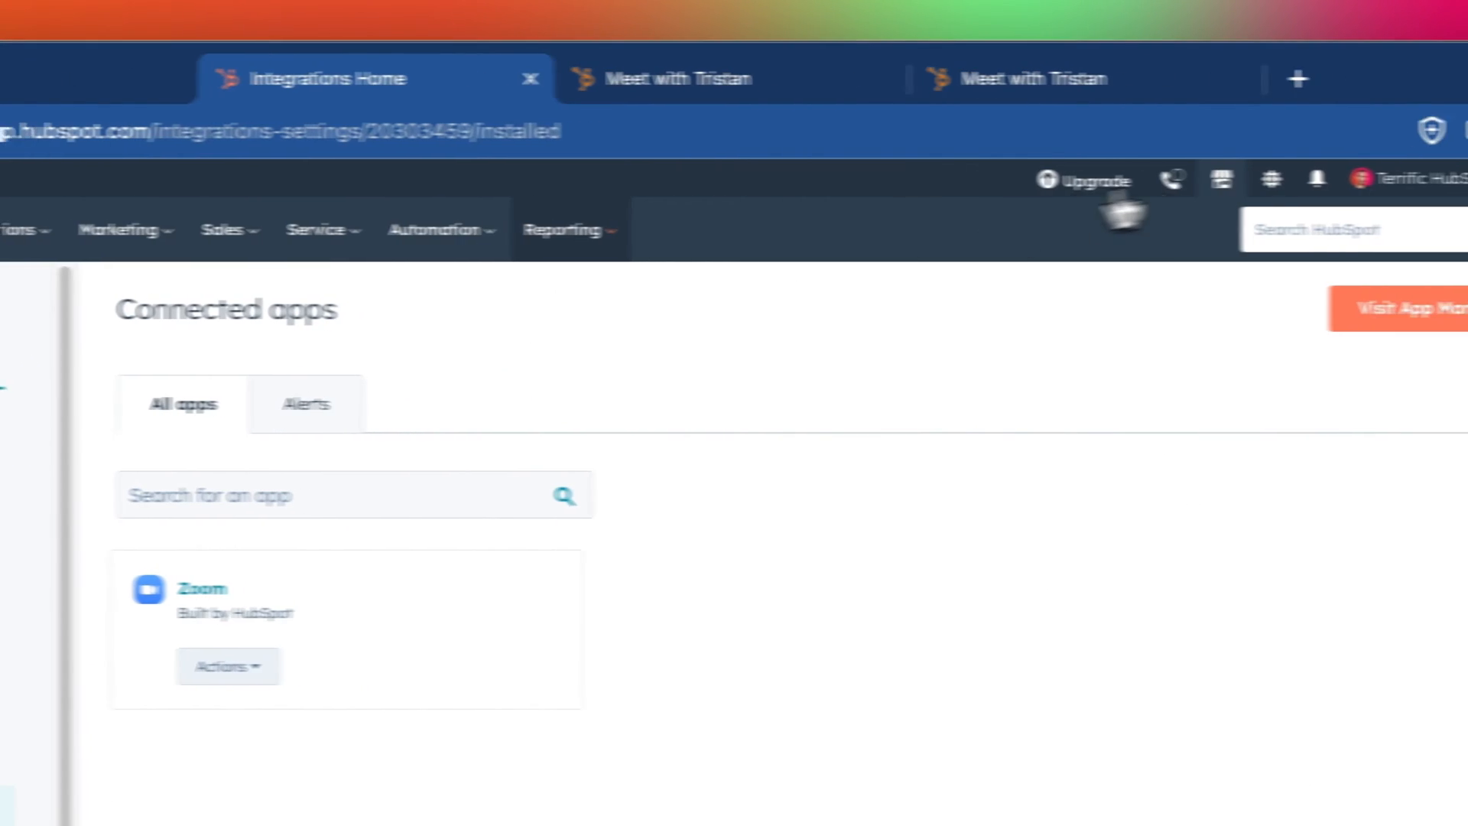
Go to Settings > Integrations > Connected Apps, where only Zoom is listed.
{"action": "left_click", "coordinate": [1149, 178]}
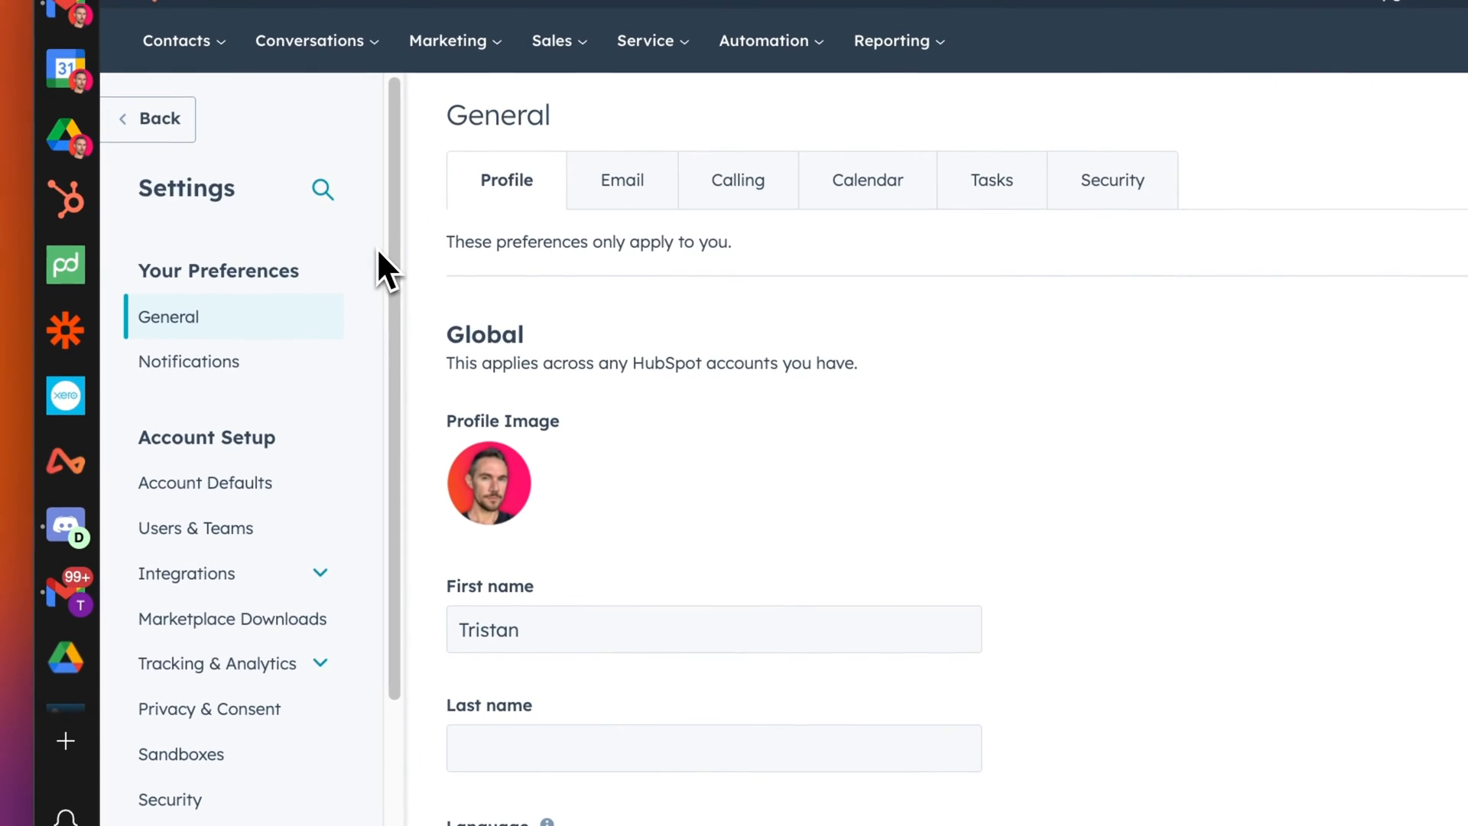
{"action": "left_click", "coordinate": [186, 573]}
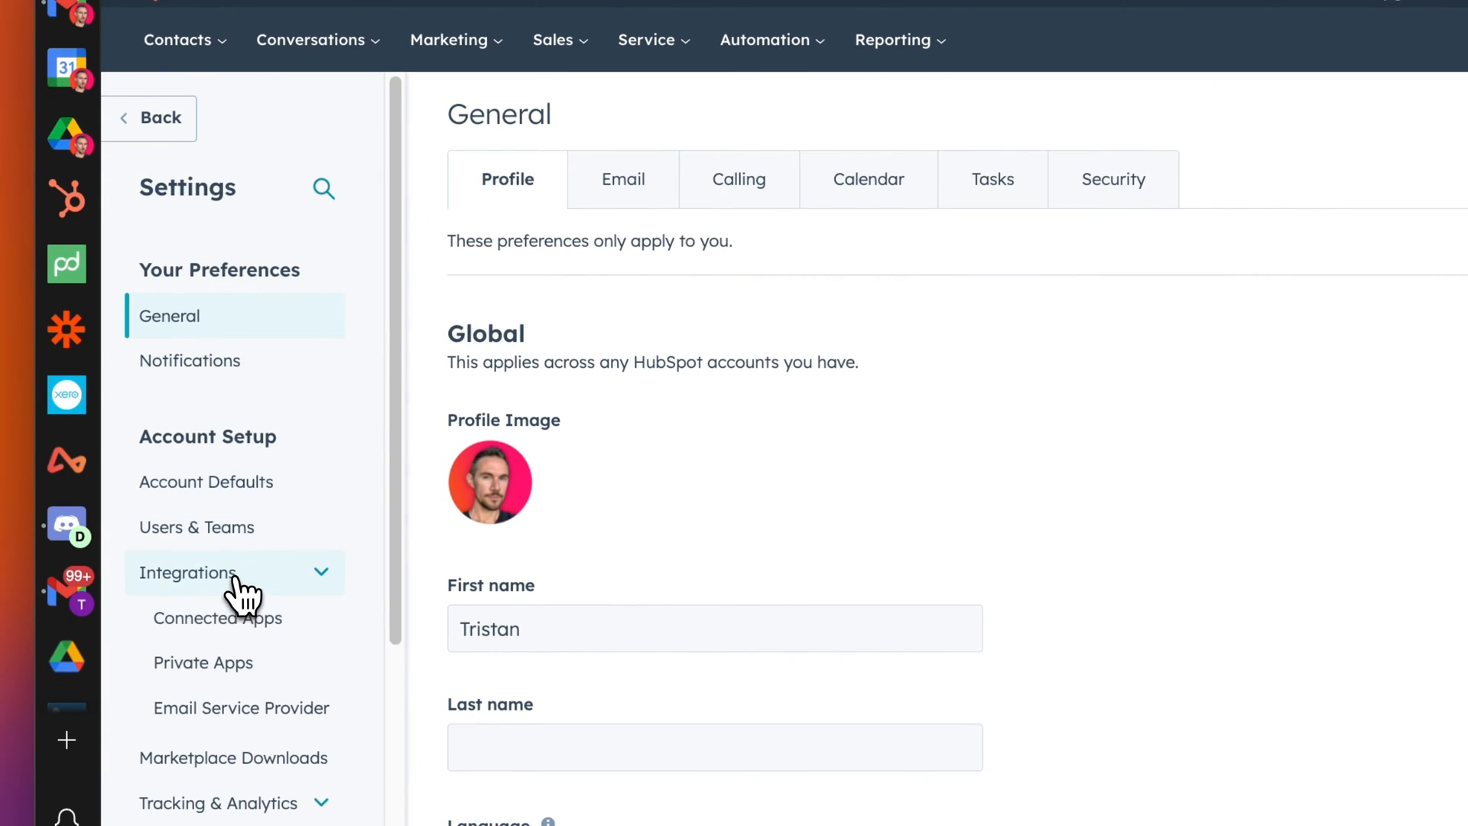
{"action": "left_click", "coordinate": [217, 617]}
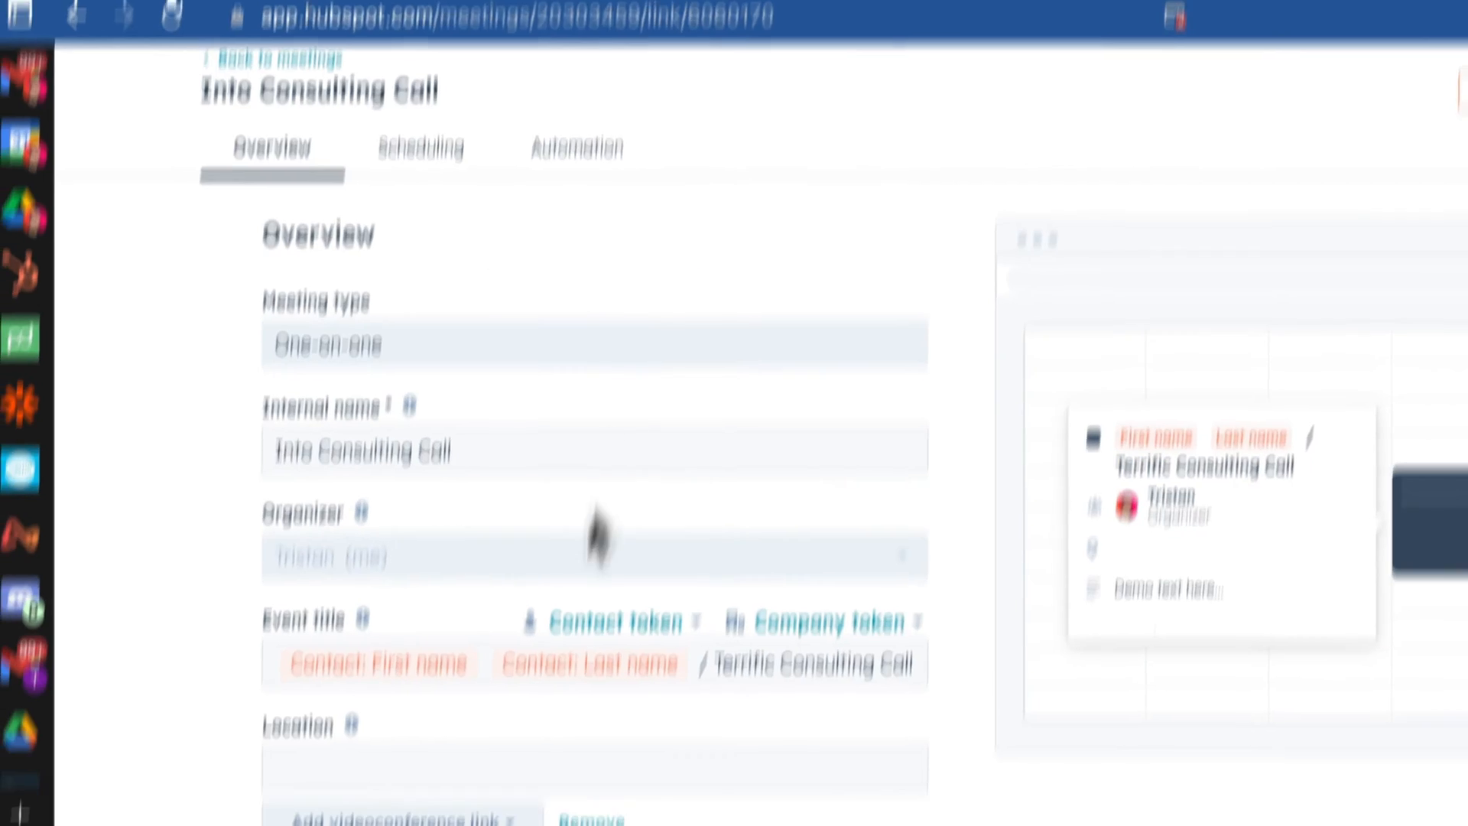
{"action": "left_click", "coordinate": [530, 59]}
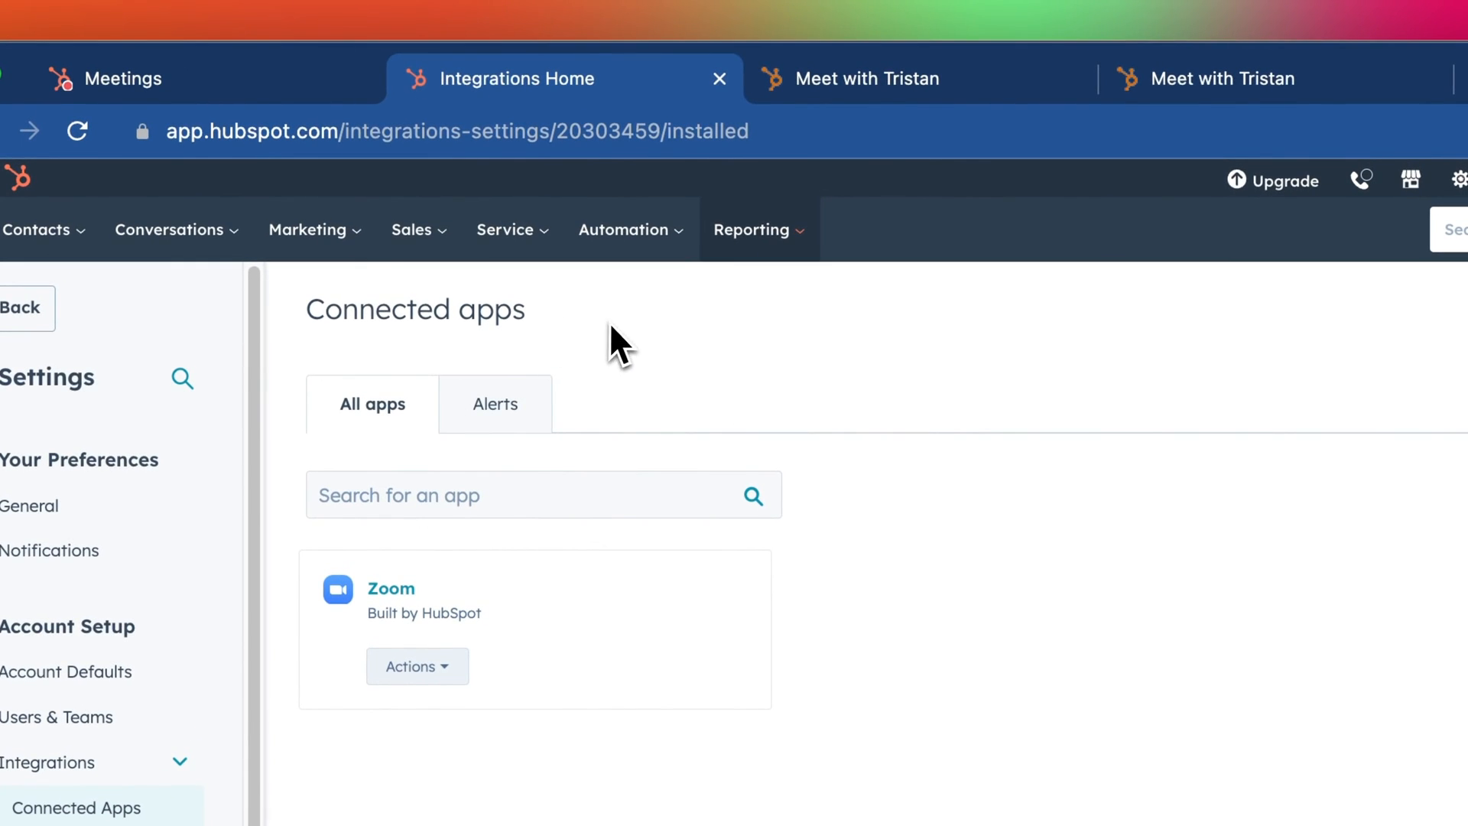
{"action": "mouse_move", "coordinate": [888, 396]}
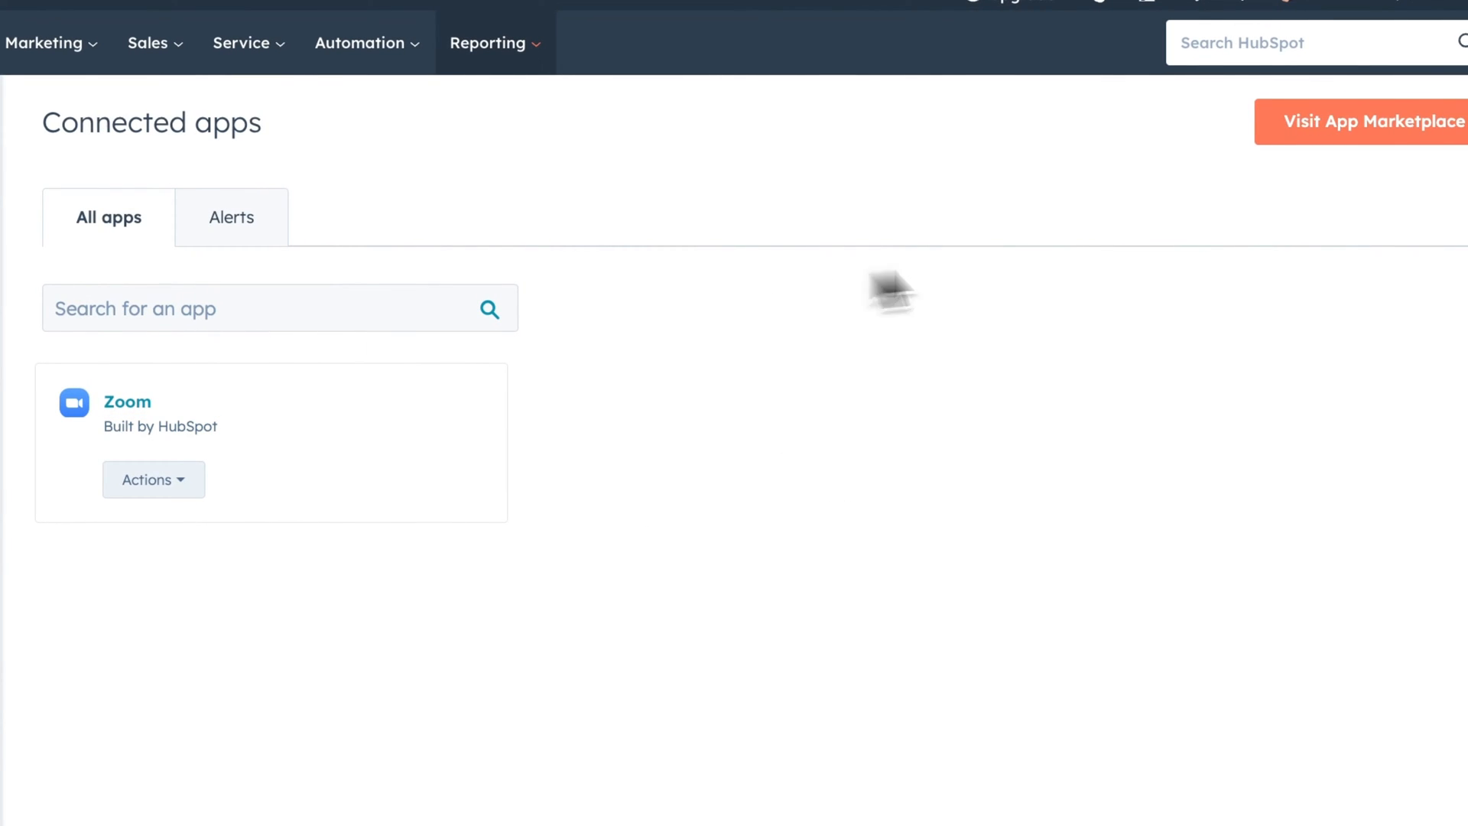
Search the App Marketplace for 'Teams' and scroll through the results.
{"action": "left_click", "coordinate": [1367, 121]}
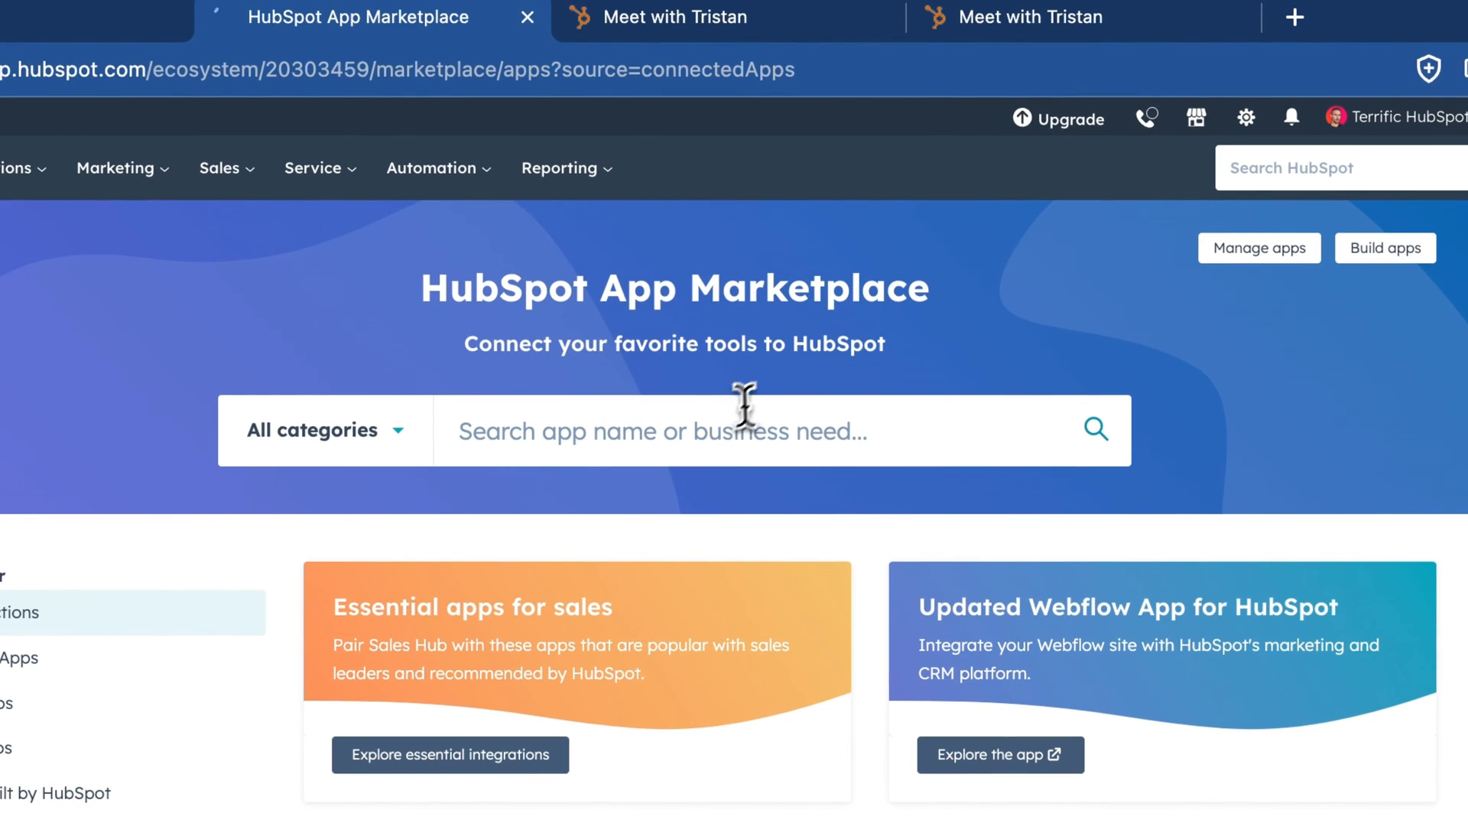
{"action": "type", "text": "Teams"}
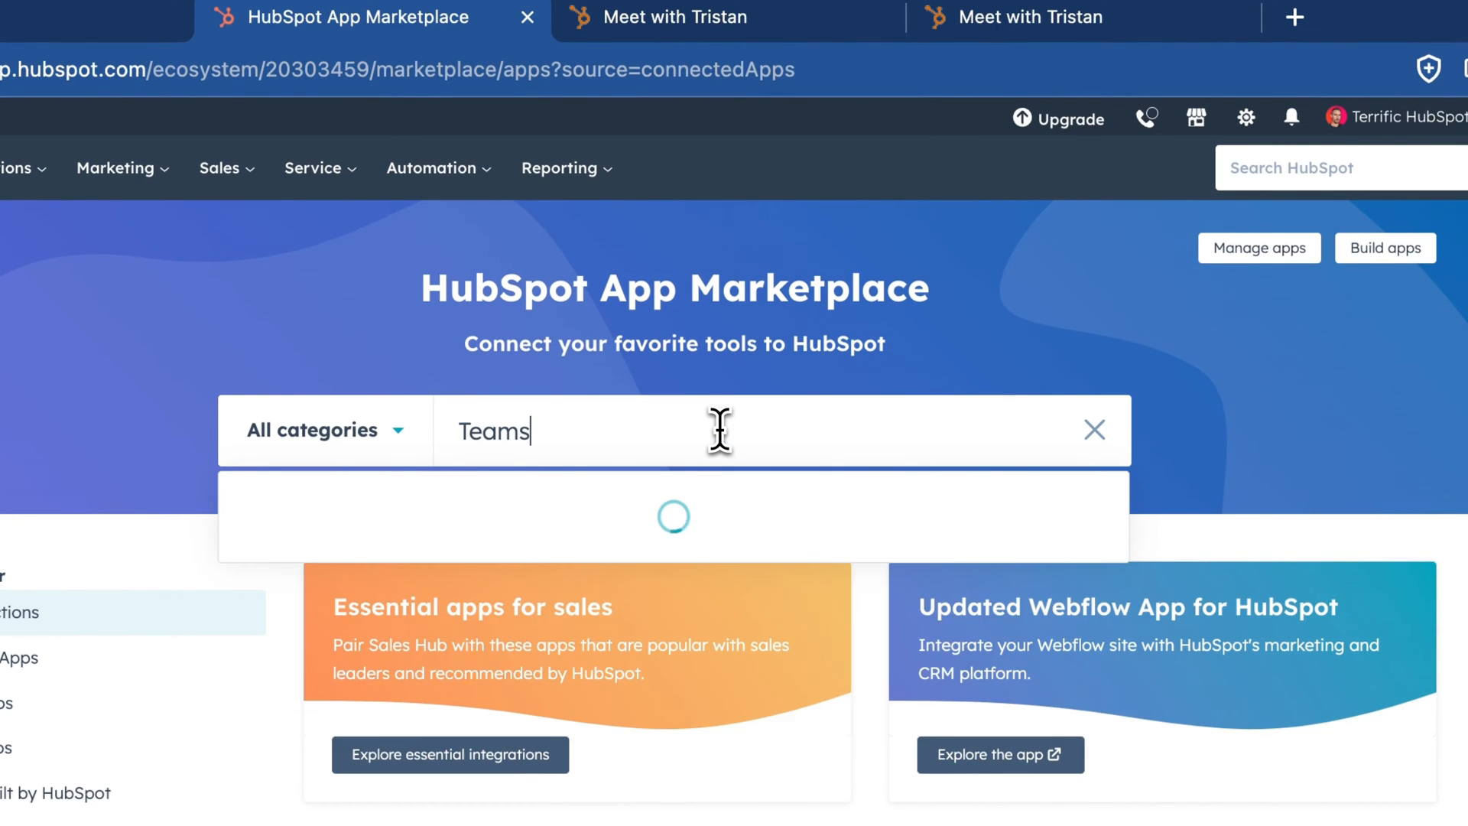
{"action": "key", "text": "Enter"}
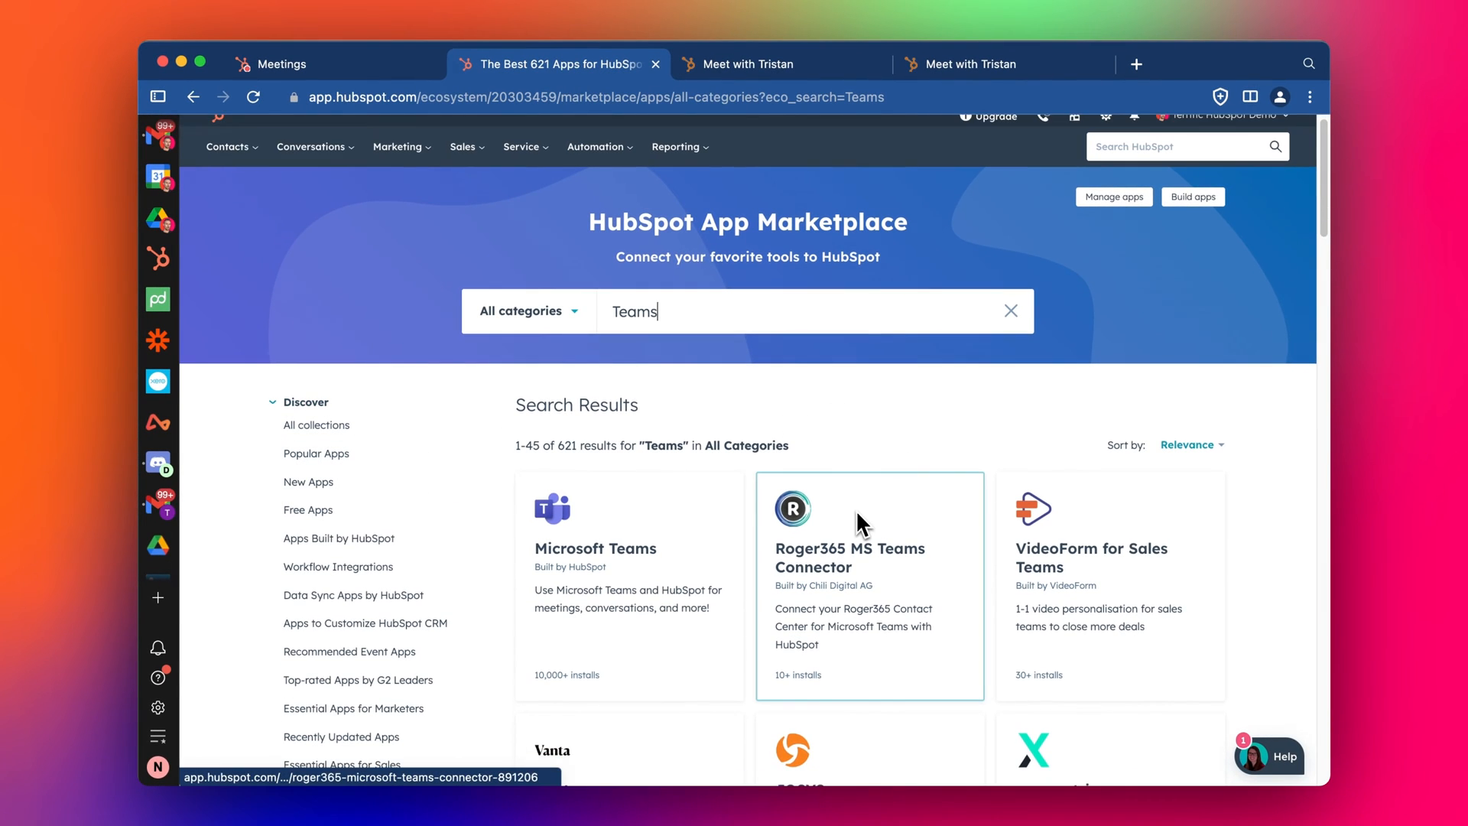
{"action": "scroll", "scroll_direction": "down", "scroll_amount": 3}
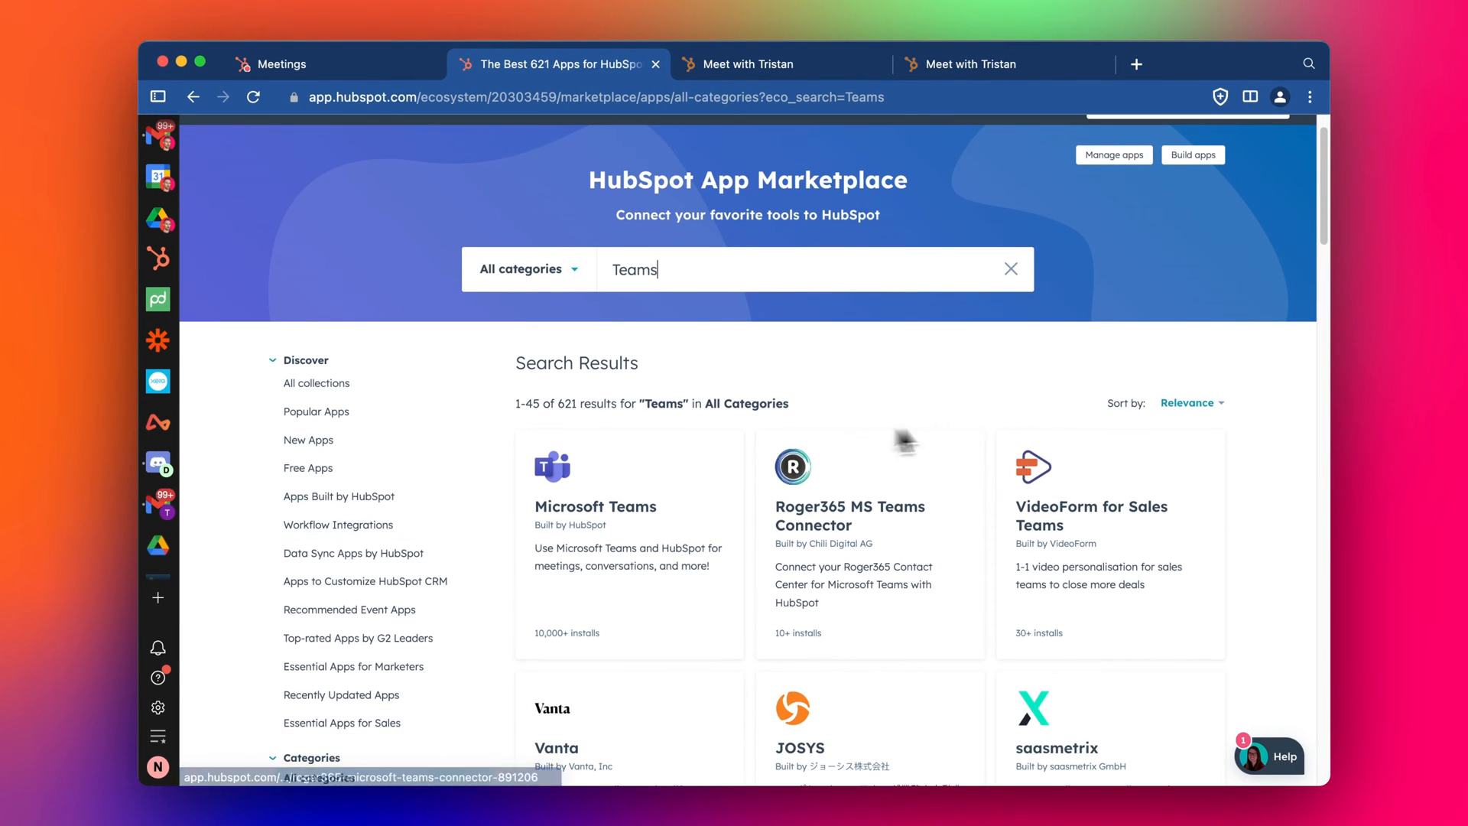
{"action": "scroll", "scroll_direction": "down", "scroll_amount": 3}
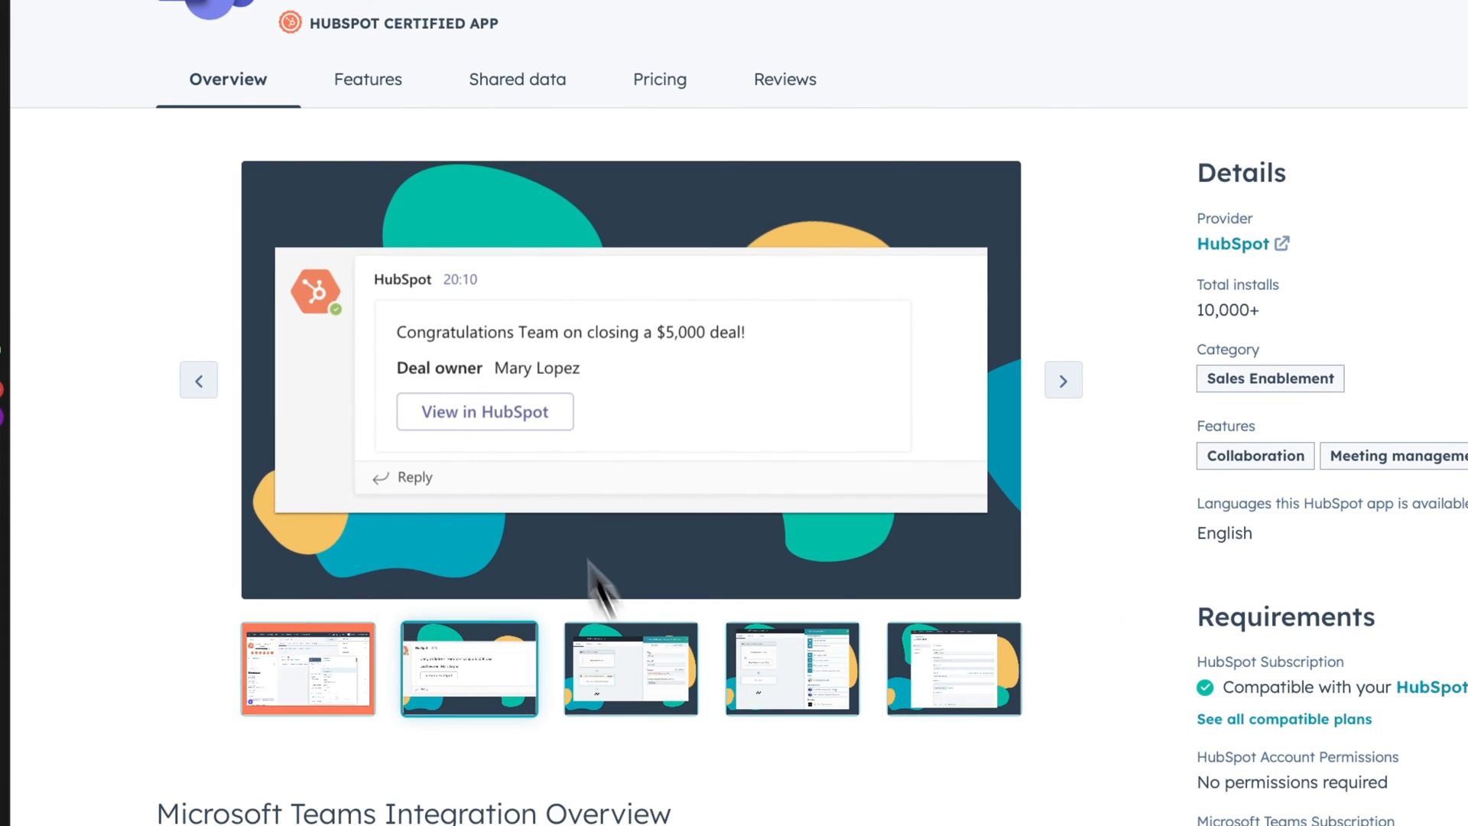
Browse the Microsoft Teams listing's preview screenshots and overview.
{"action": "left_click", "coordinate": [630, 668]}
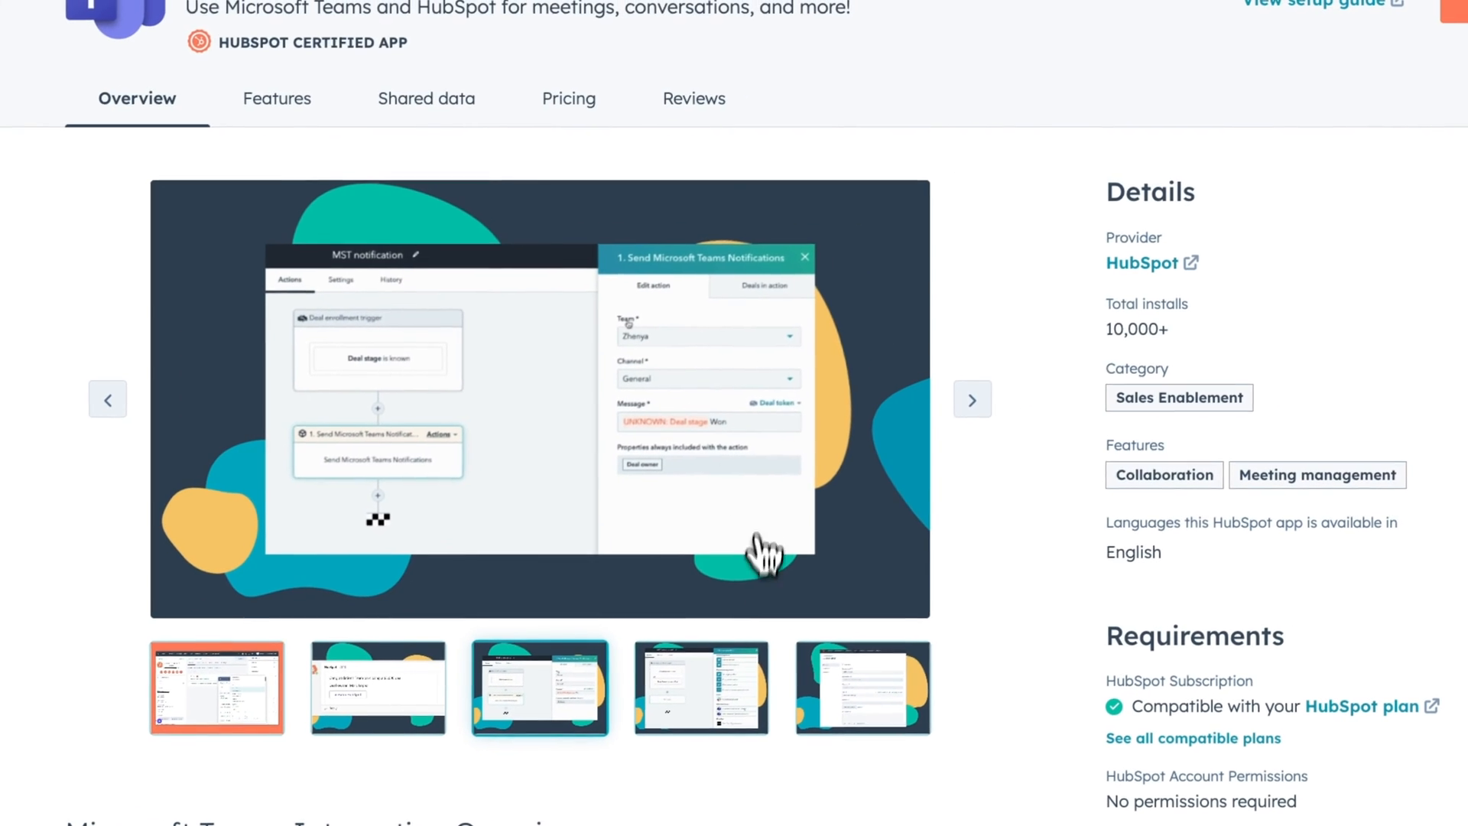
{"action": "left_click", "coordinate": [972, 399]}
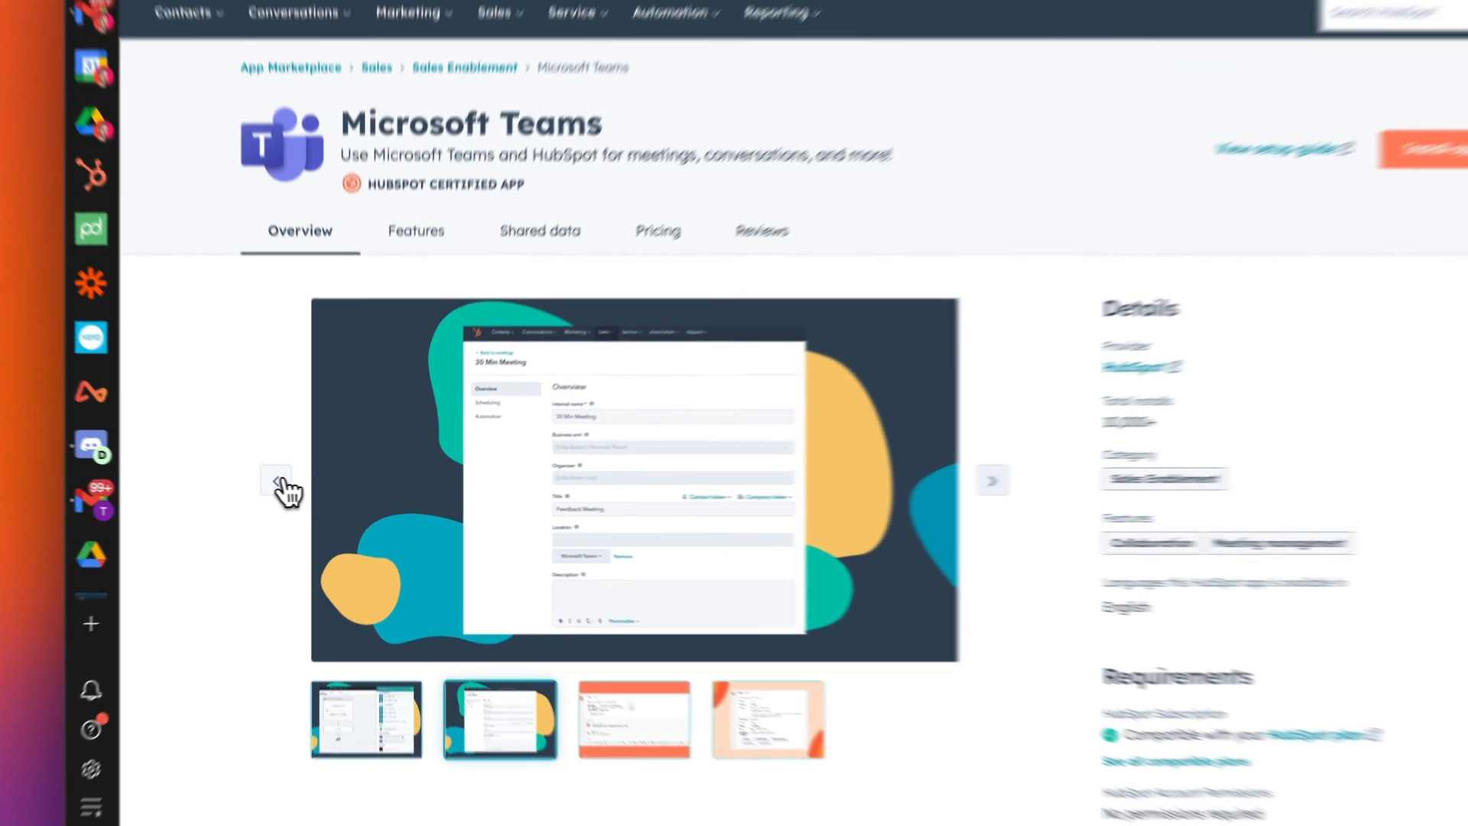
{"action": "scroll", "scroll_direction": "down", "scroll_amount": 3}
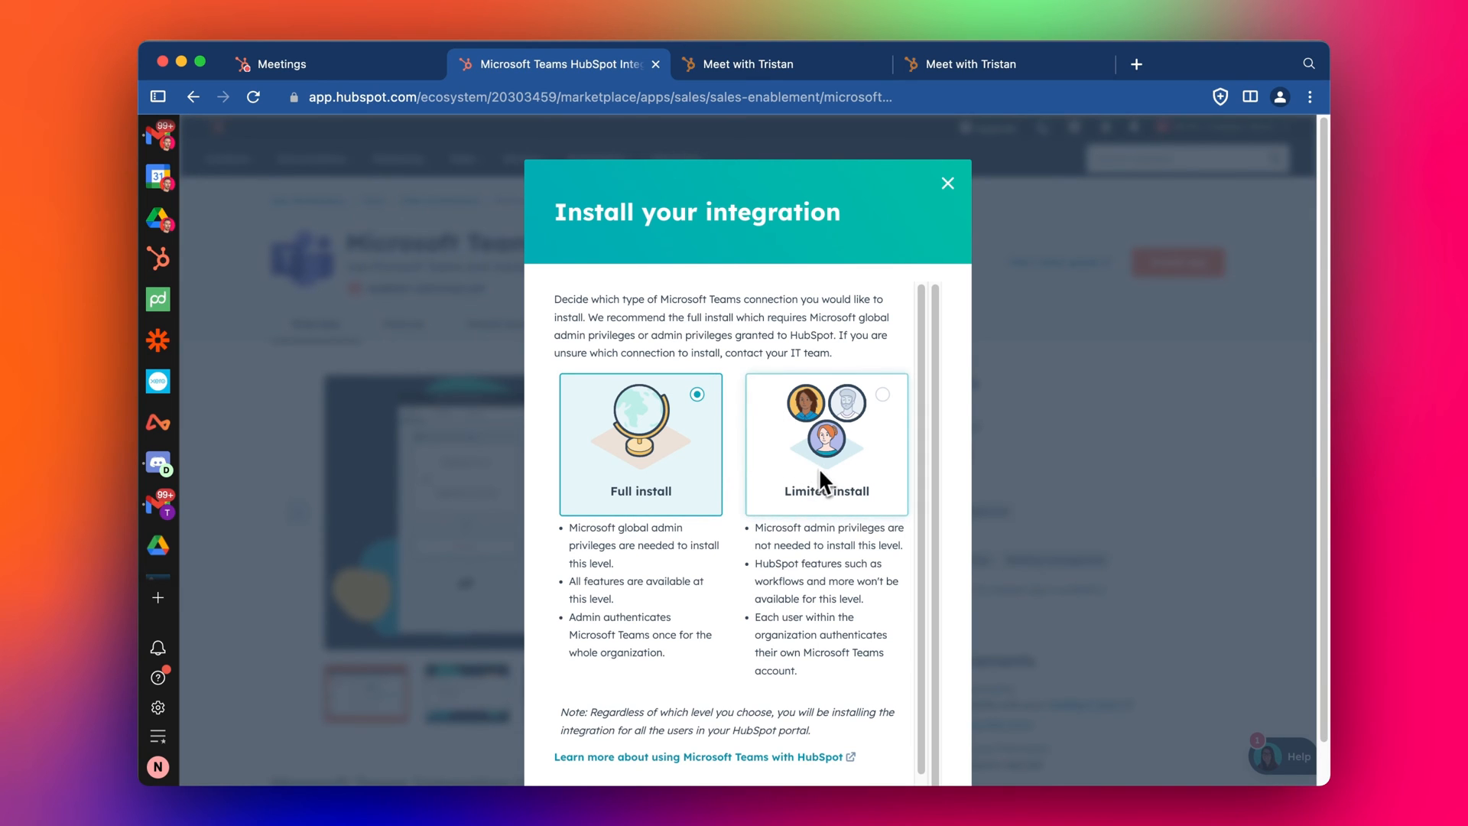
{"action": "mouse_move", "coordinate": [633, 532]}
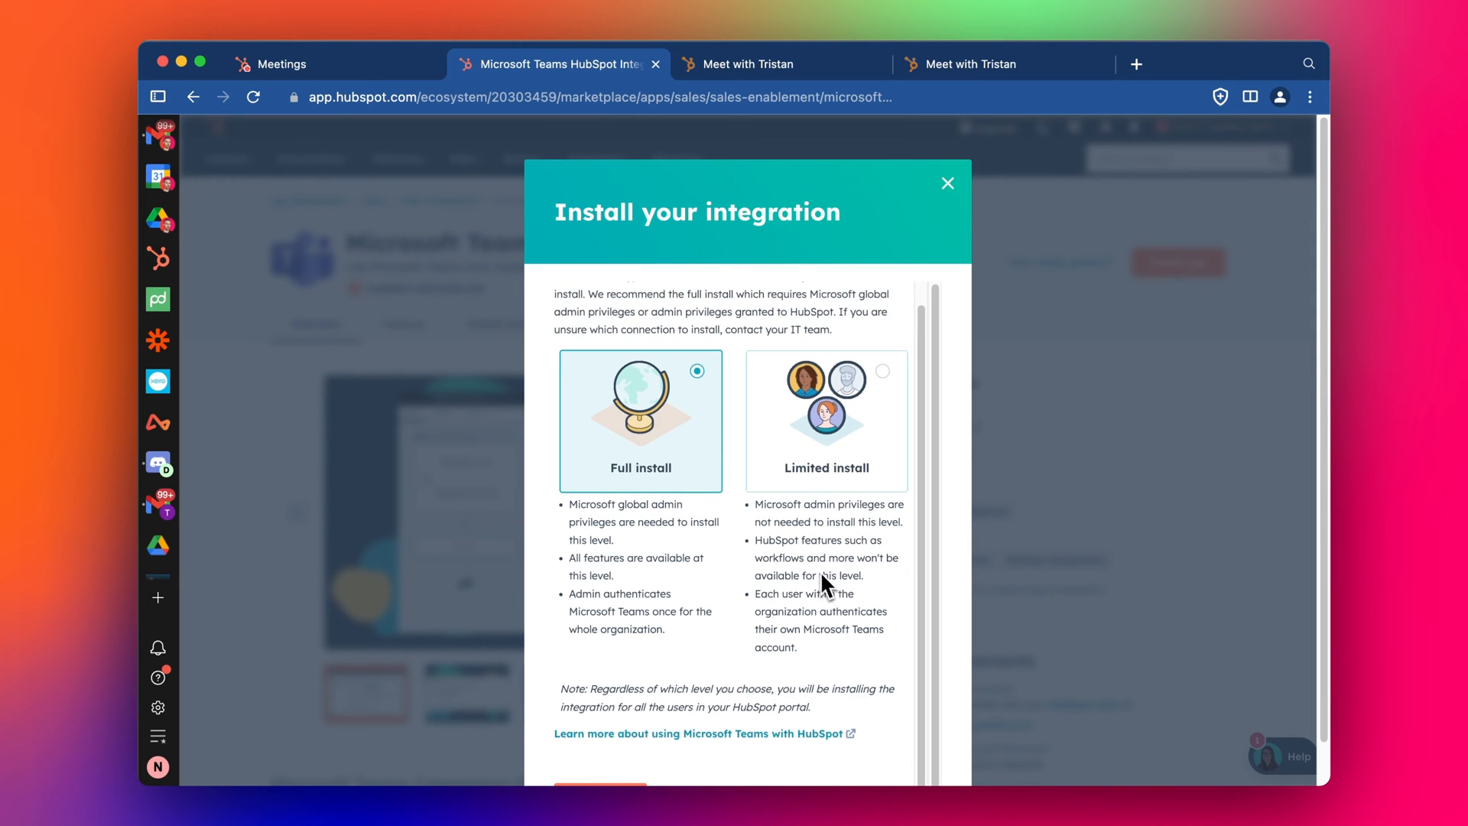
Install the Microsoft Teams integration using the Full install option.
{"action": "scroll", "scroll_direction": "down", "scroll_amount": 3}
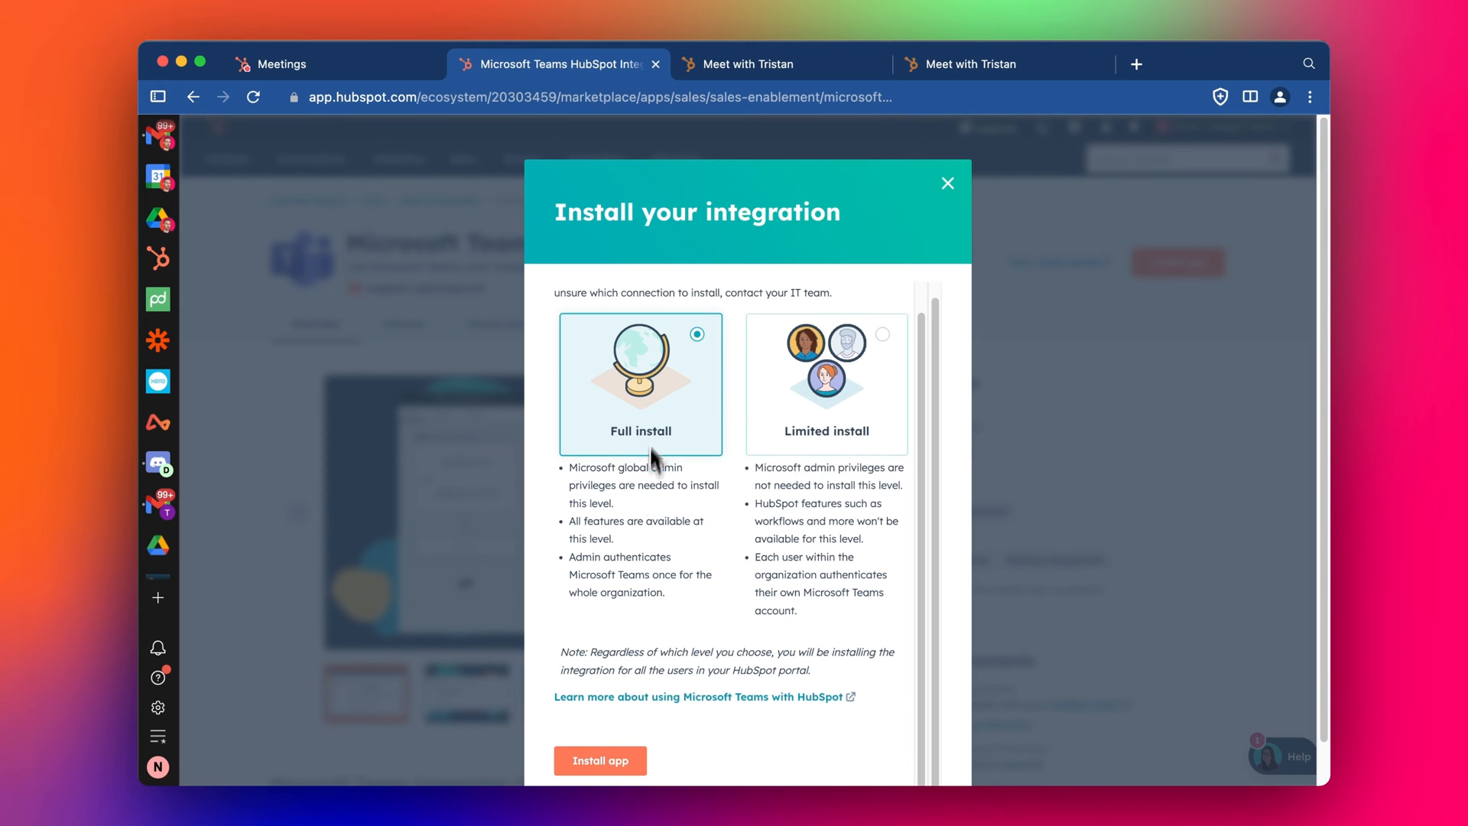
{"action": "left_click", "coordinate": [600, 759]}
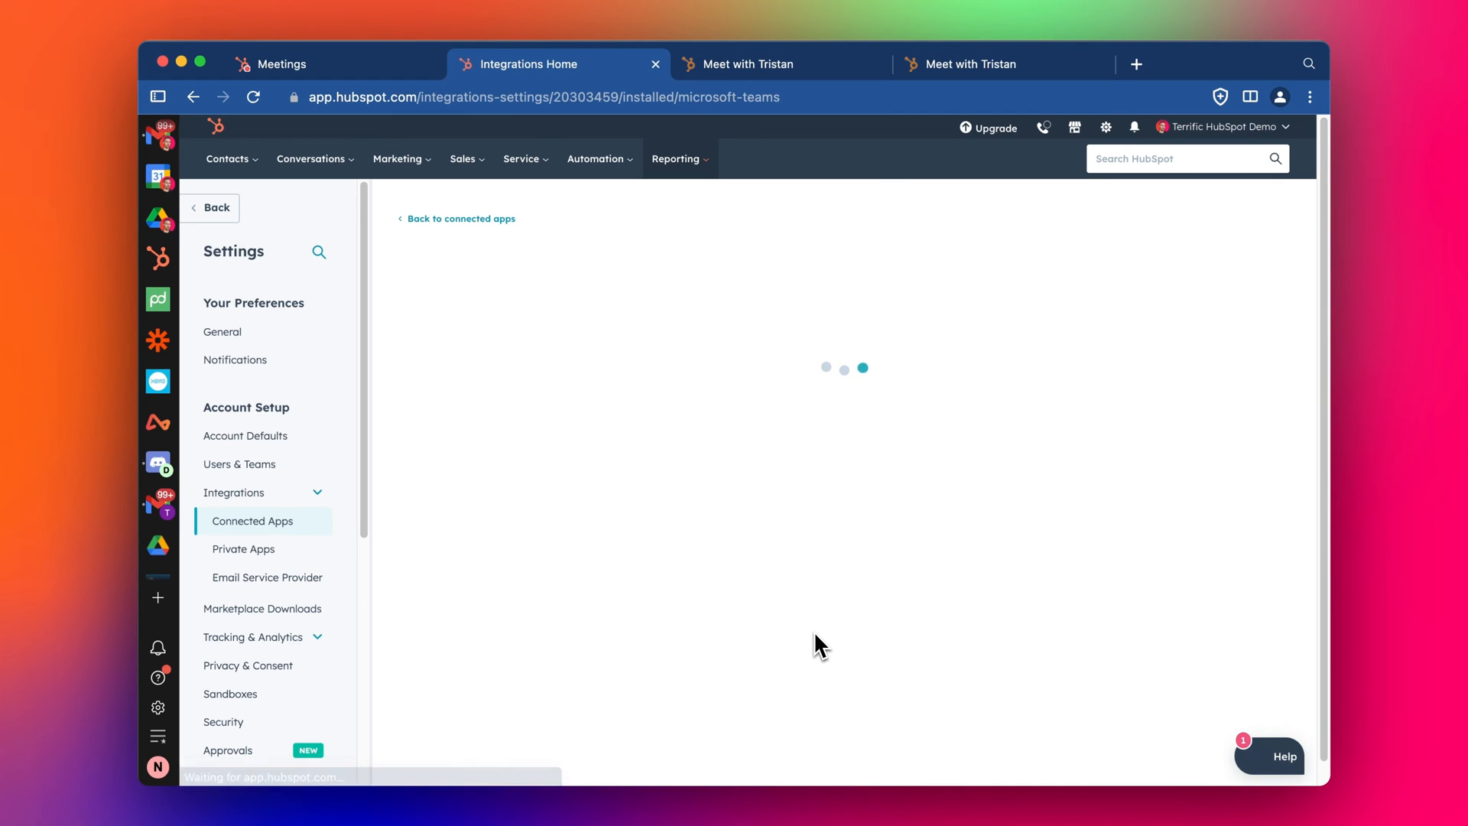
Return to Connected apps and open the Microsoft Teams card's Actions menu.
{"action": "left_click", "coordinate": [462, 218]}
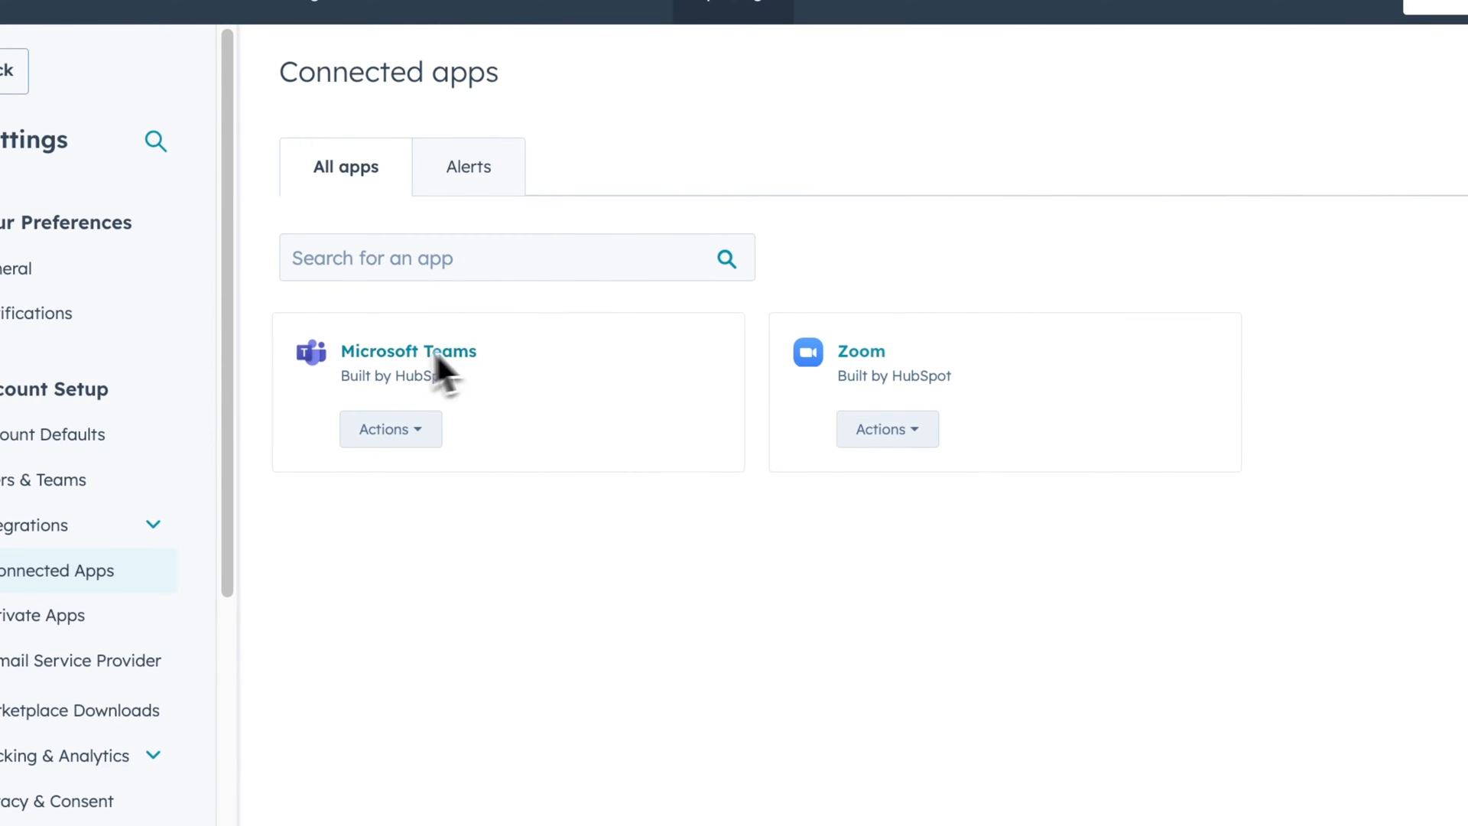
{"action": "left_click", "coordinate": [390, 429]}
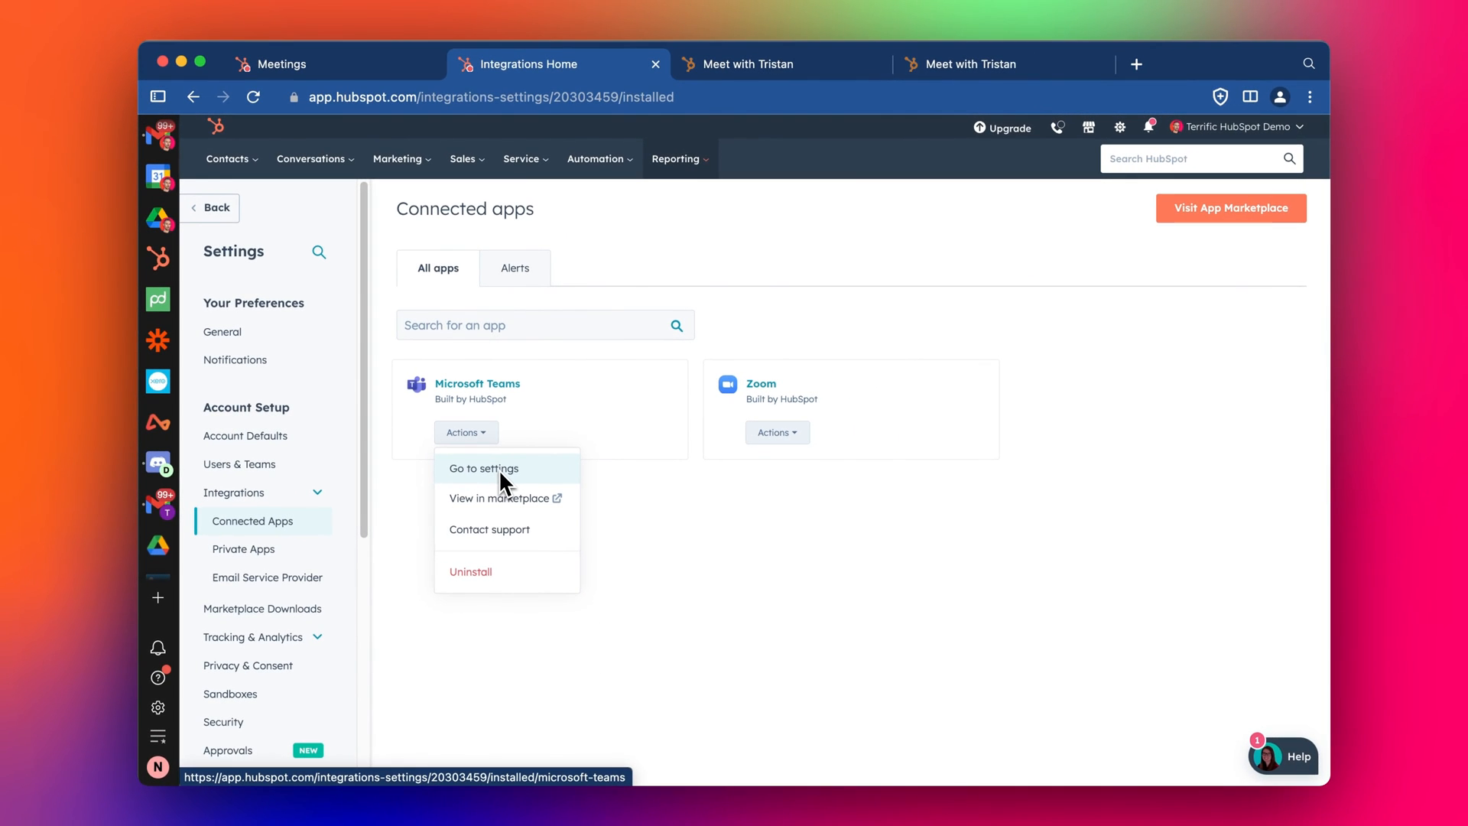
{"action": "mouse_move", "coordinate": [592, 418]}
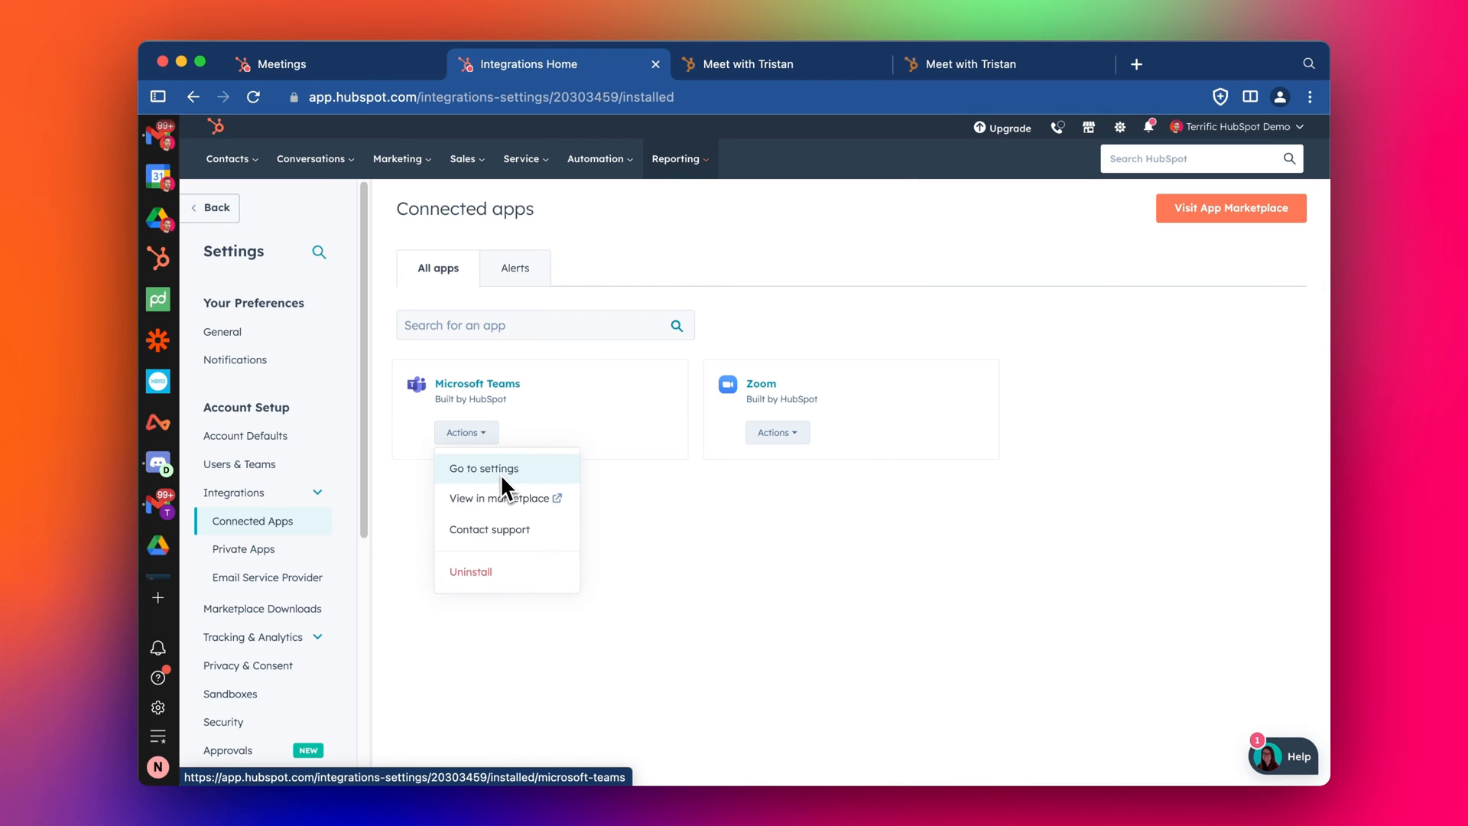
{"action": "mouse_move", "coordinate": [488, 484]}
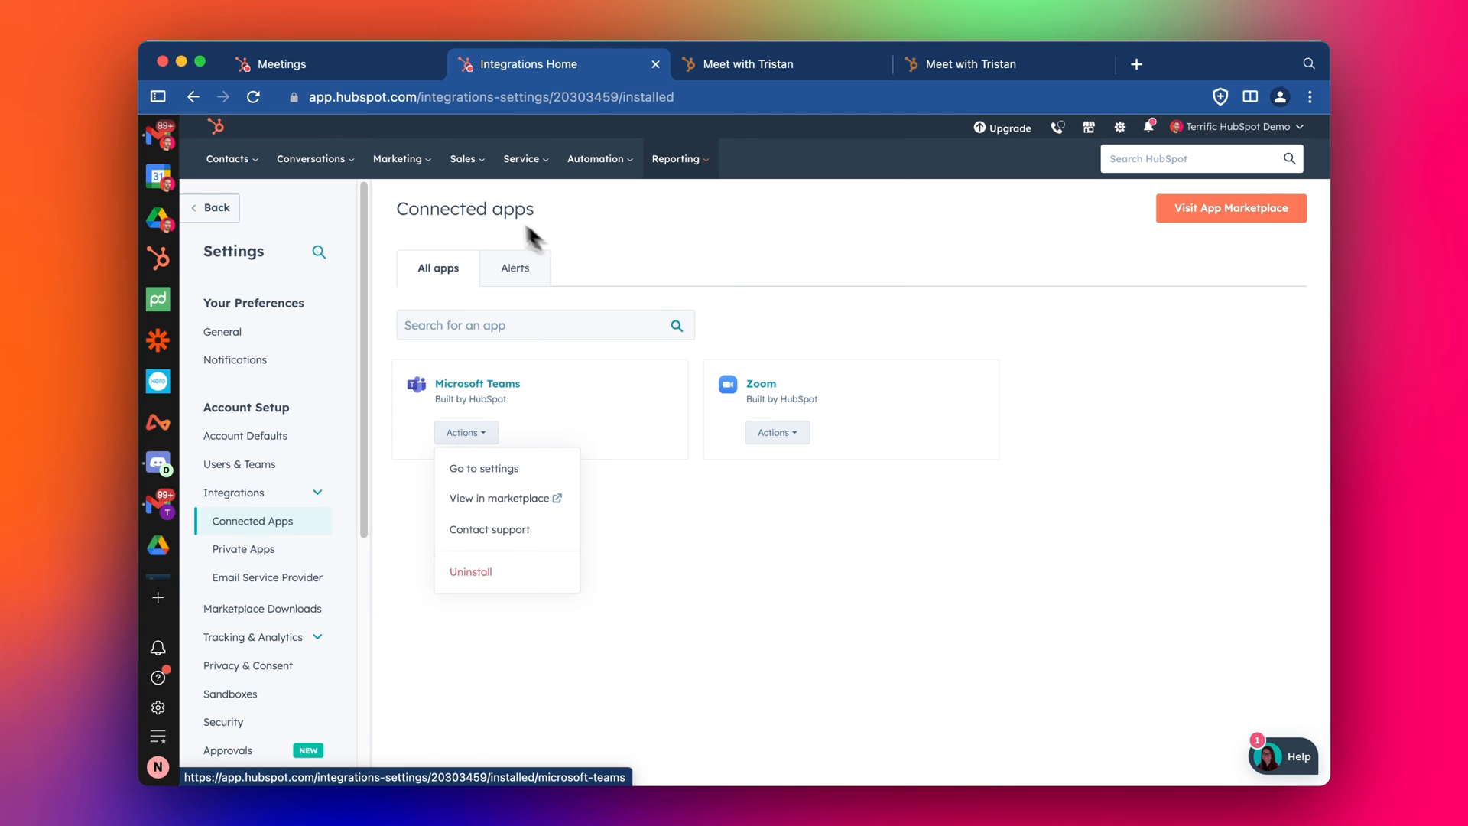
Switch Into Consulting Call's videoconference location to Microsoft Teams and save.
{"action": "left_click", "coordinate": [281, 64]}
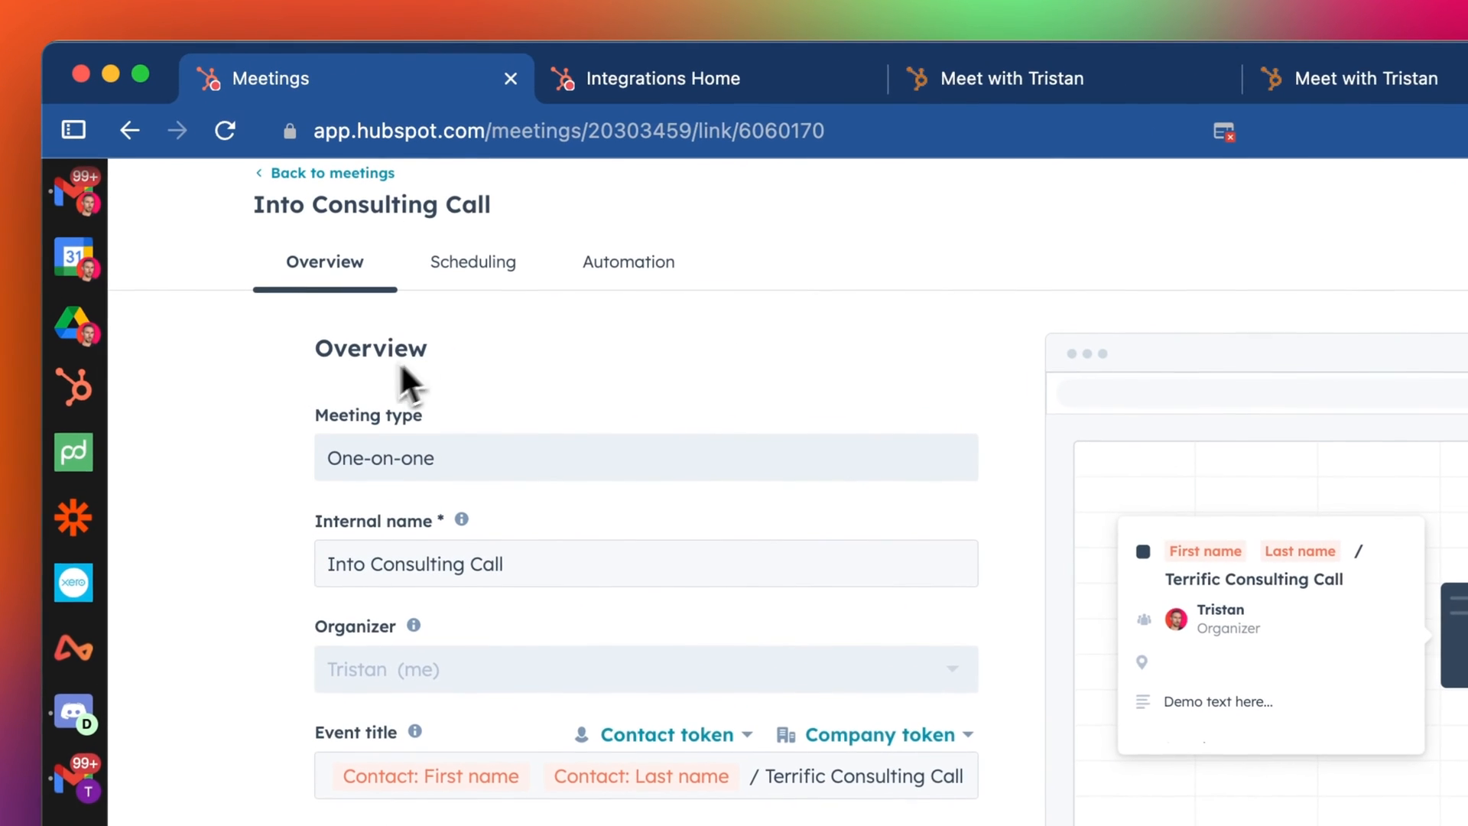
{"action": "mouse_move", "coordinate": [234, 384]}
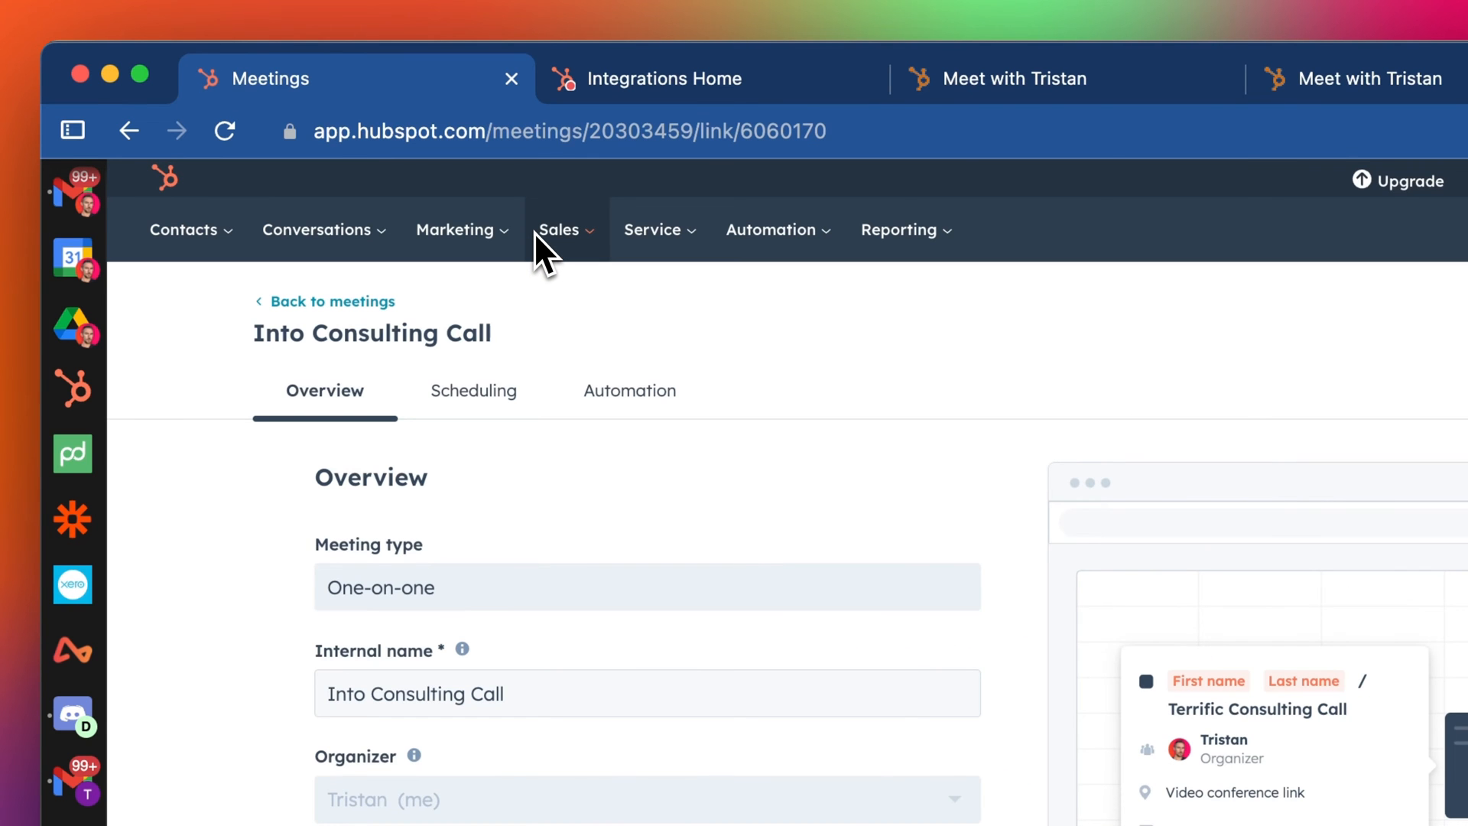
{"action": "left_click", "coordinate": [374, 629]}
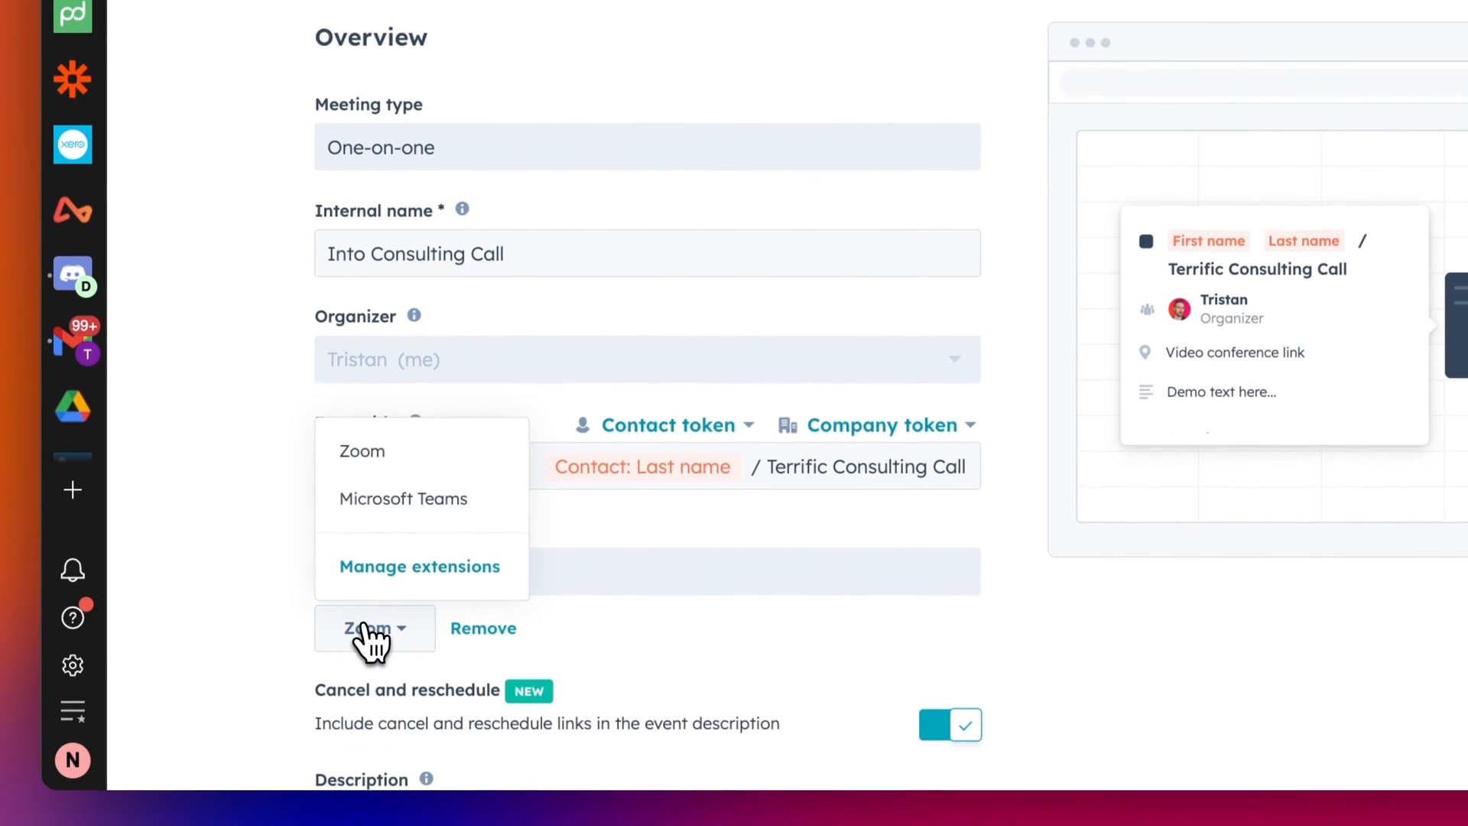
{"action": "left_click", "coordinate": [403, 498]}
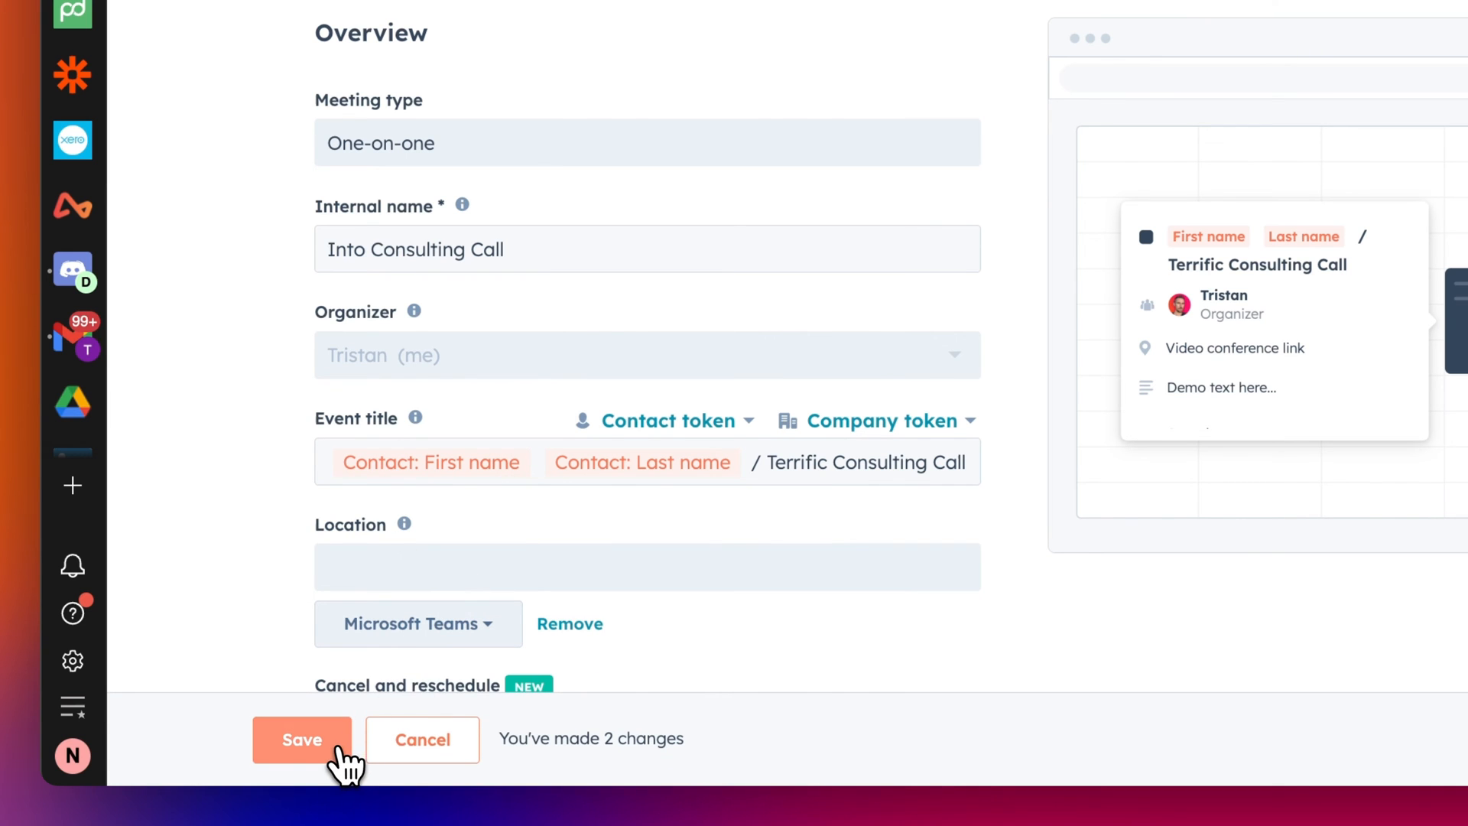
{"action": "left_click", "coordinate": [301, 739]}
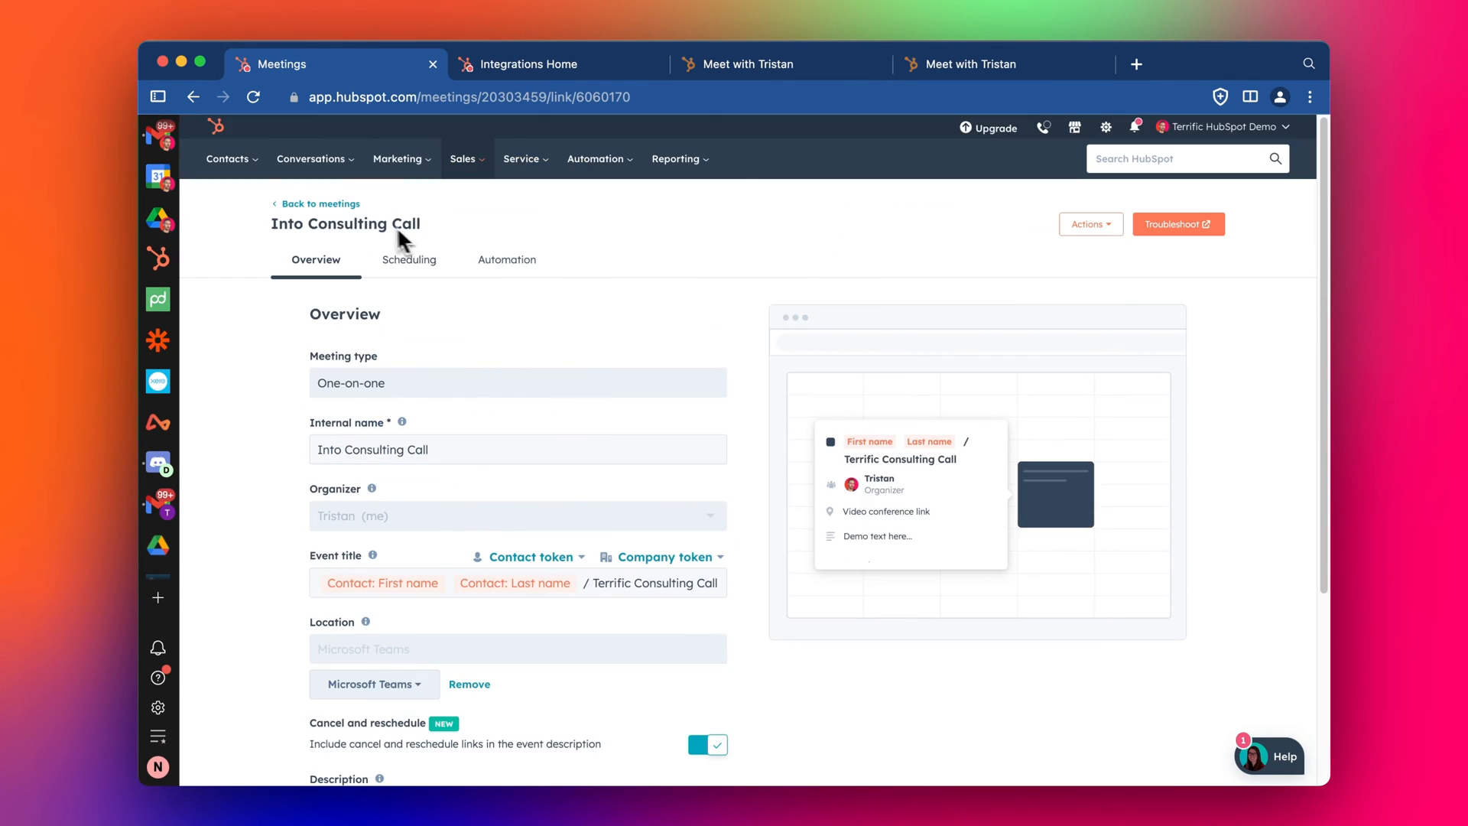
Change the scheduling title to 'Intro Consulting Call with Tristan' and save it.
{"action": "left_click", "coordinate": [320, 203]}
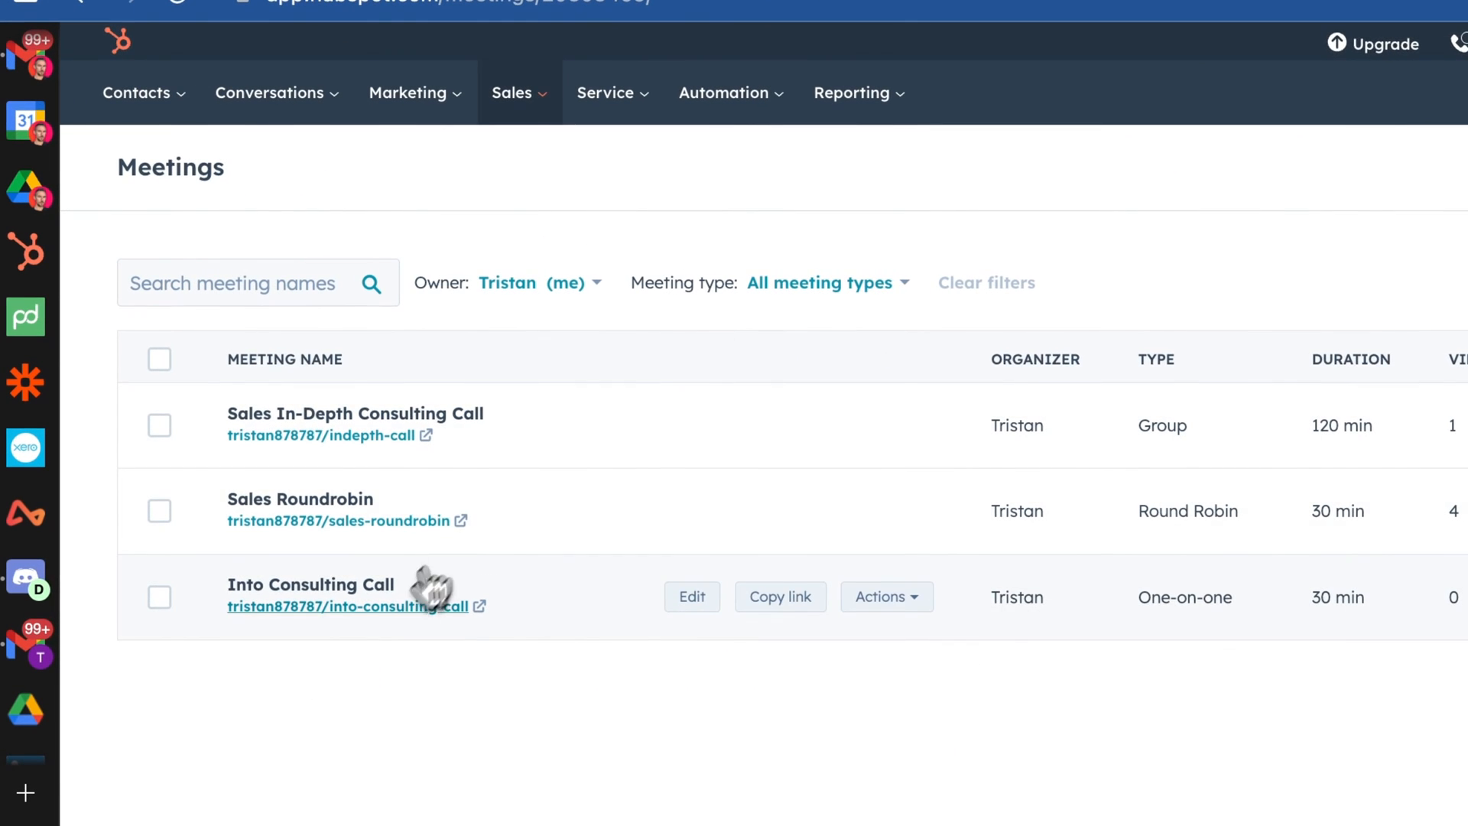
{"action": "left_click", "coordinate": [346, 605]}
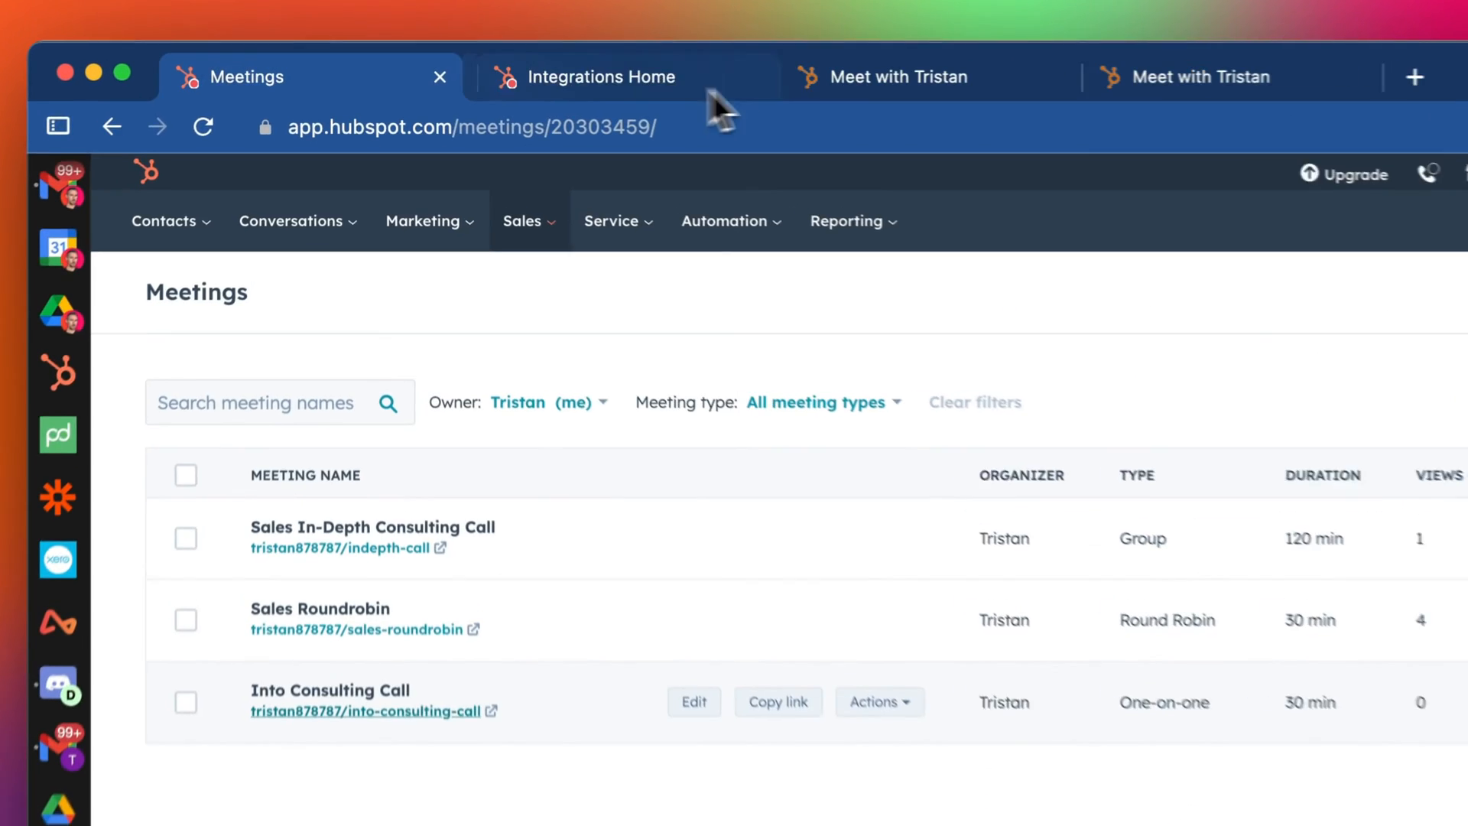
{"action": "left_click", "coordinate": [692, 701]}
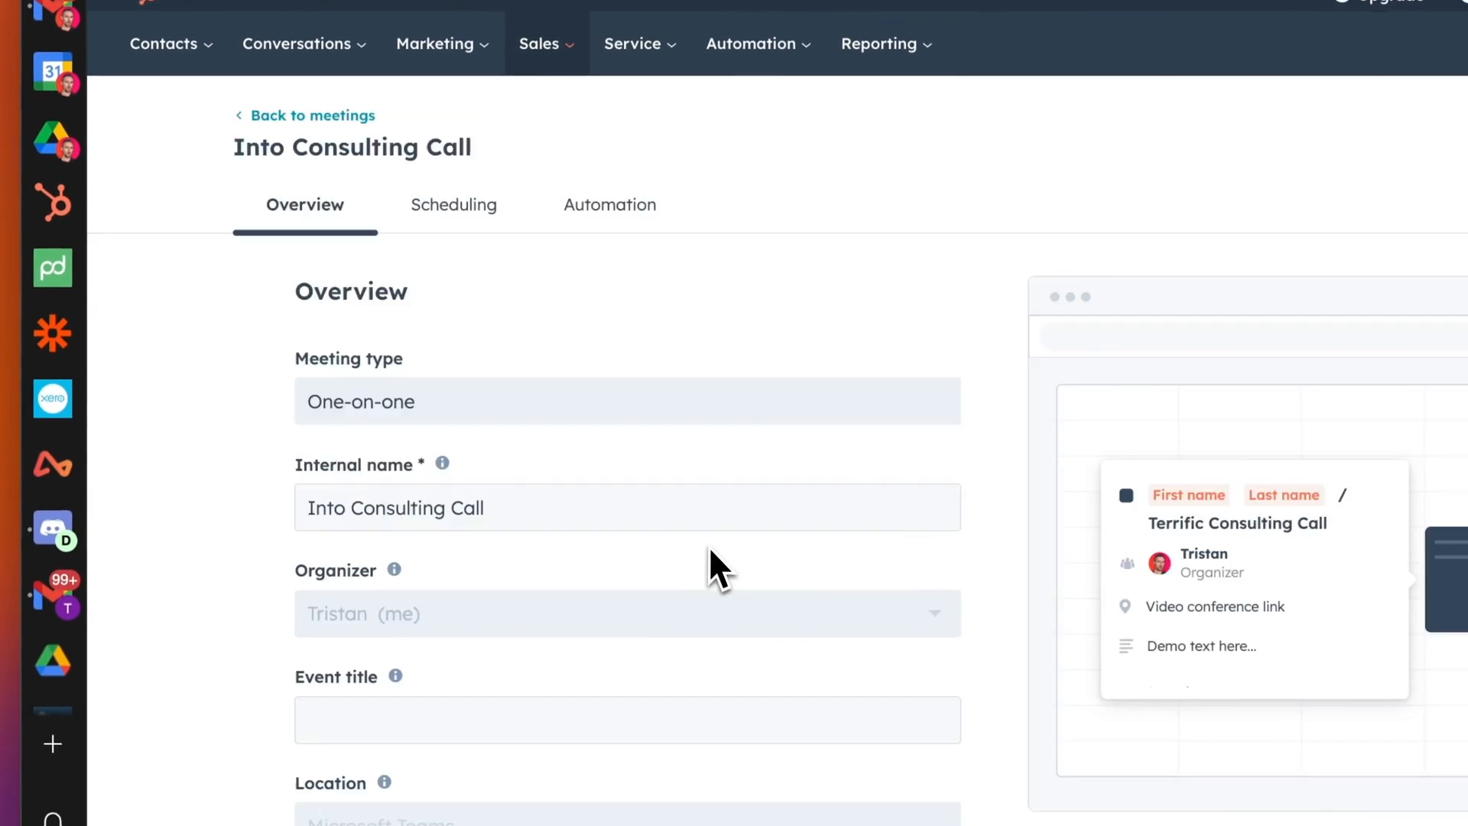
{"action": "scroll", "scroll_direction": "down", "scroll_amount": 3}
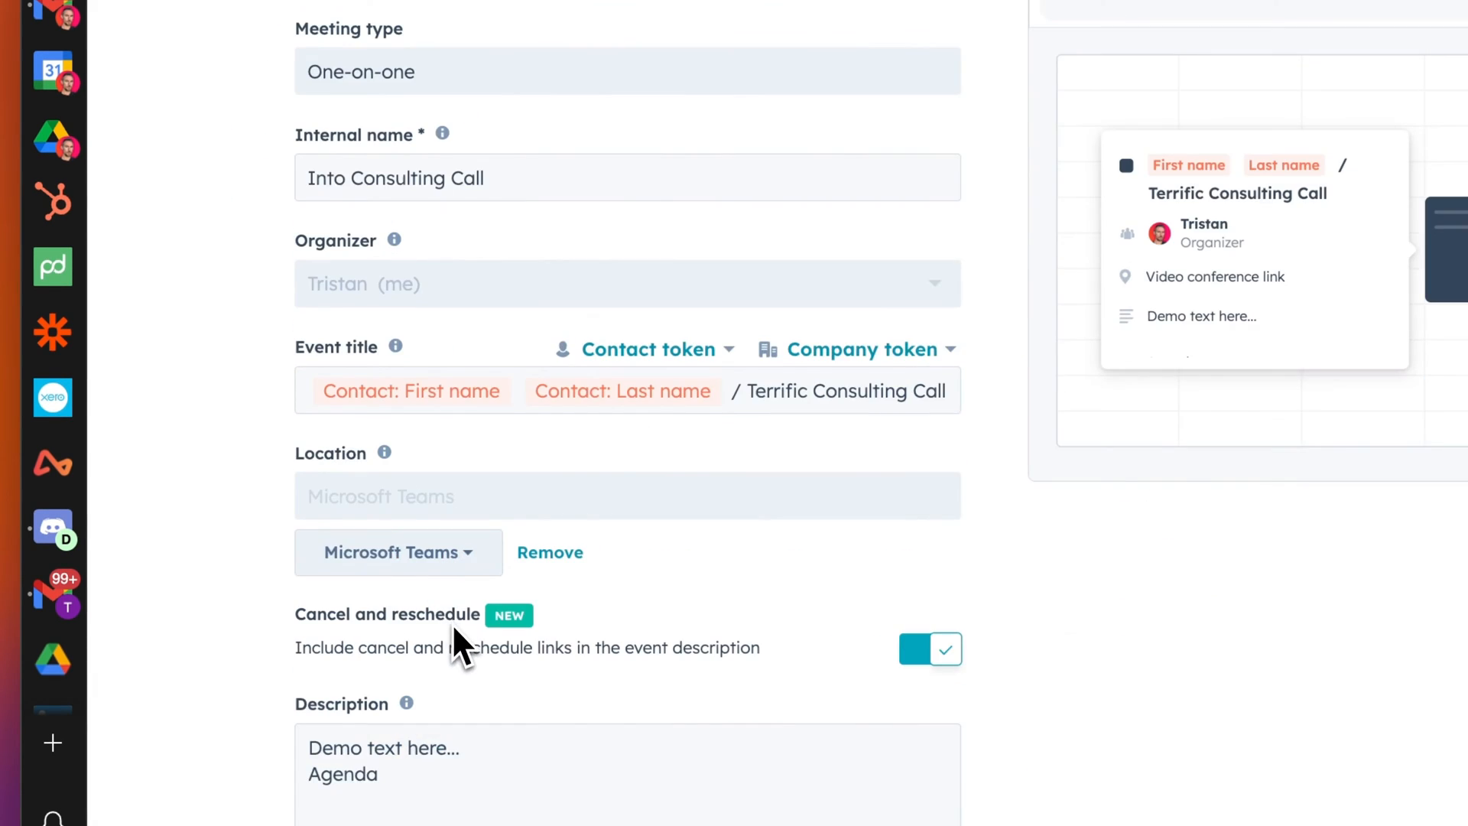
{"action": "left_click", "coordinate": [438, 229]}
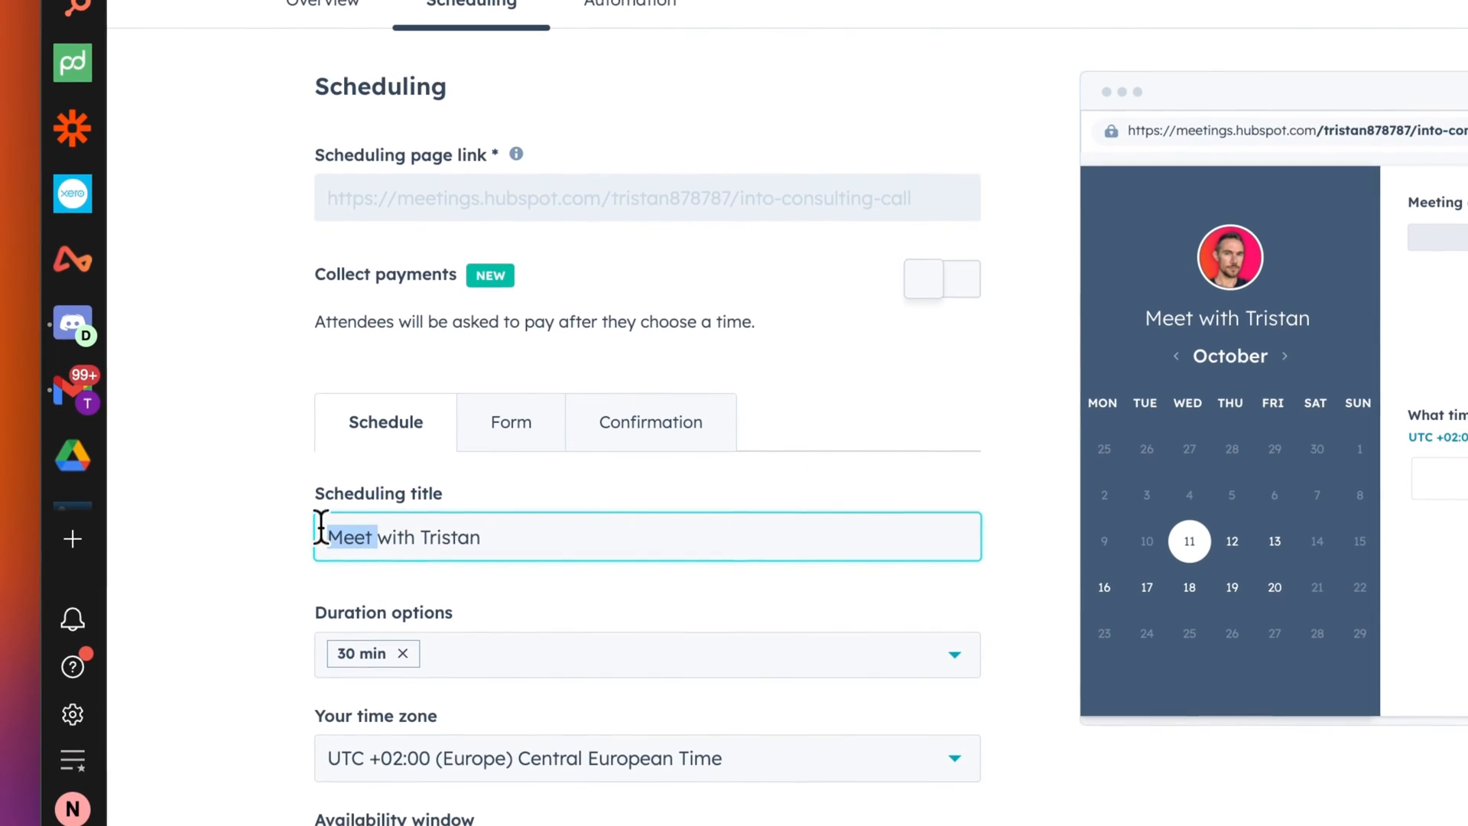
{"action": "type", "text": "Intro Consulting Call"}
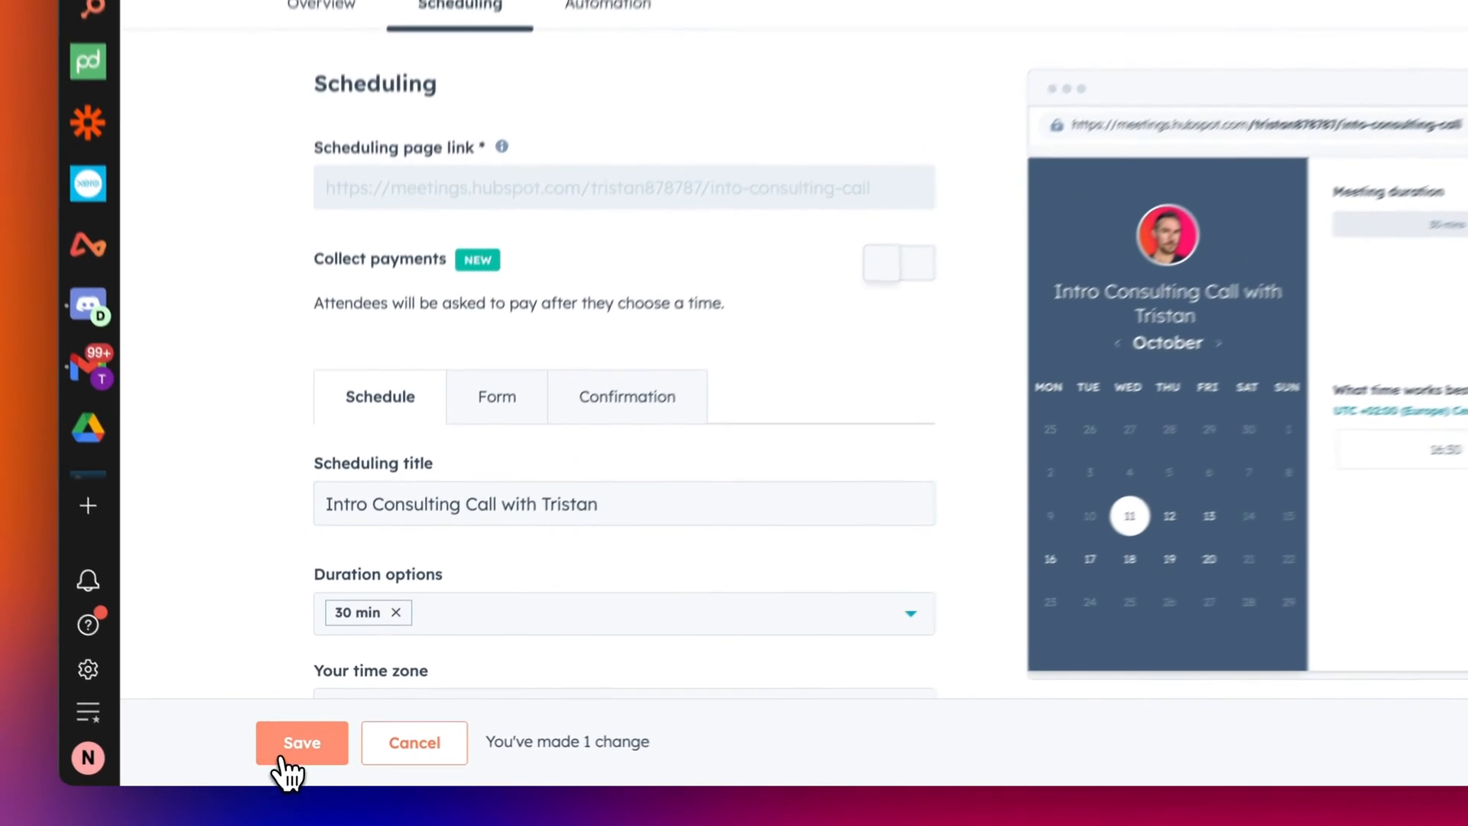
{"action": "left_click", "coordinate": [302, 741]}
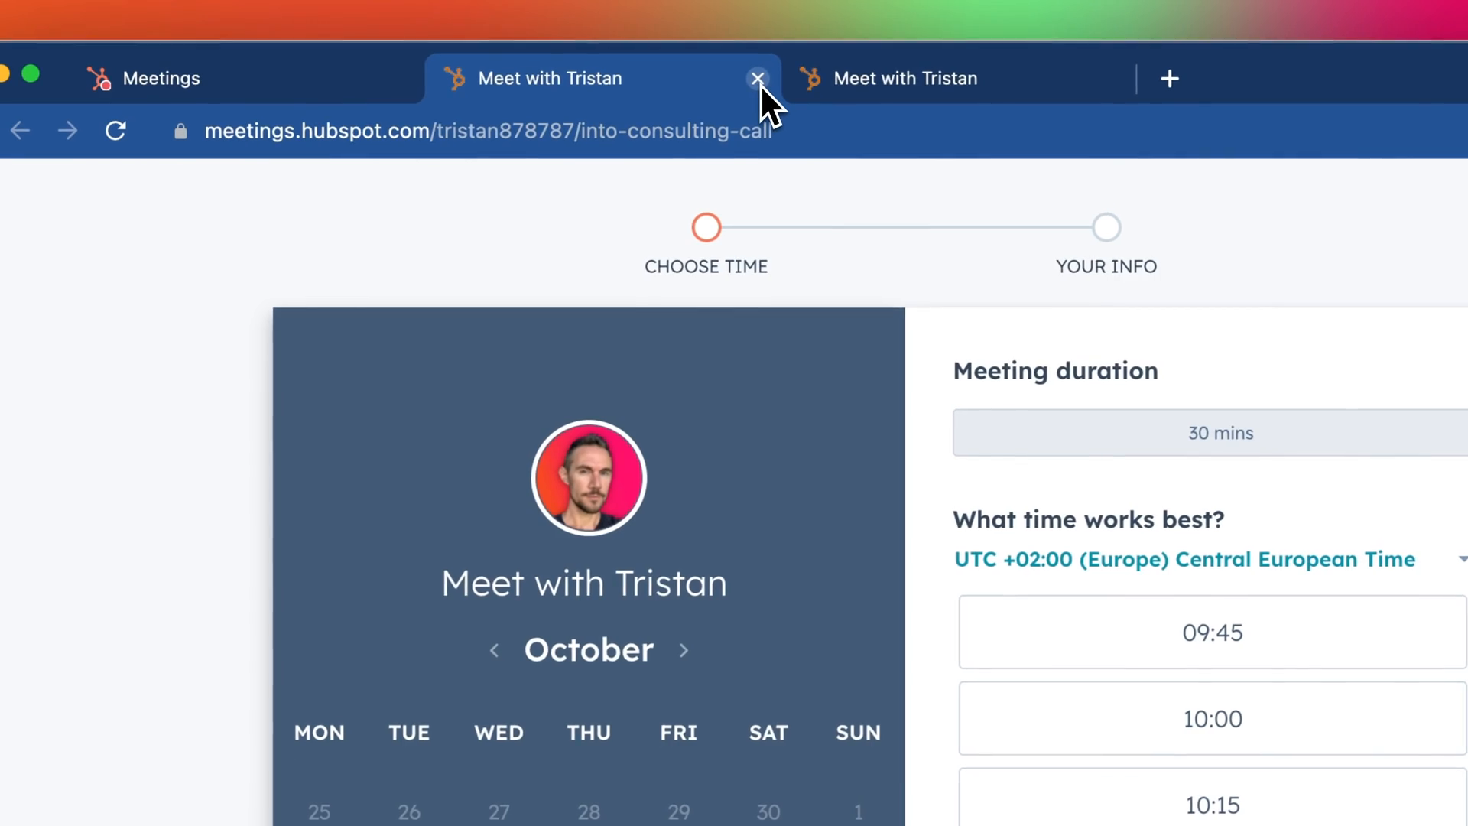
Close the outdated tab and pick Thursday 12 October at 10:00 on the booking page.
{"action": "left_click", "coordinate": [756, 78]}
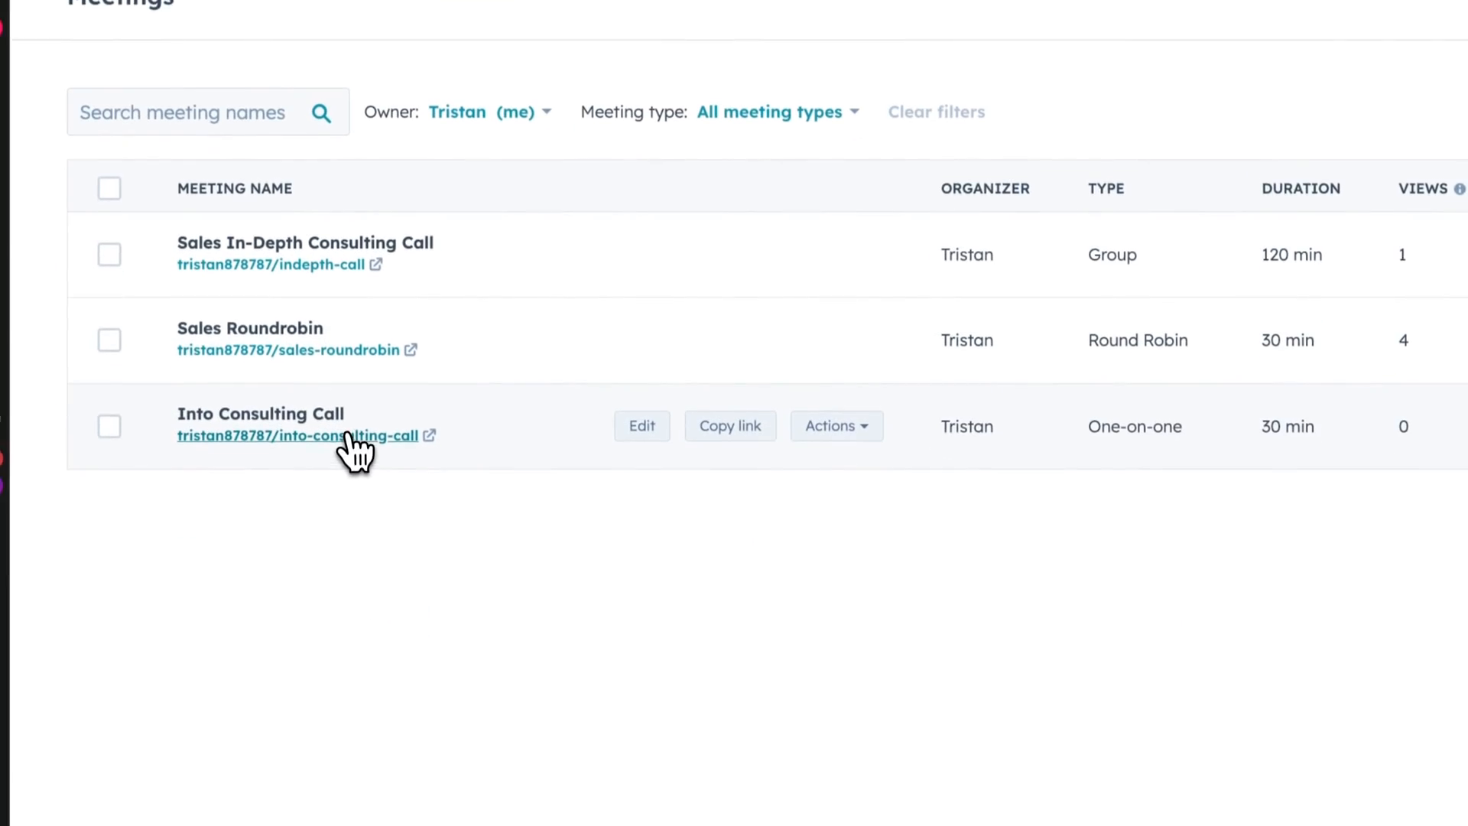
{"action": "left_click", "coordinate": [291, 436]}
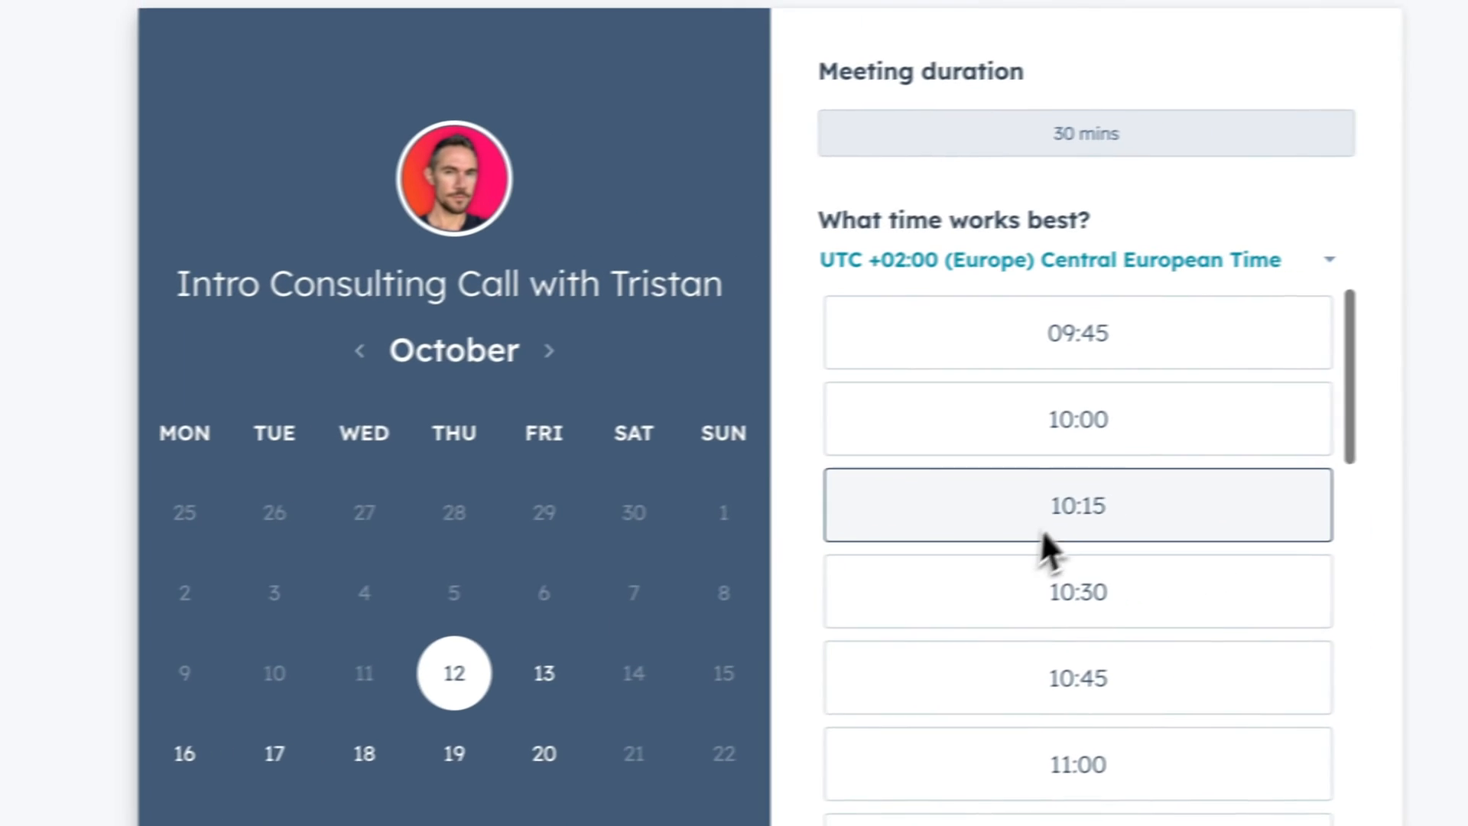
{"action": "left_click", "coordinate": [1077, 418]}
{"action": "type", "text": "J"}
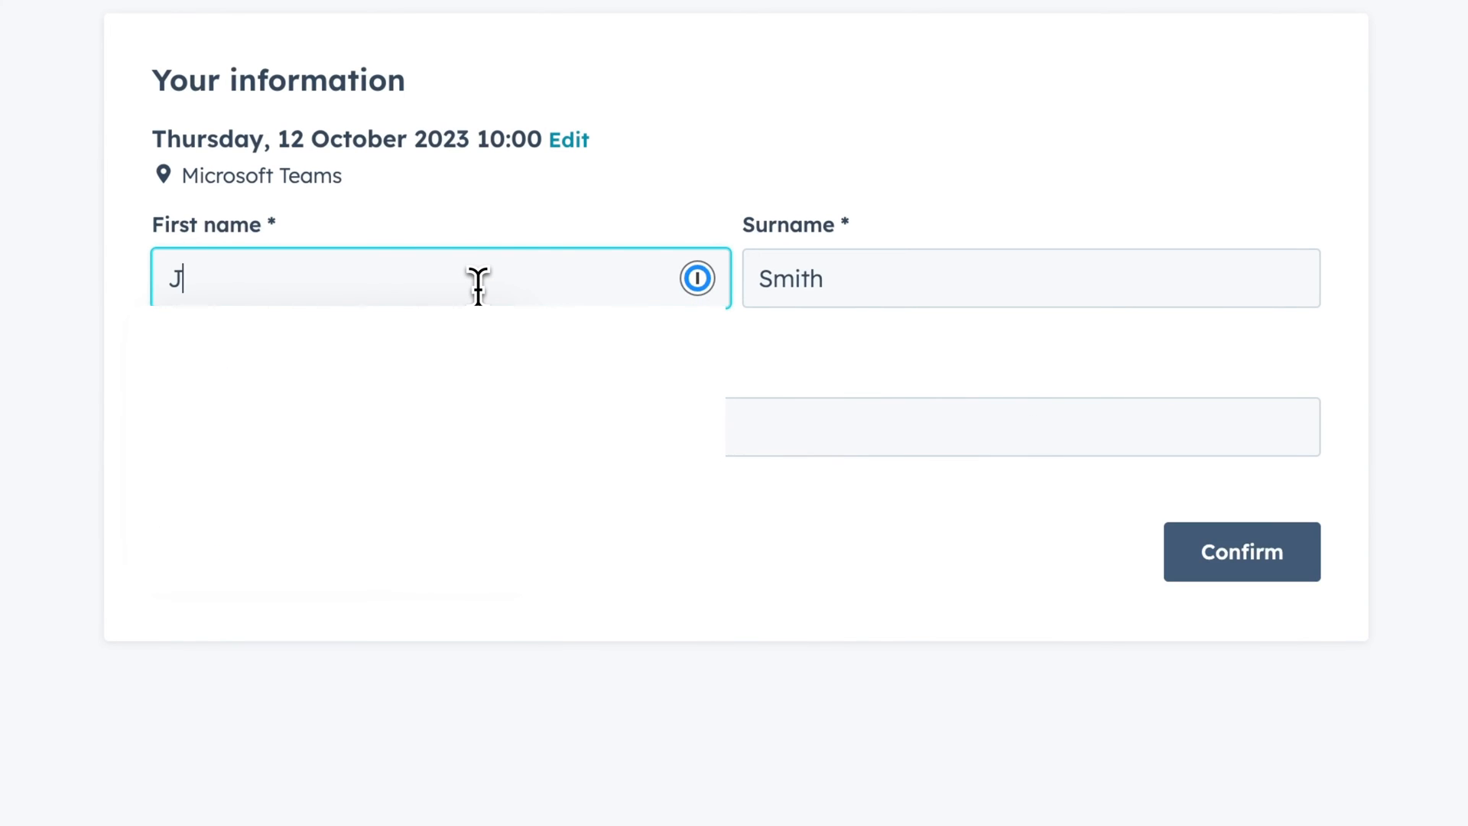
Enter the booker's name and email and confirm the test booking.
{"action": "type", "text": "Lan"}
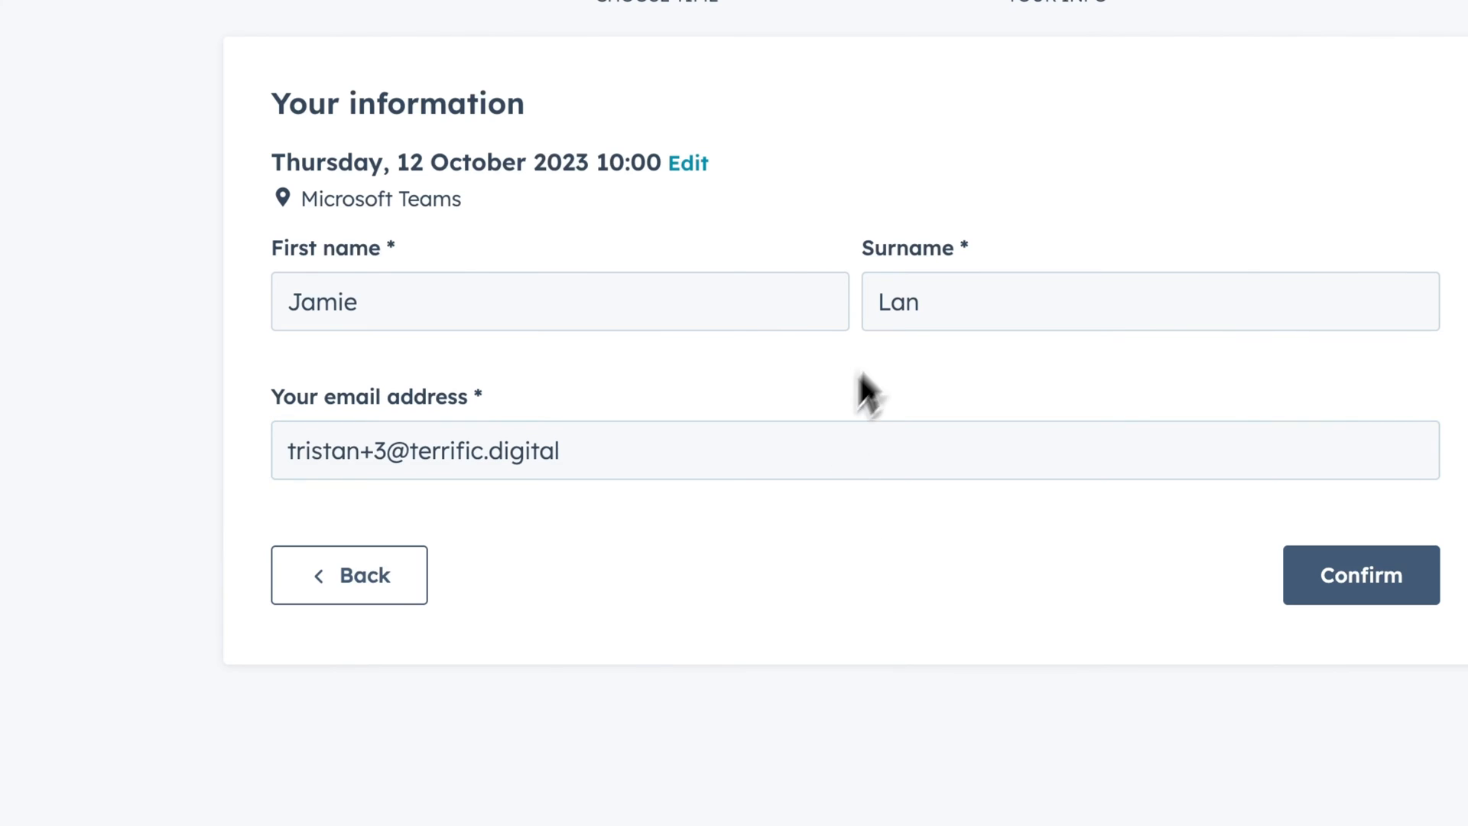
{"action": "left_click", "coordinate": [1360, 574]}
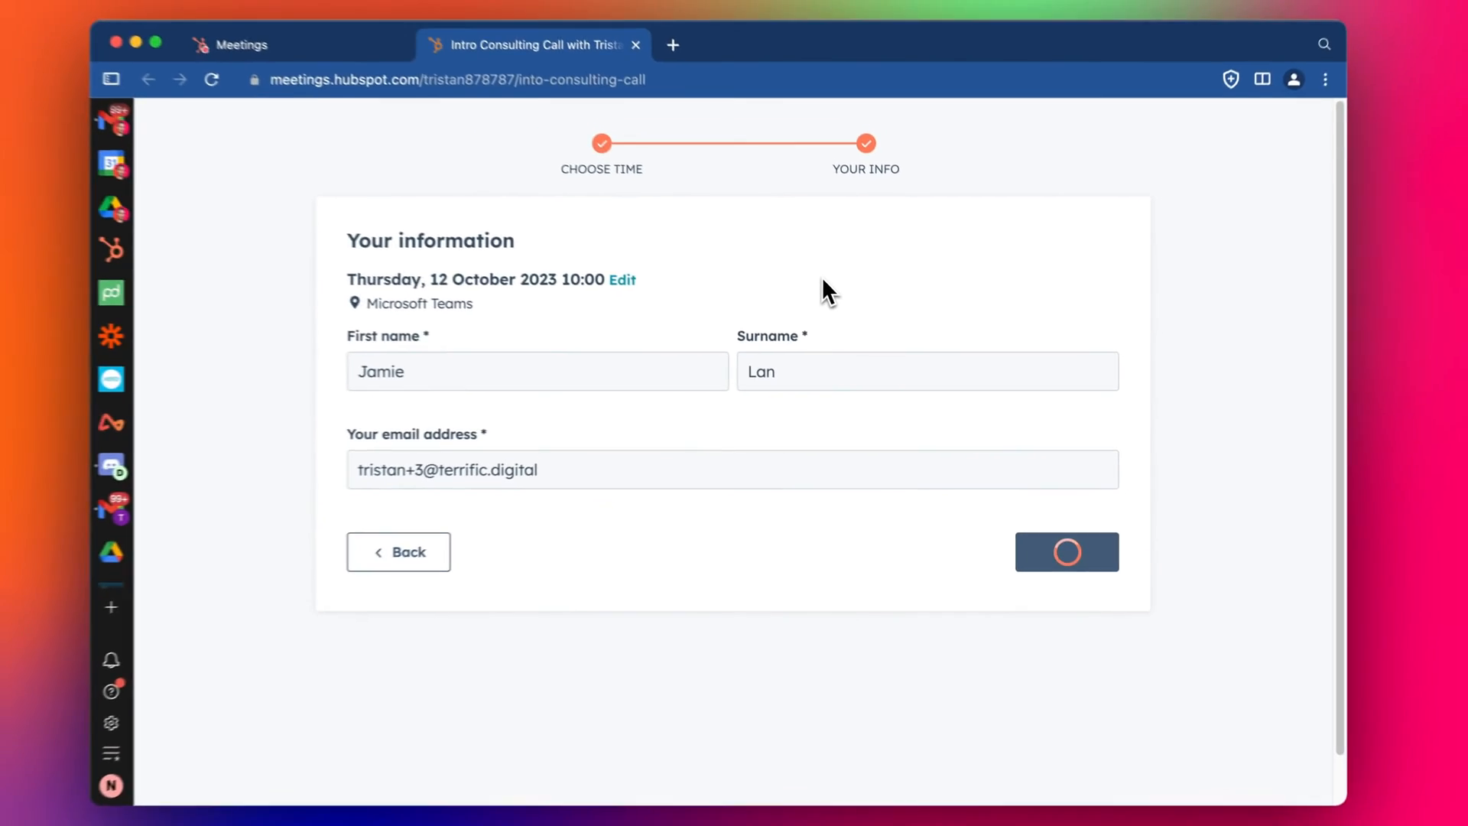
{"action": "left_click", "coordinate": [1066, 551]}
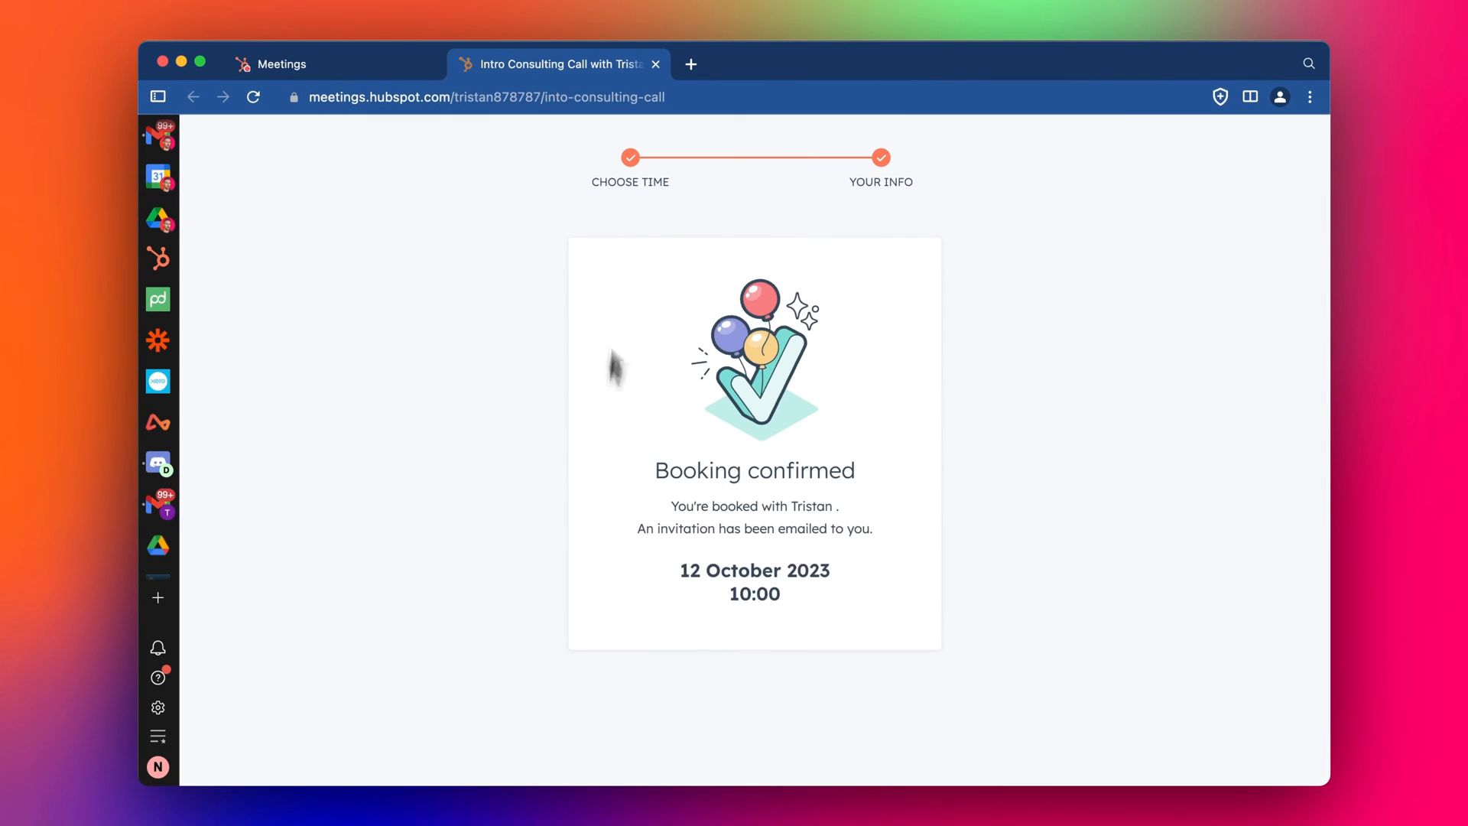
{"action": "mouse_move", "coordinate": [796, 504]}
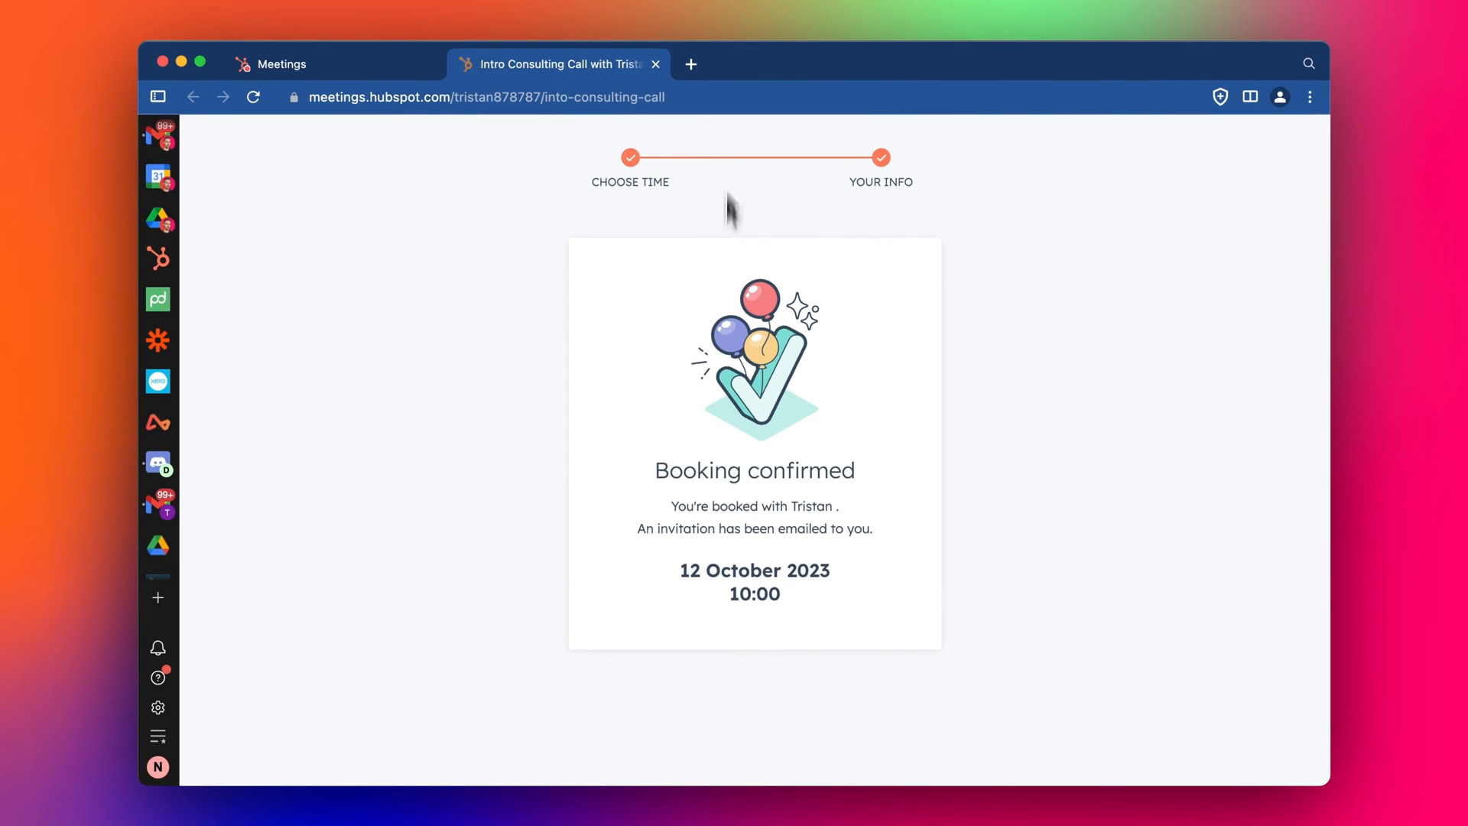
Open the 'You booked a meeting with: Tristan' email and scroll to its Microsoft Teams location link.
{"action": "left_click", "coordinate": [281, 64]}
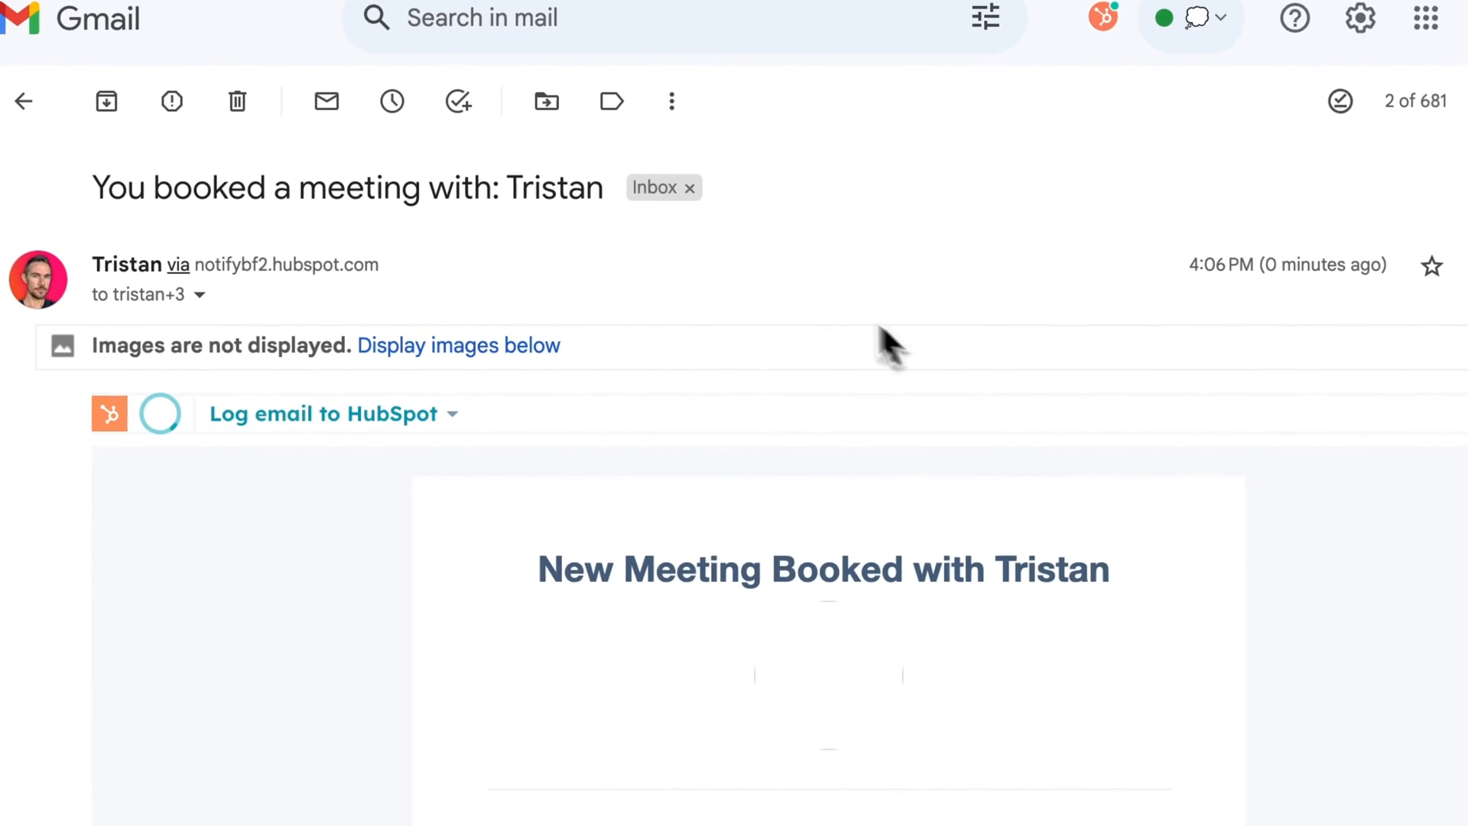
{"action": "scroll", "scroll_direction": "down", "scroll_amount": 3}
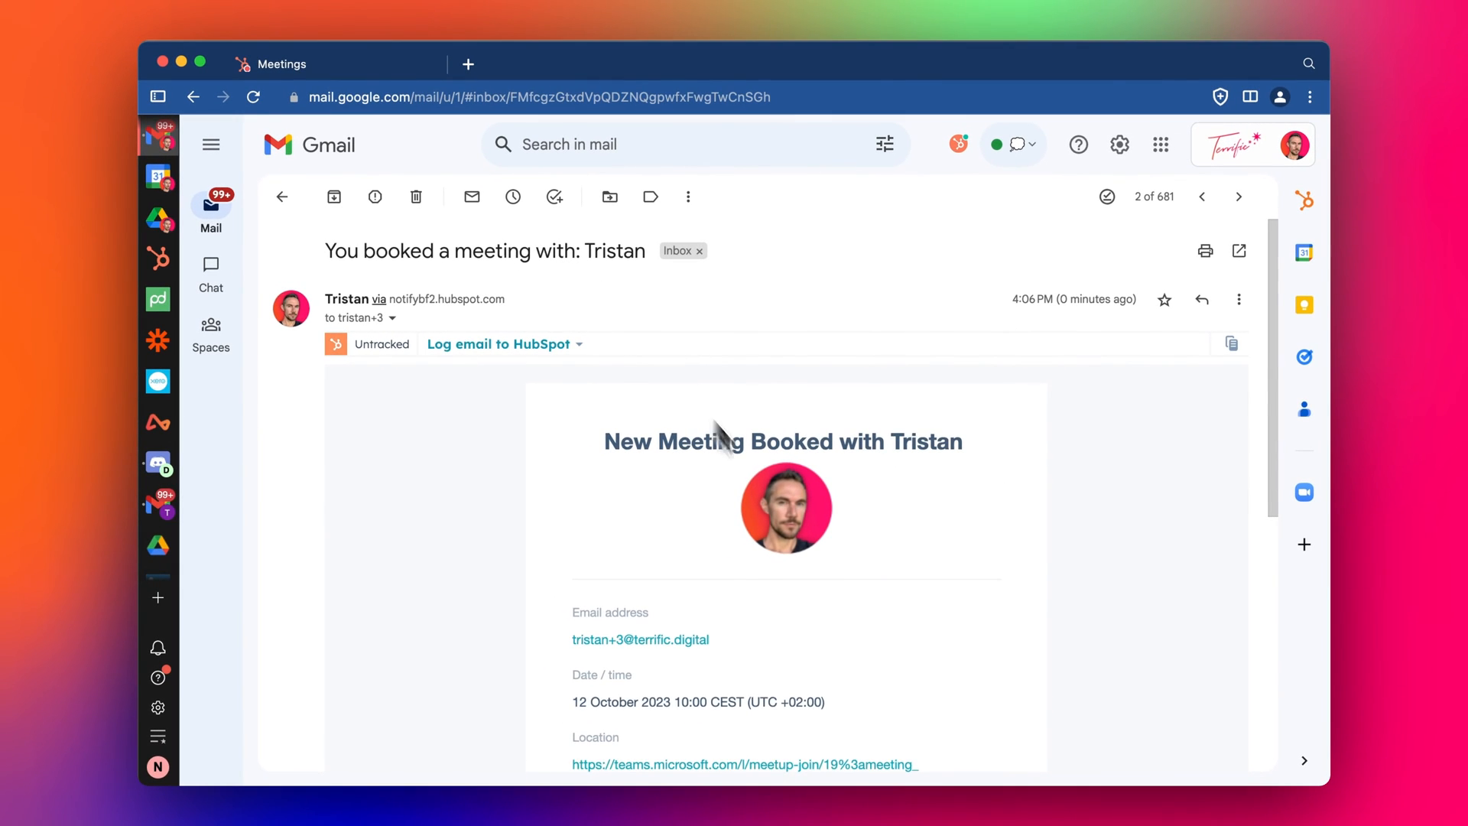
{"action": "scroll", "scroll_direction": "down", "scroll_amount": 3}
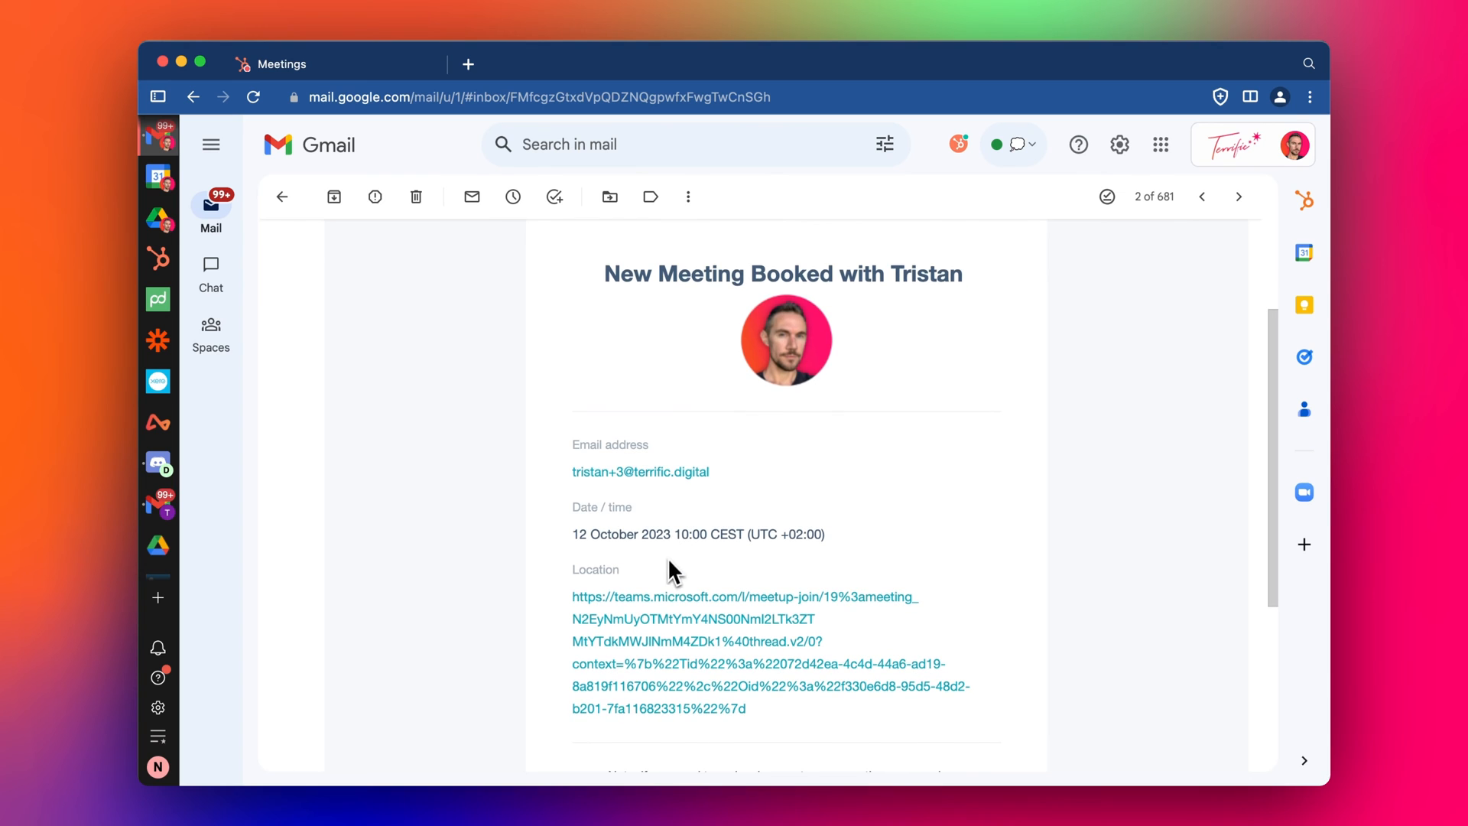
{"action": "scroll", "scroll_direction": "down", "scroll_amount": 3}
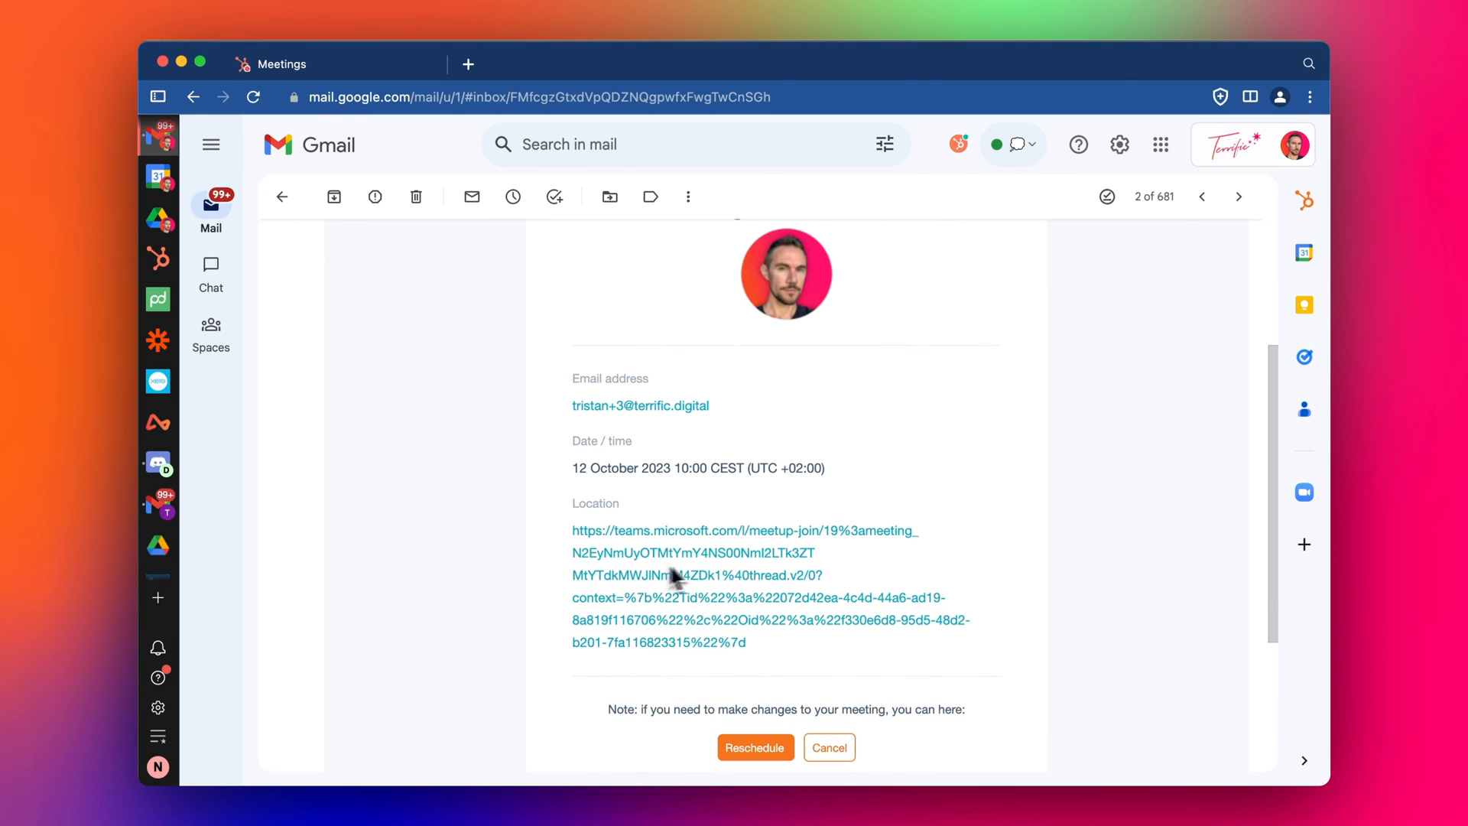
{"action": "mouse_move", "coordinate": [815, 534]}
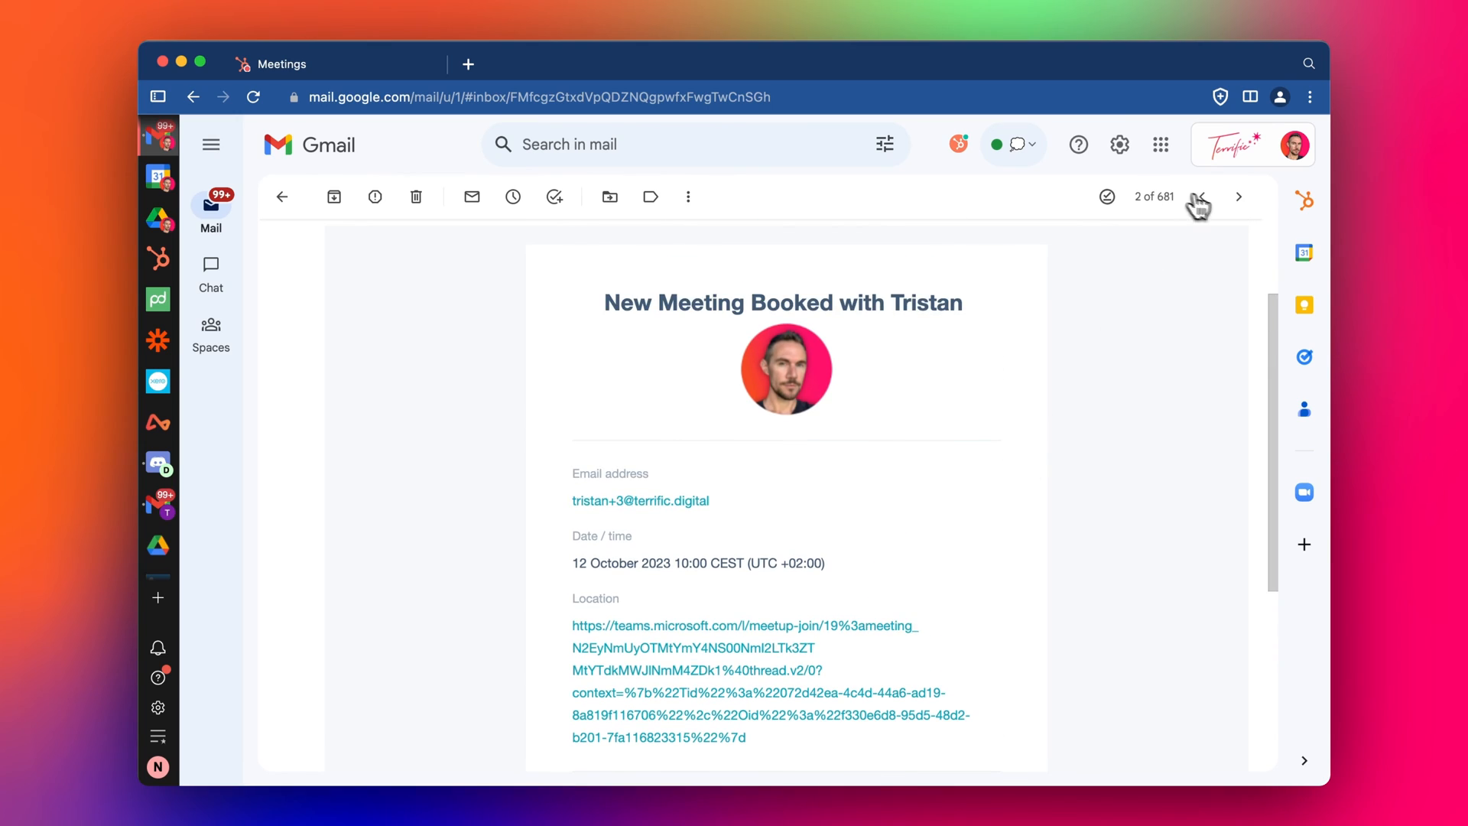
{"action": "left_click", "coordinate": [1238, 196]}
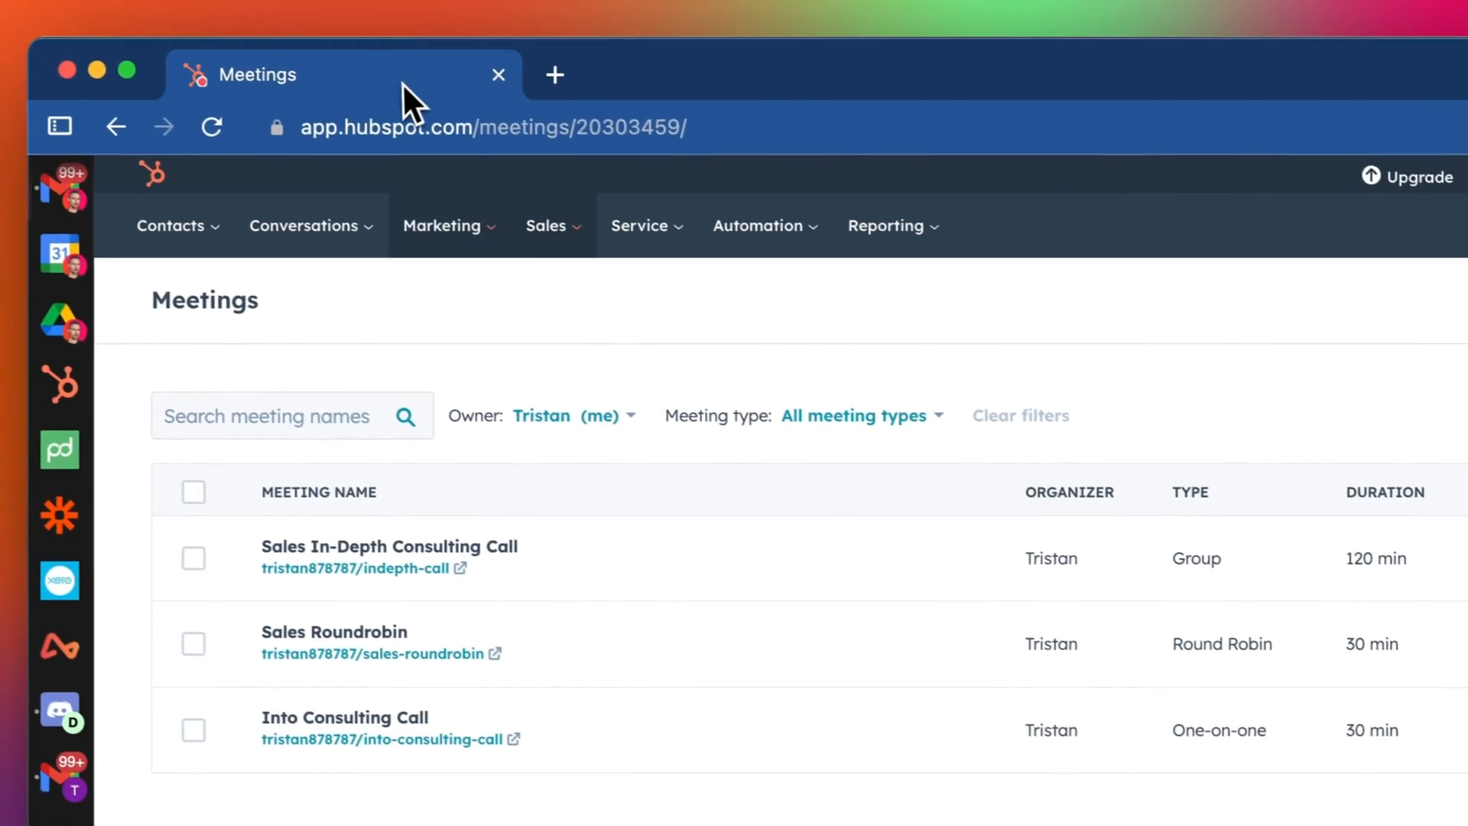
Open the Terrific Consulting Call invitation for Thu 12 October, 10–10:30am, to confirm the Teams link.
{"action": "left_click", "coordinate": [343, 717]}
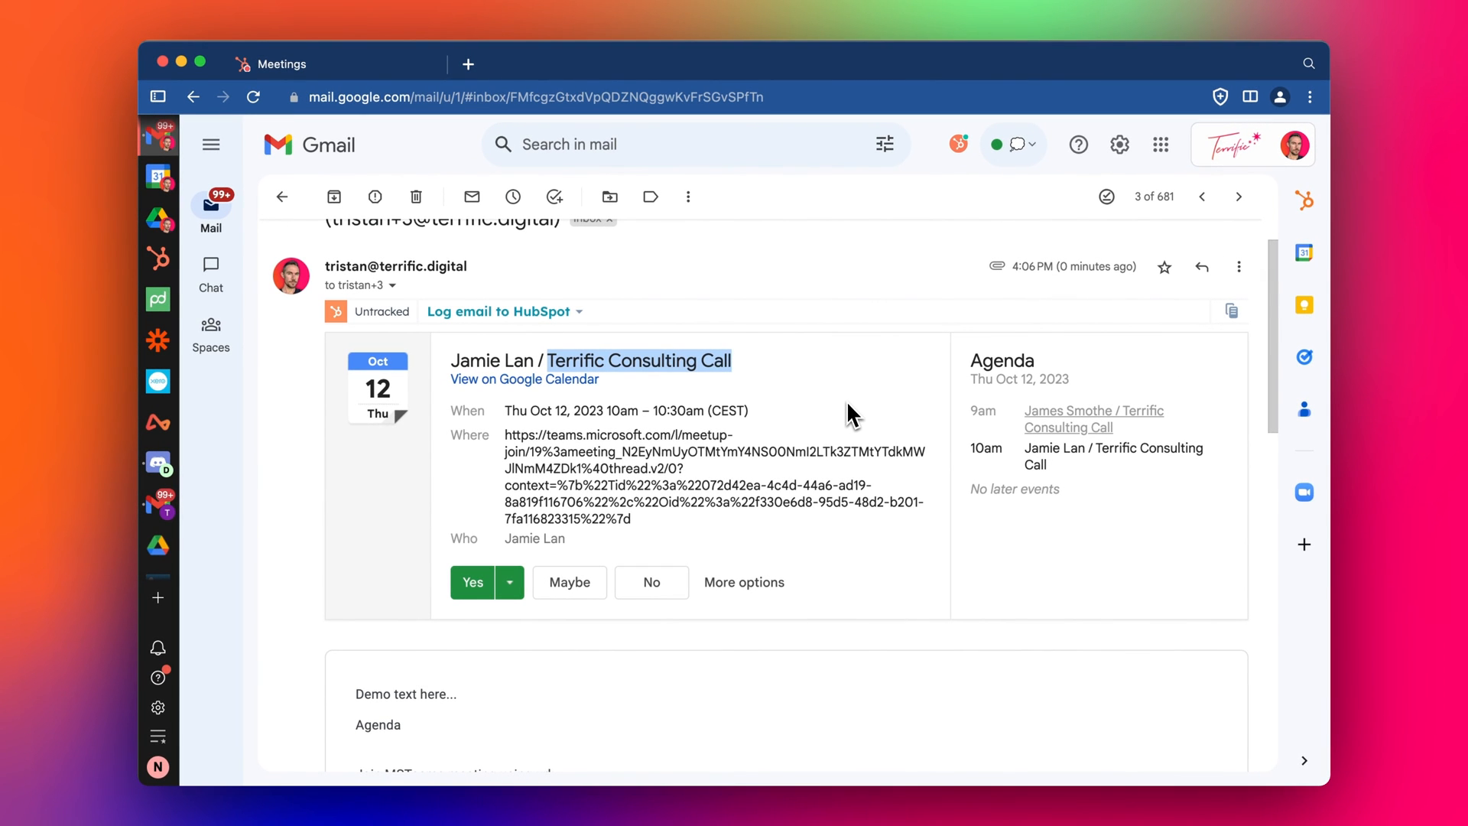
{"action": "mouse_move", "coordinate": [771, 382]}
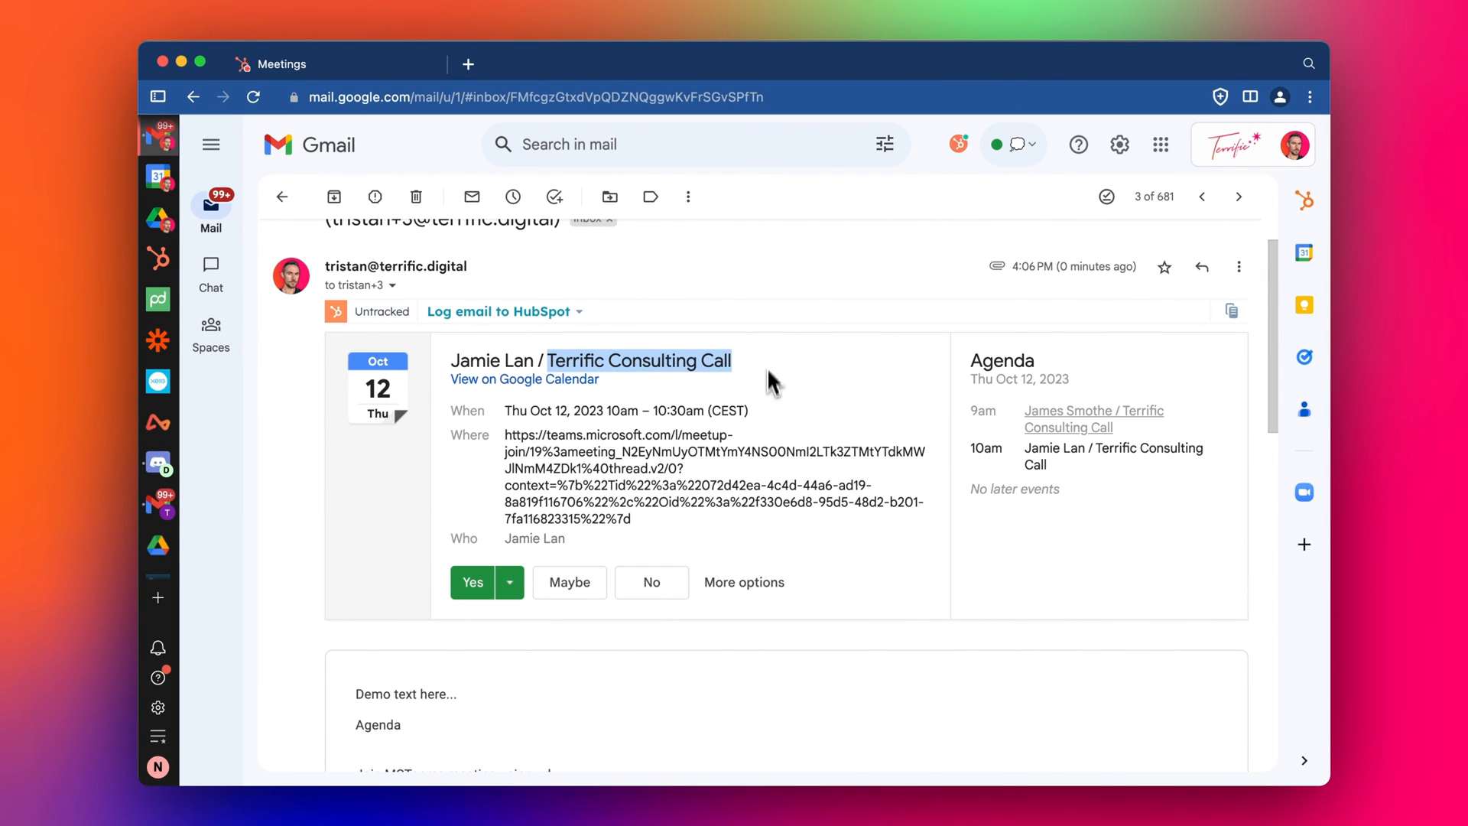
{"action": "mouse_move", "coordinate": [473, 583]}
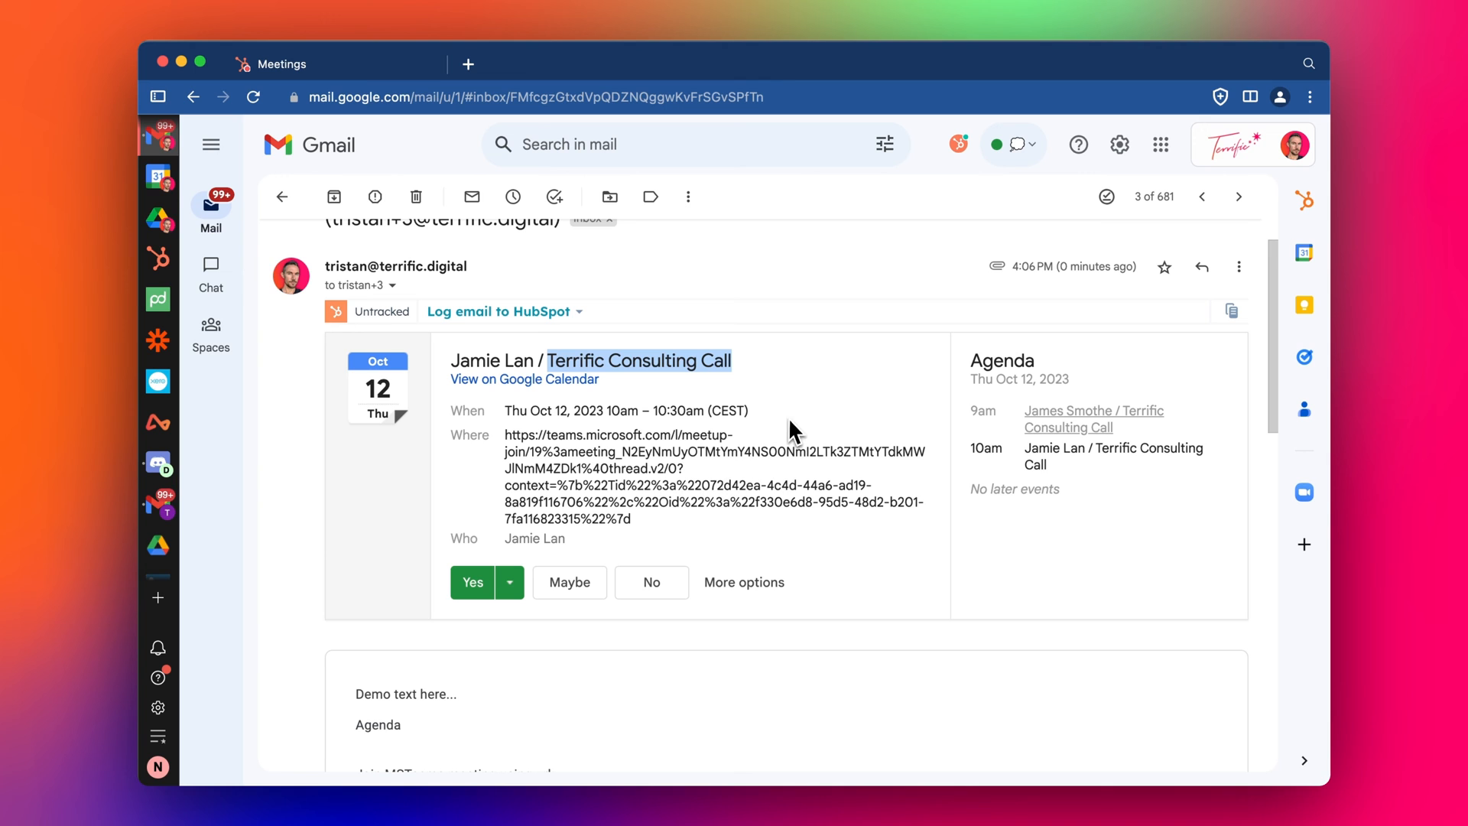
{"action": "mouse_move", "coordinate": [576, 443]}
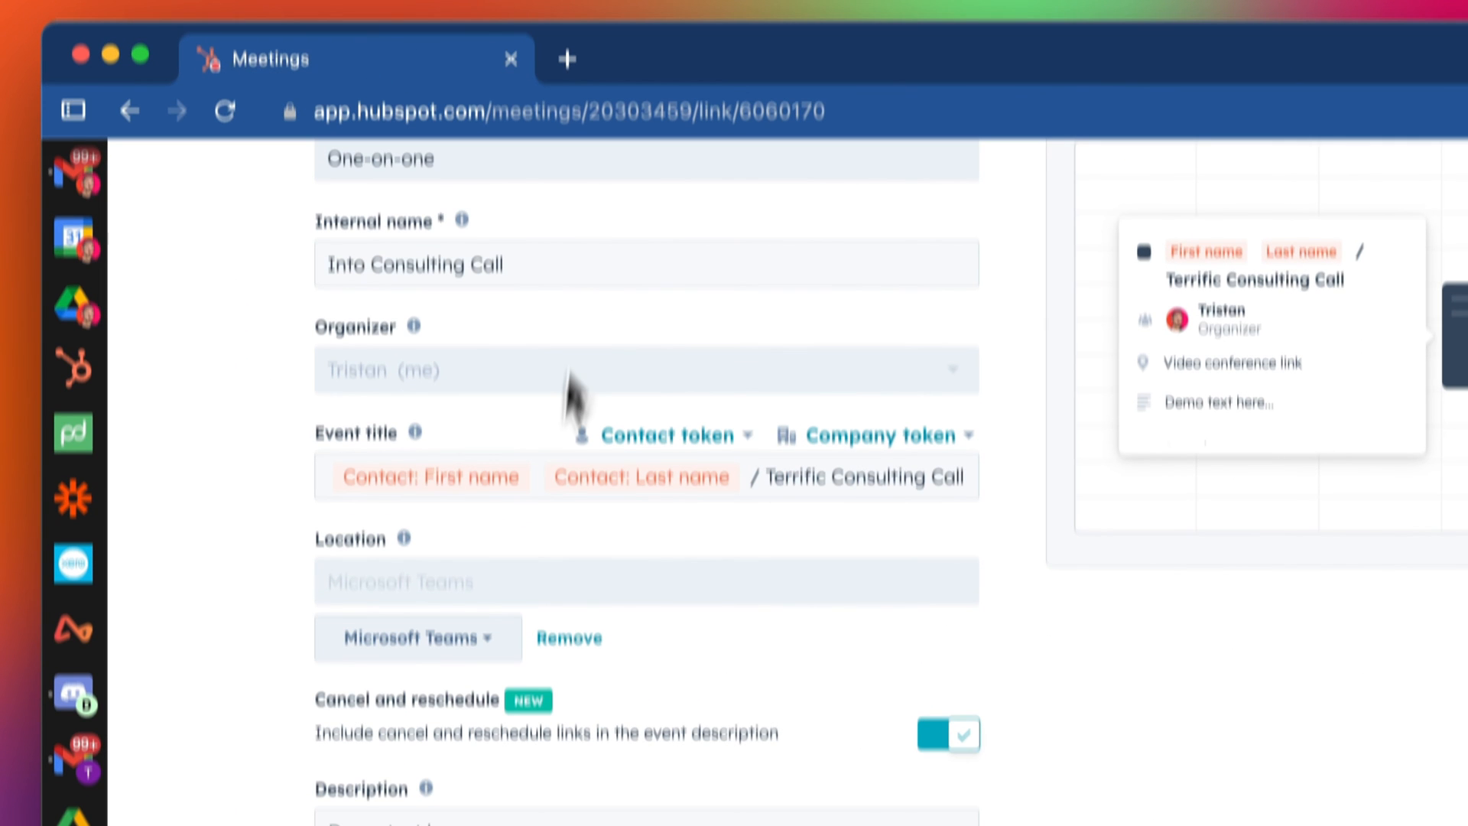
{"action": "scroll", "scroll_direction": "down", "scroll_amount": 3}
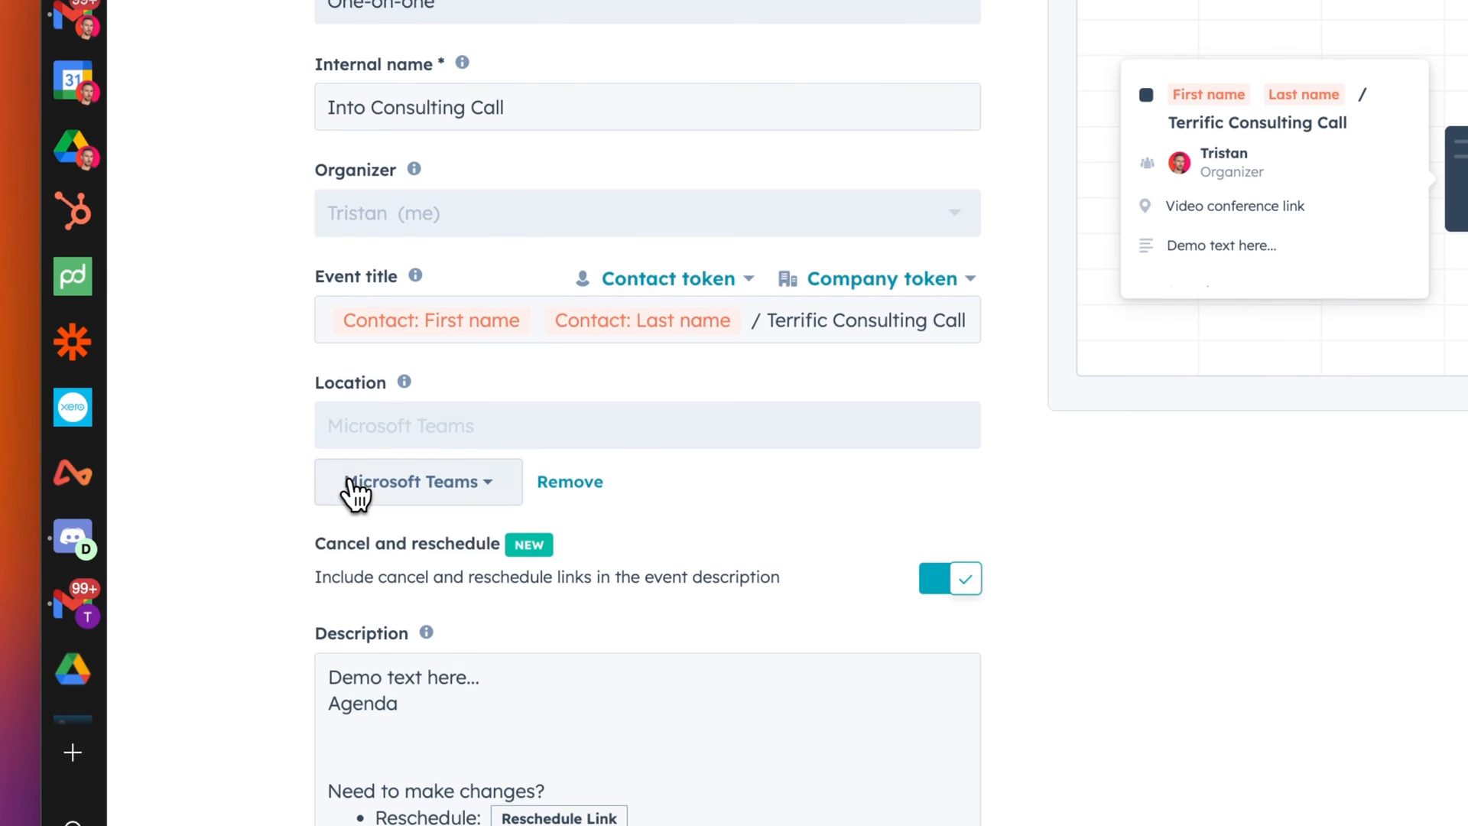
{"action": "left_click", "coordinate": [417, 481]}
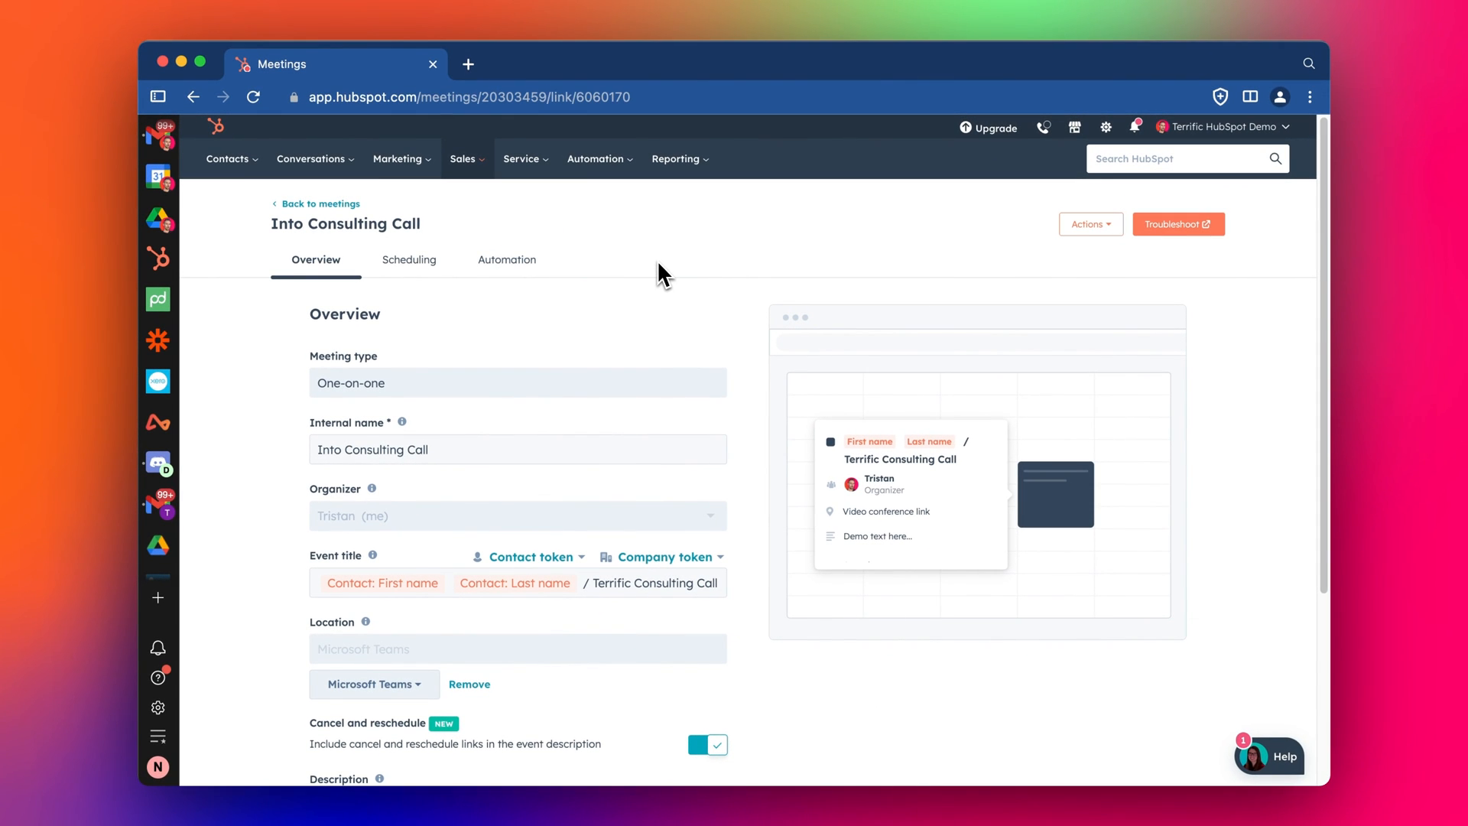
{"action": "mouse_move", "coordinate": [468, 382]}
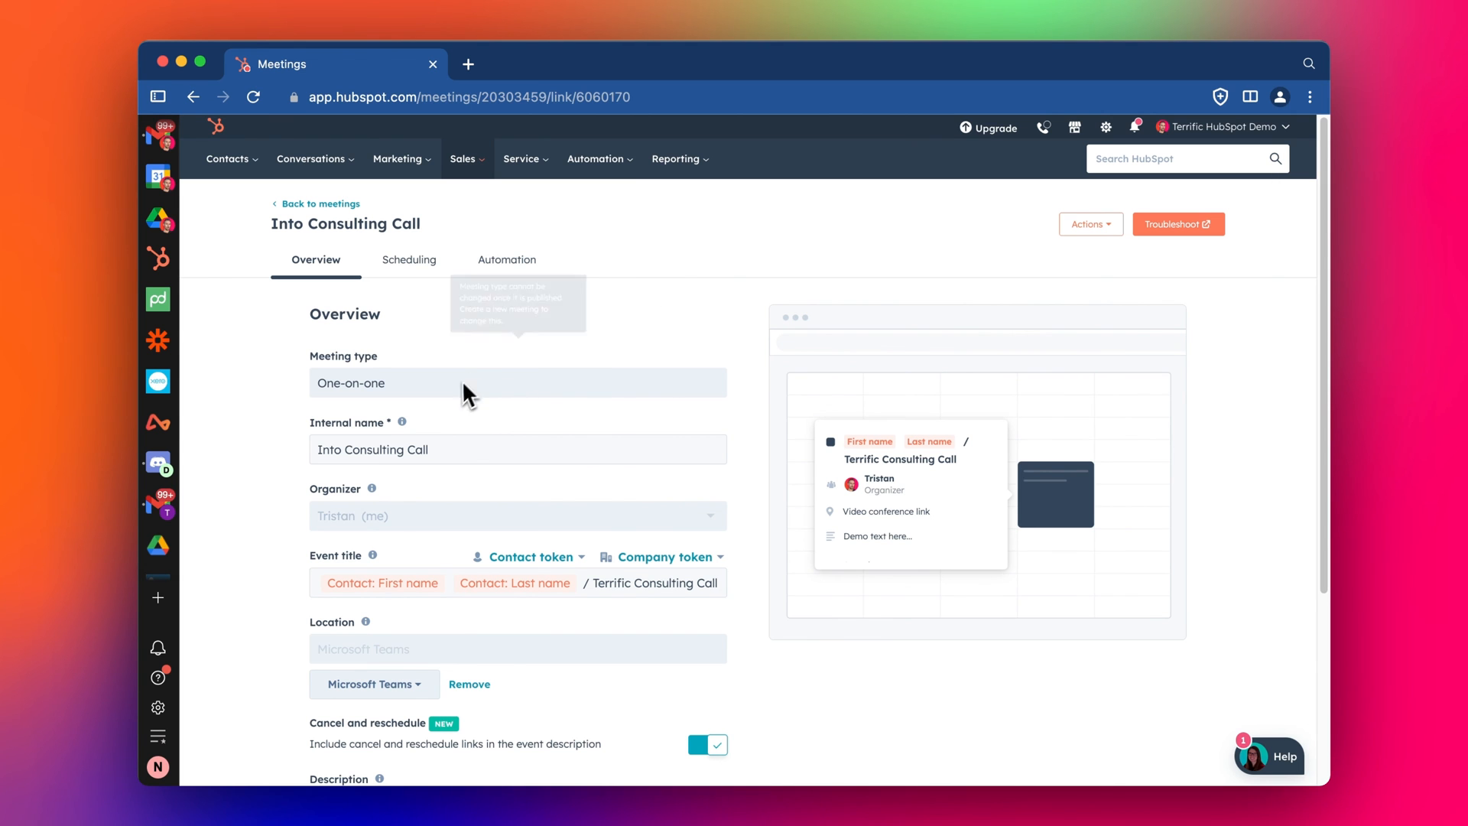
{"action": "left_click", "coordinate": [409, 259]}
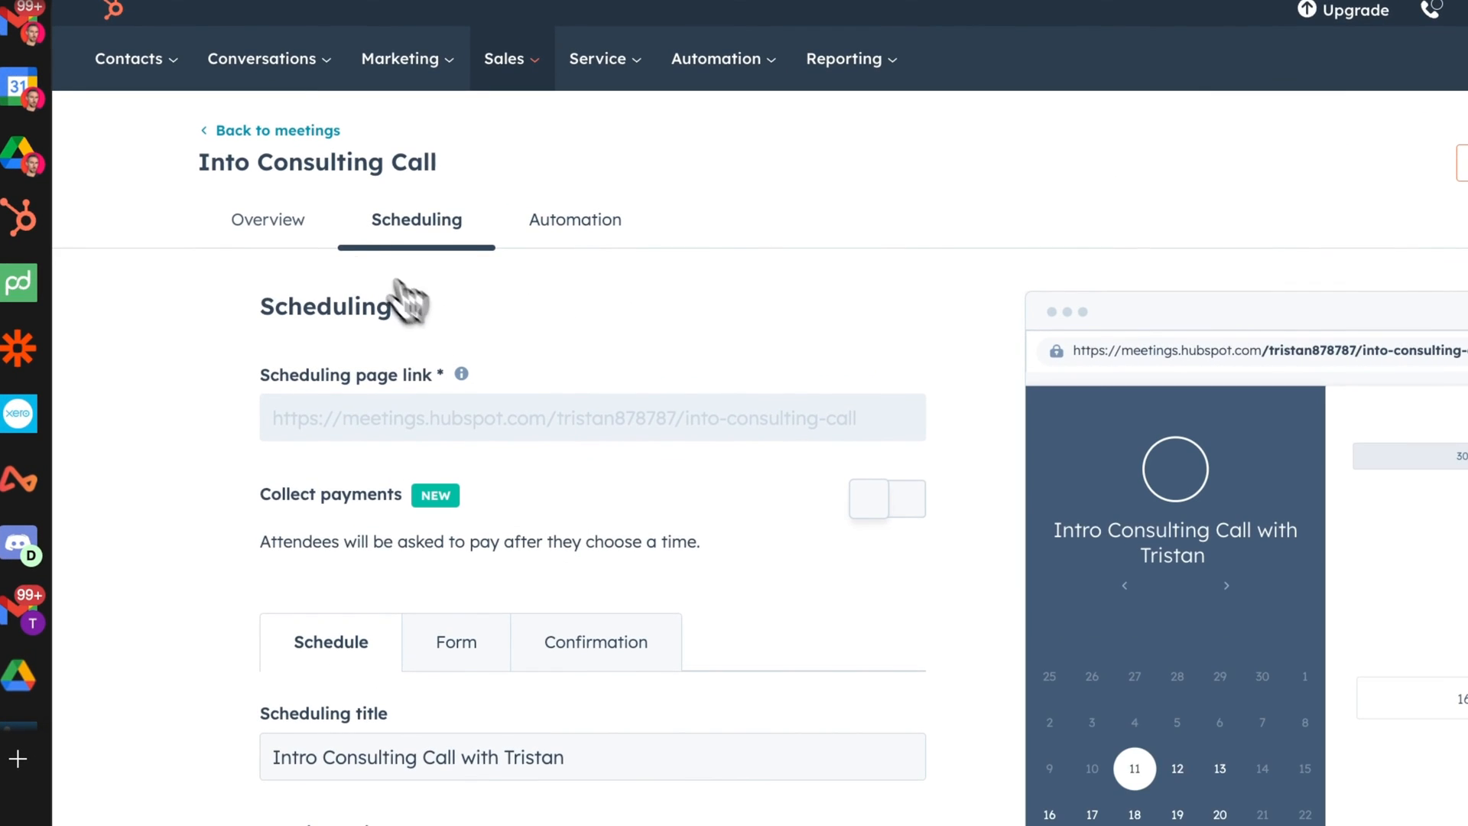
{"action": "left_click", "coordinate": [267, 220]}
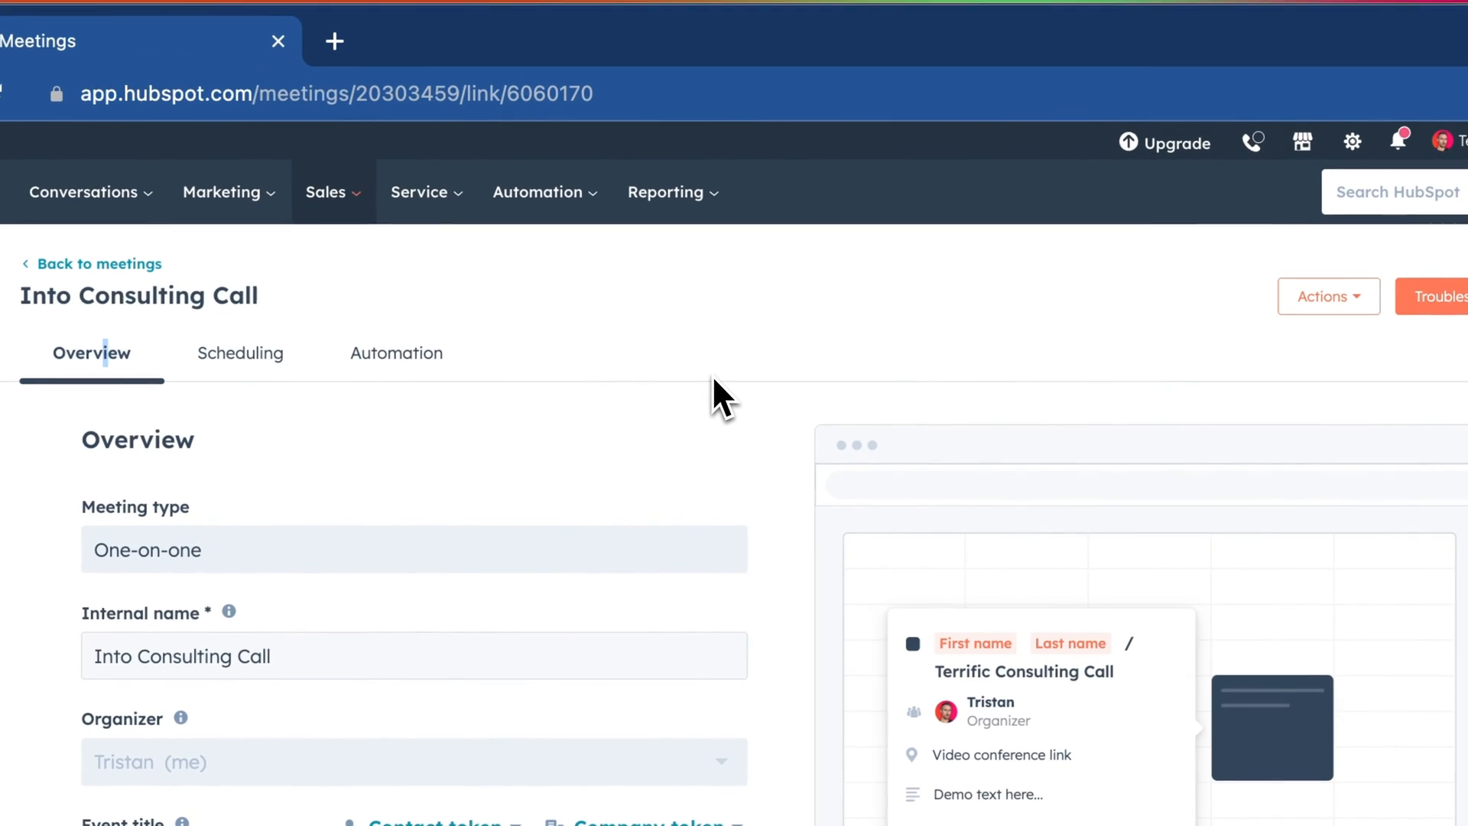